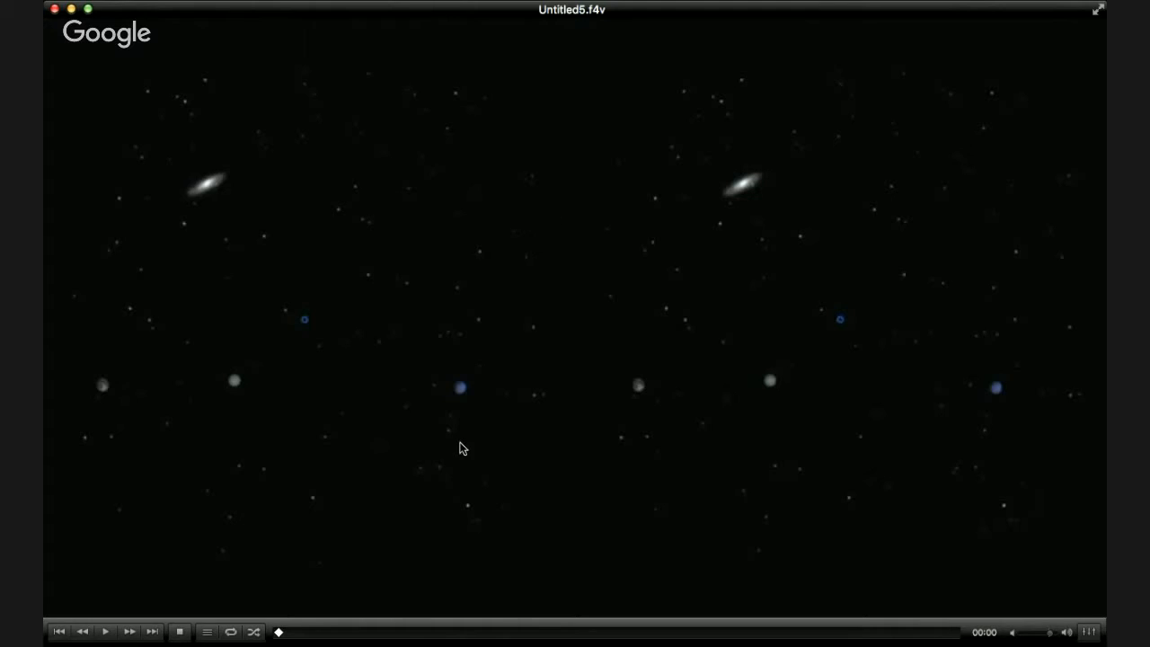
{"action": "mouse_move", "coordinate": [115, 594]}
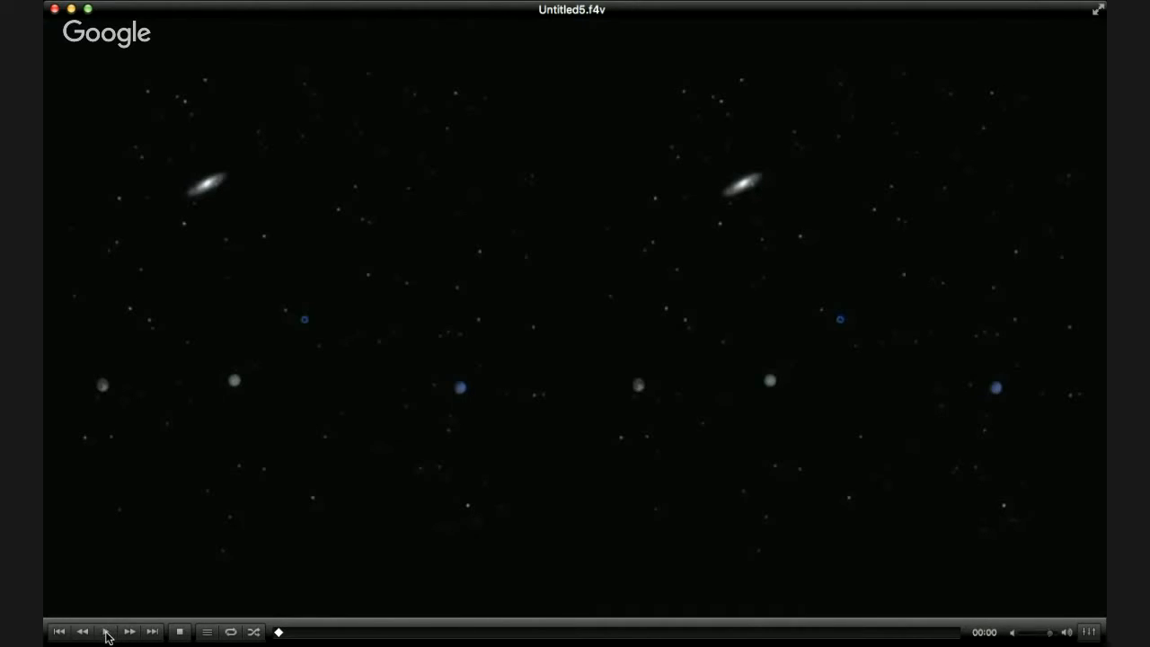
Play the space recording, pause on the nebula scene around 0:21, then resume toward 0:31
{"action": "left_click", "coordinate": [106, 632]}
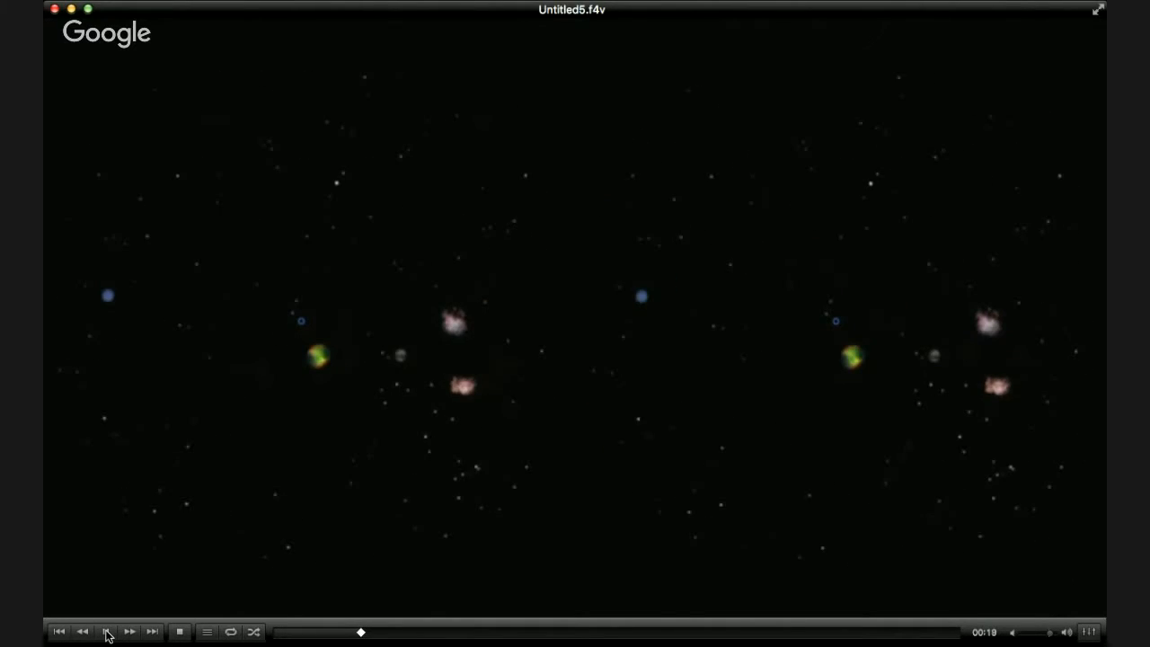
{"action": "left_click", "coordinate": [106, 633]}
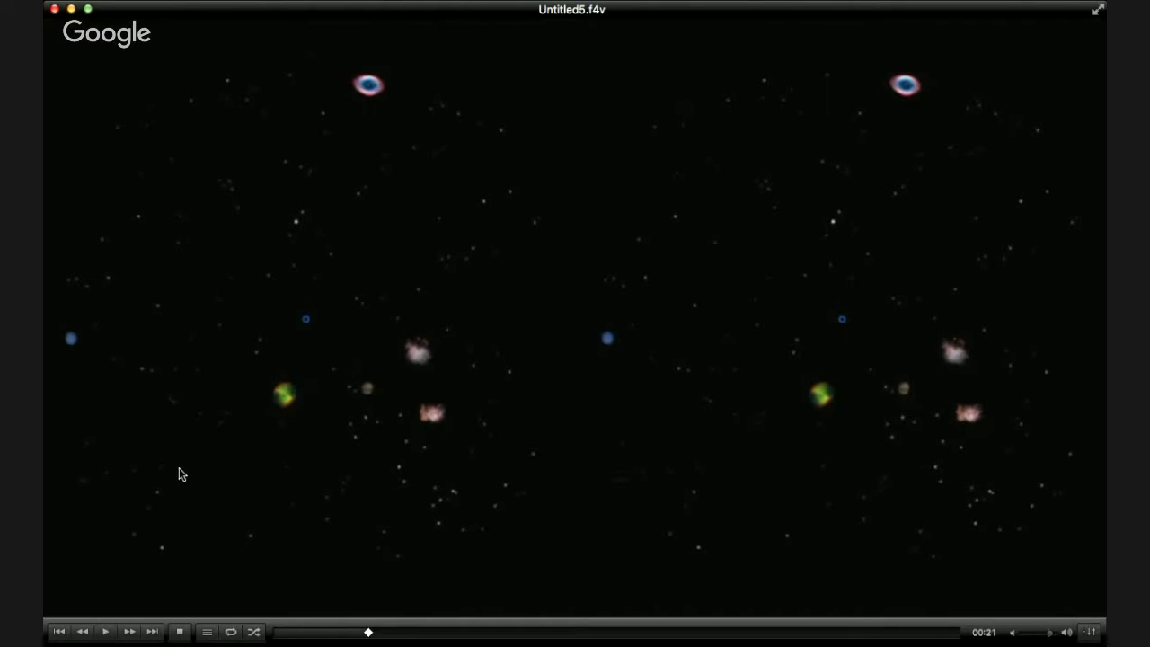
{"action": "mouse_move", "coordinate": [314, 320]}
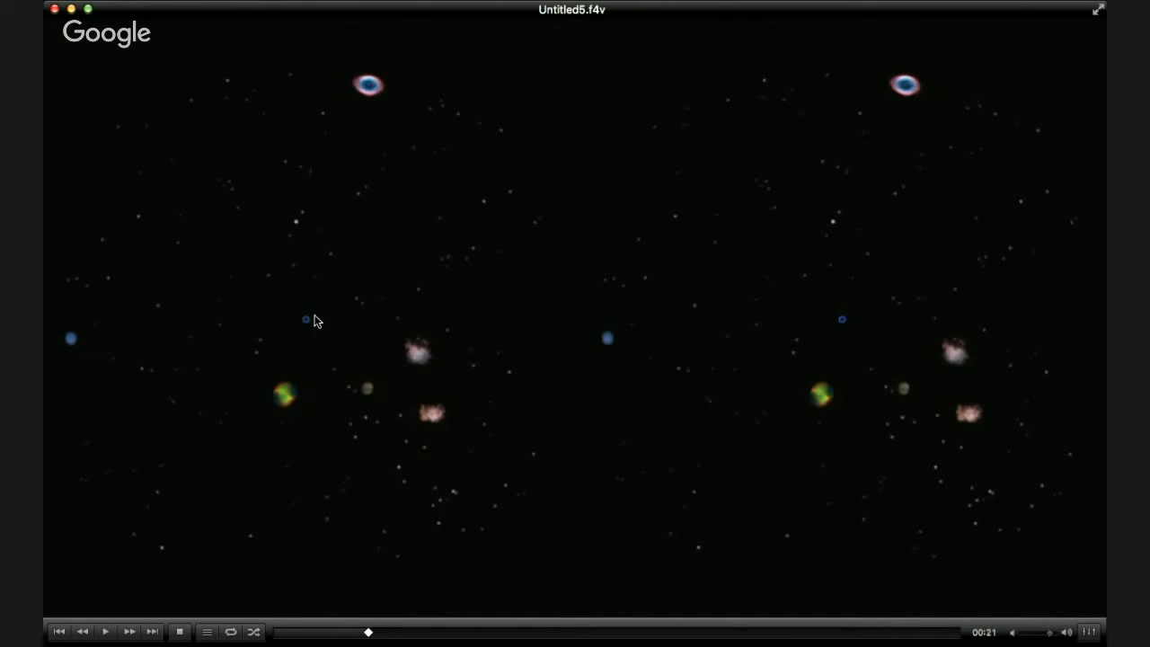
{"action": "mouse_move", "coordinate": [237, 481]}
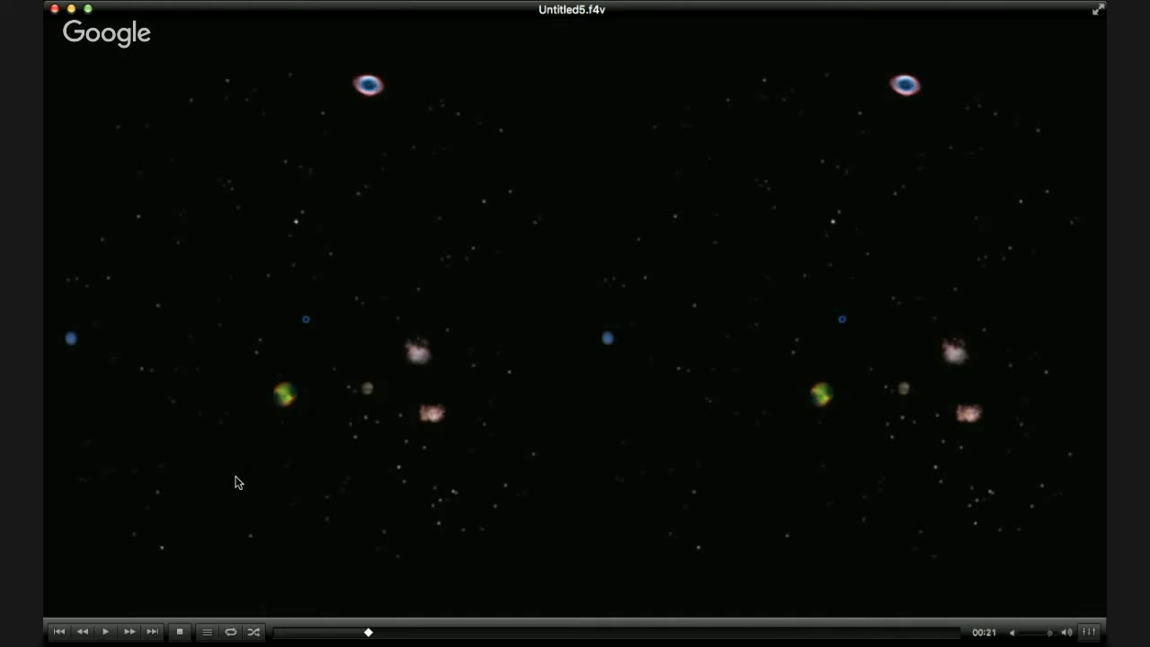
{"action": "mouse_move", "coordinate": [237, 424]}
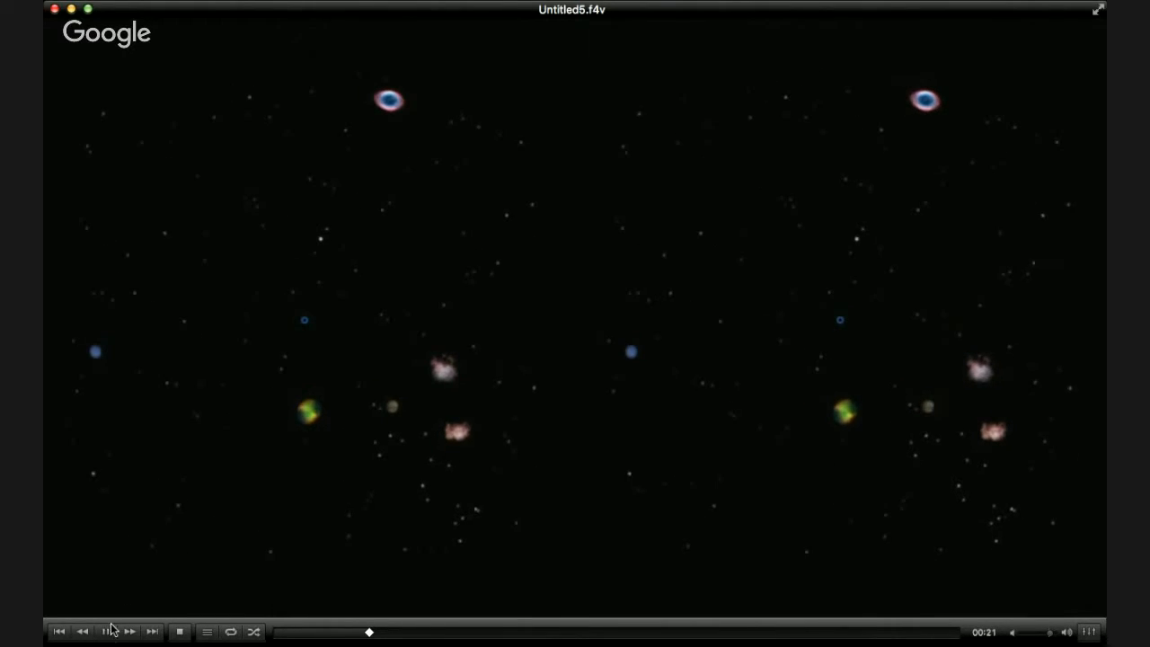
{"action": "left_click", "coordinate": [104, 632]}
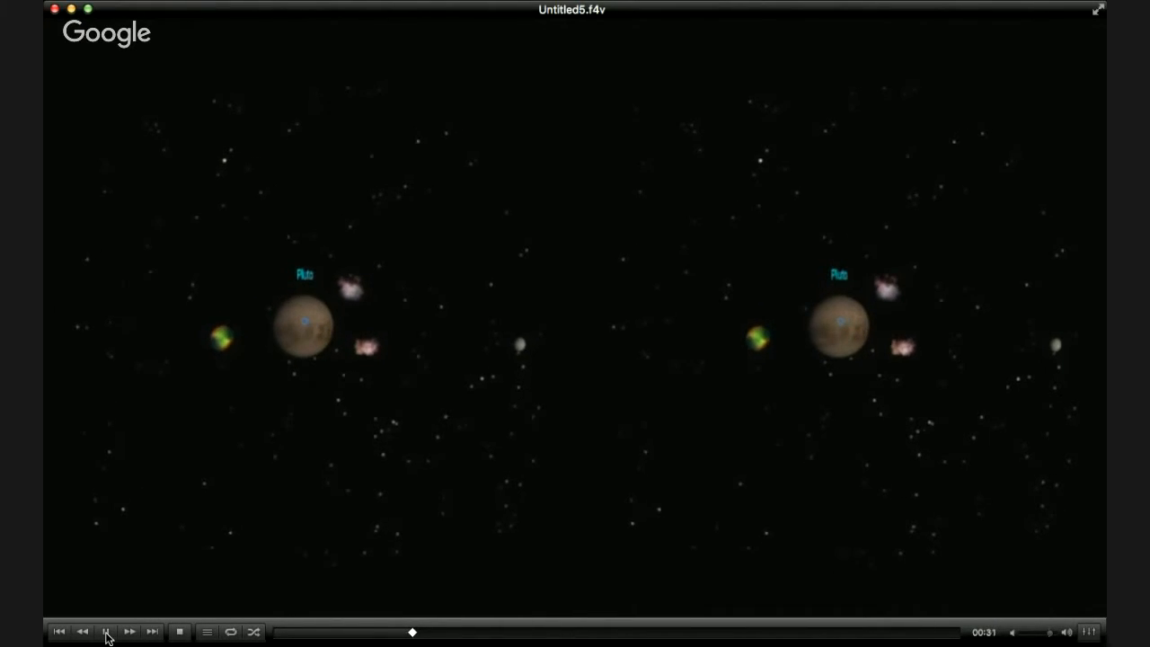
Pause on the planet scene at 0:31, then resume playback toward about 1:08
{"action": "left_click", "coordinate": [106, 633]}
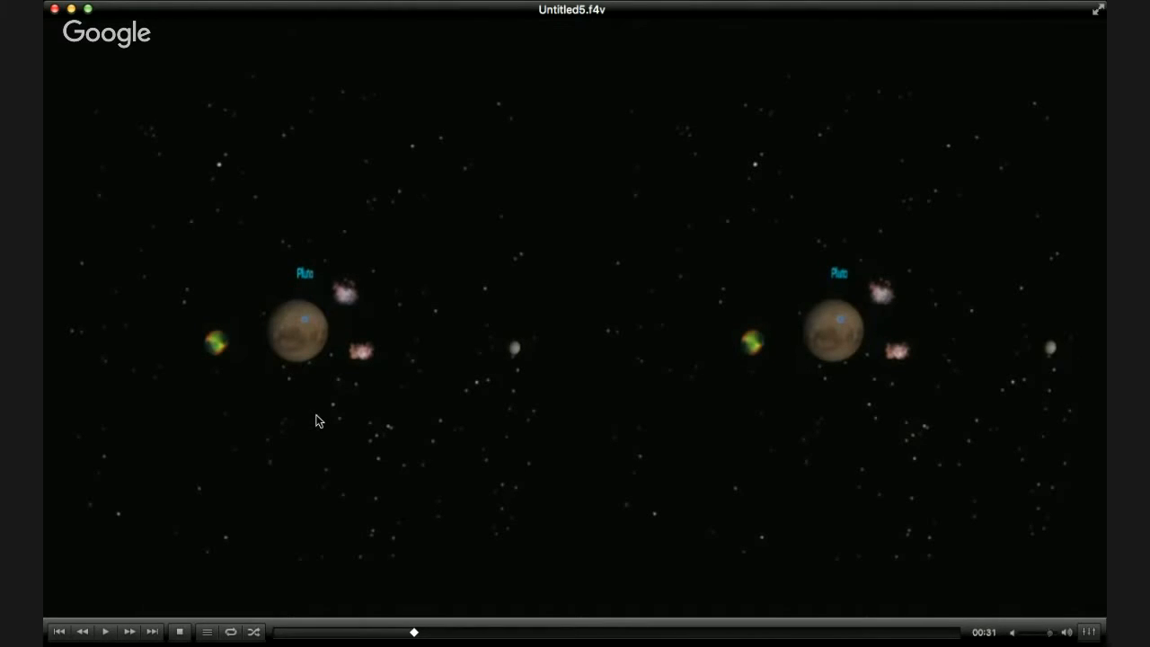
{"action": "mouse_move", "coordinate": [353, 298]}
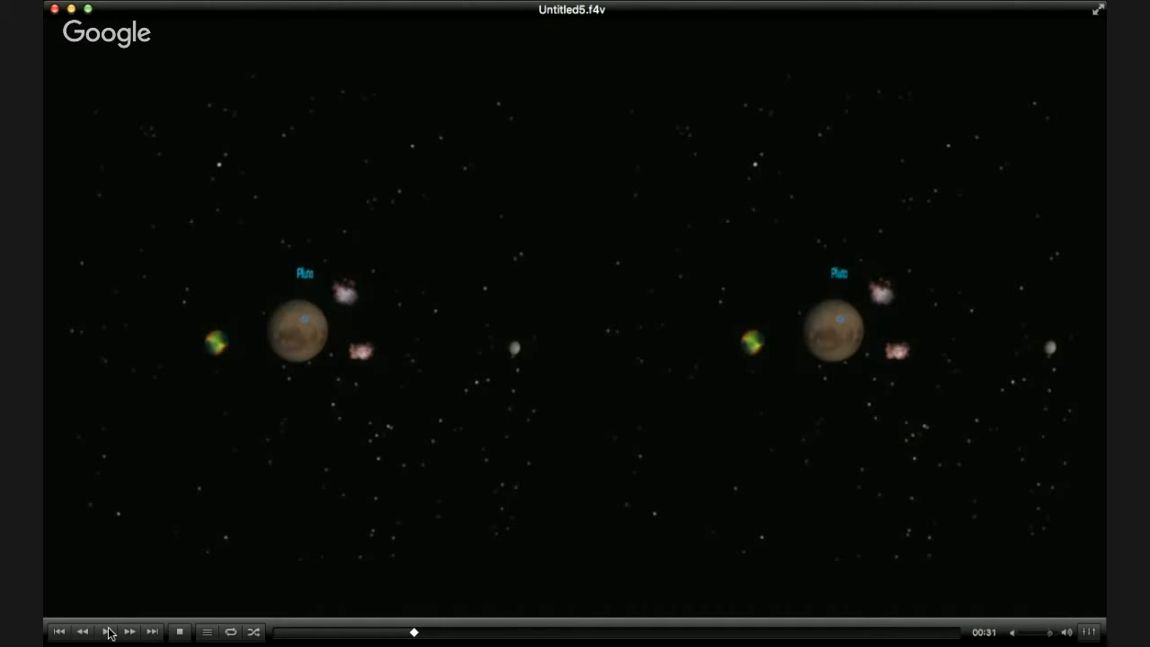
{"action": "left_click", "coordinate": [106, 633]}
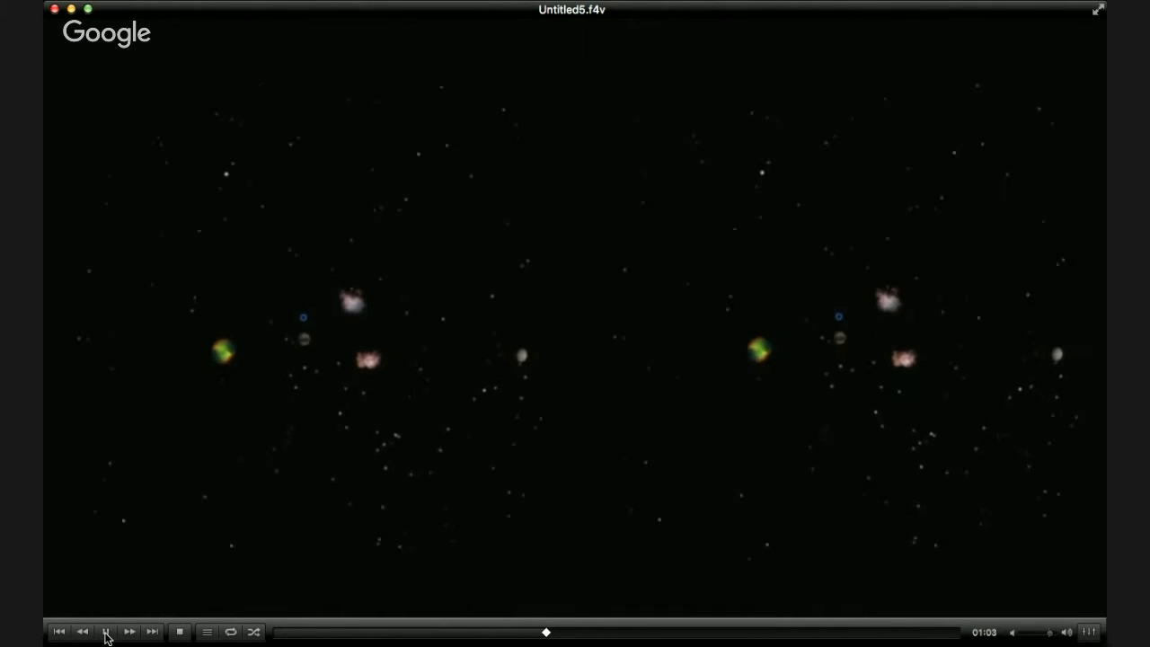
{"action": "left_click", "coordinate": [106, 632]}
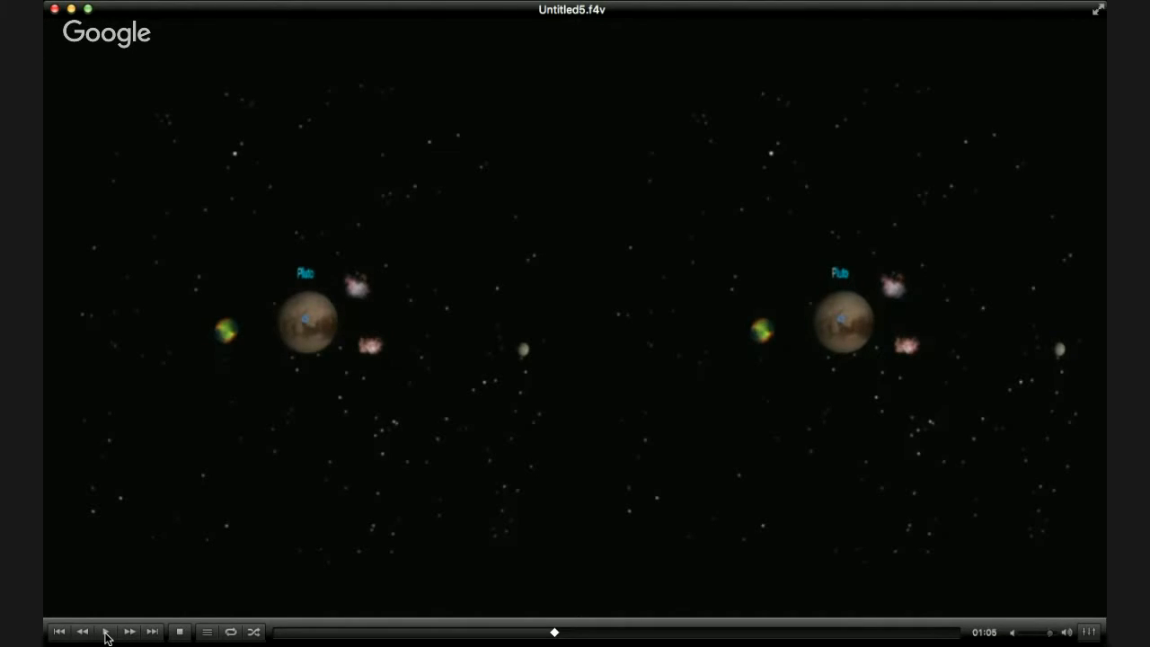
Continue playback until the Rigel information card appears around 1:54
{"action": "left_click", "coordinate": [106, 632]}
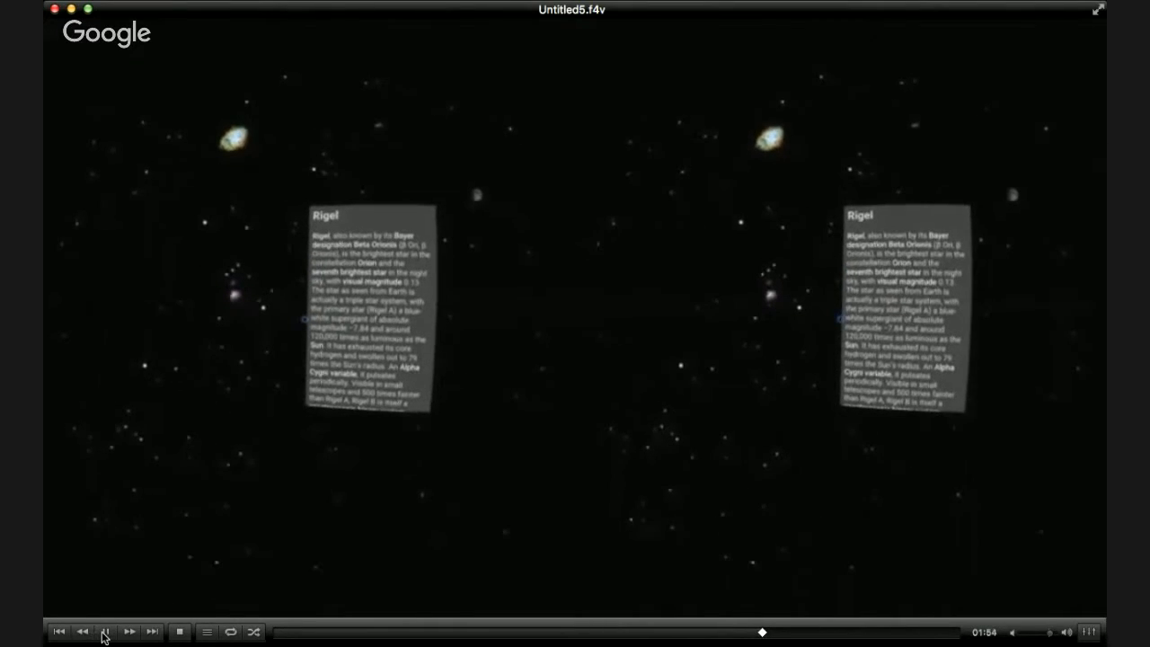
{"action": "left_click", "coordinate": [105, 632]}
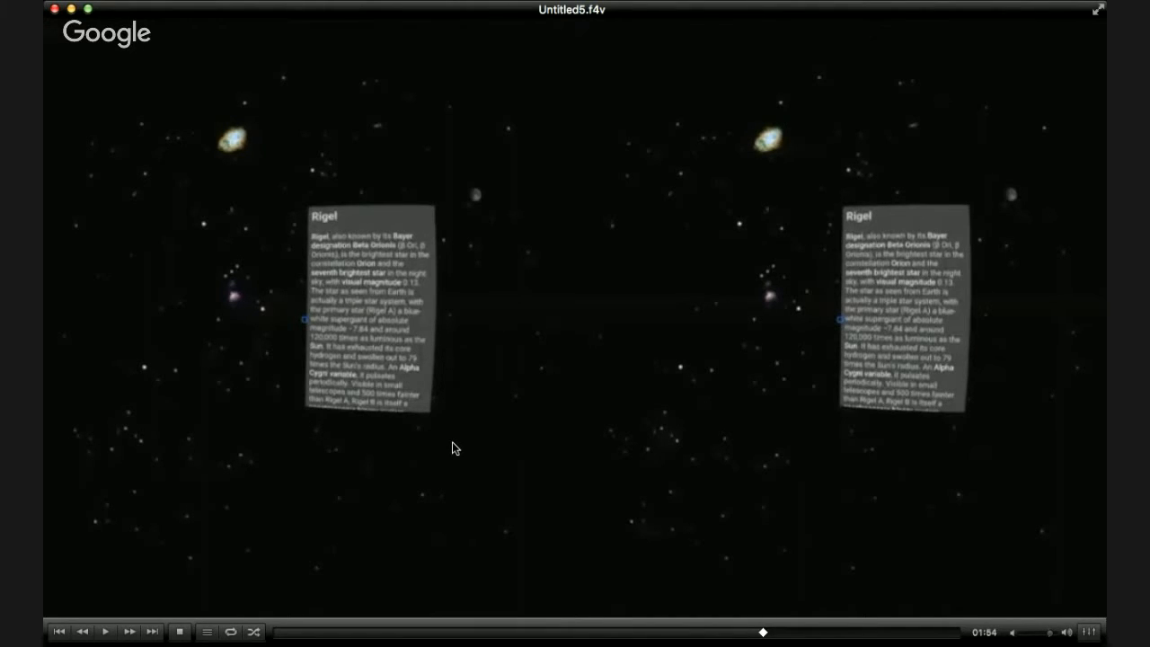
{"action": "mouse_move", "coordinate": [399, 435]}
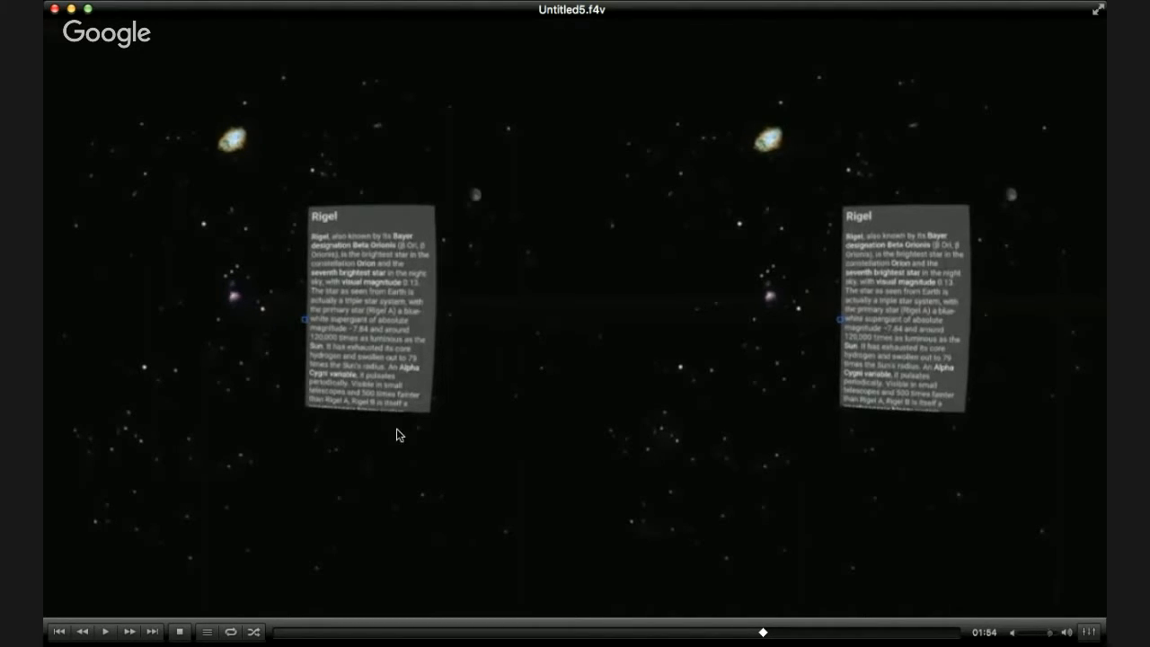
{"action": "left_click", "coordinate": [104, 632]}
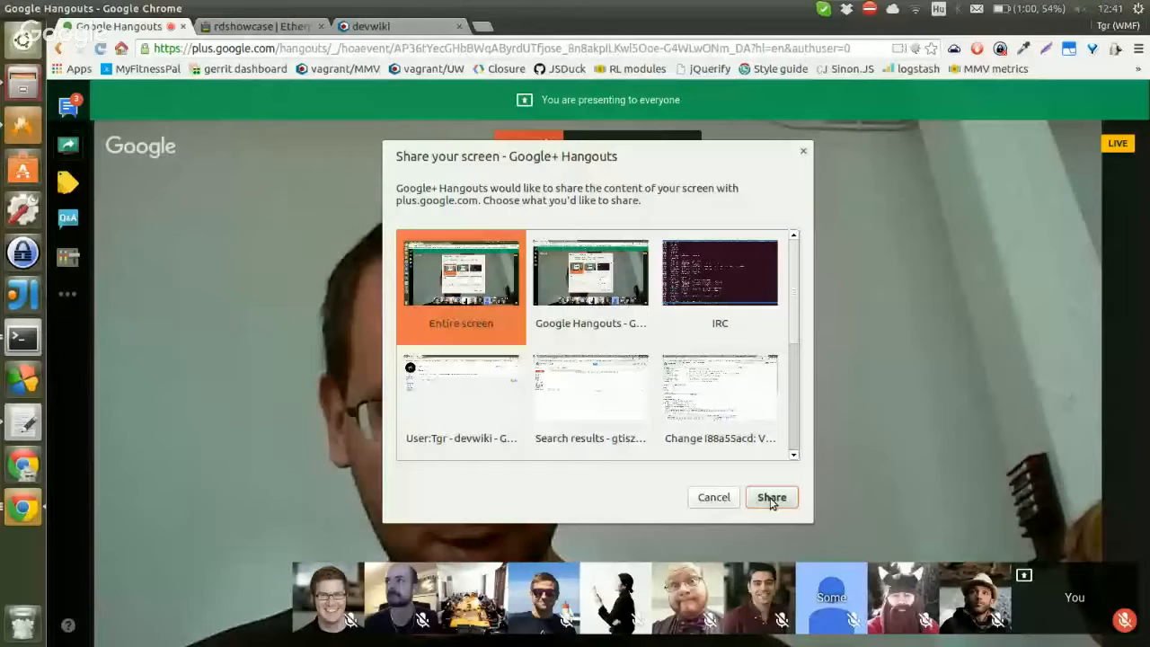
{"action": "left_click", "coordinate": [771, 496]}
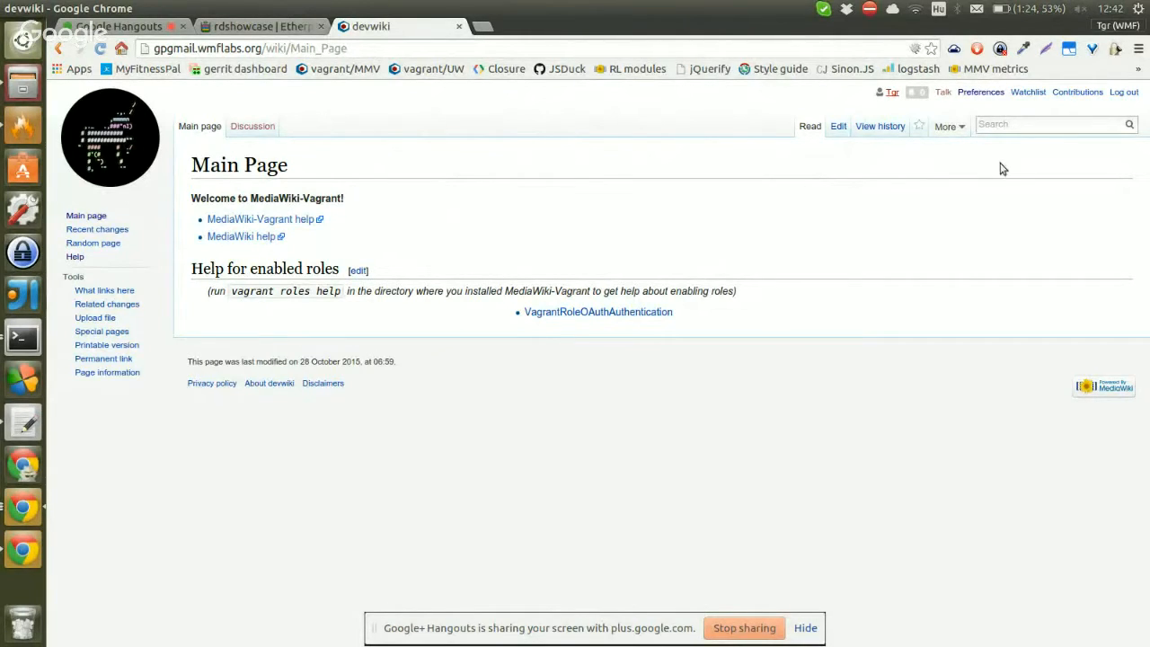
Go to the devwiki account Preferences and scroll to the Email options and GPG public key box
{"action": "left_click", "coordinate": [981, 92]}
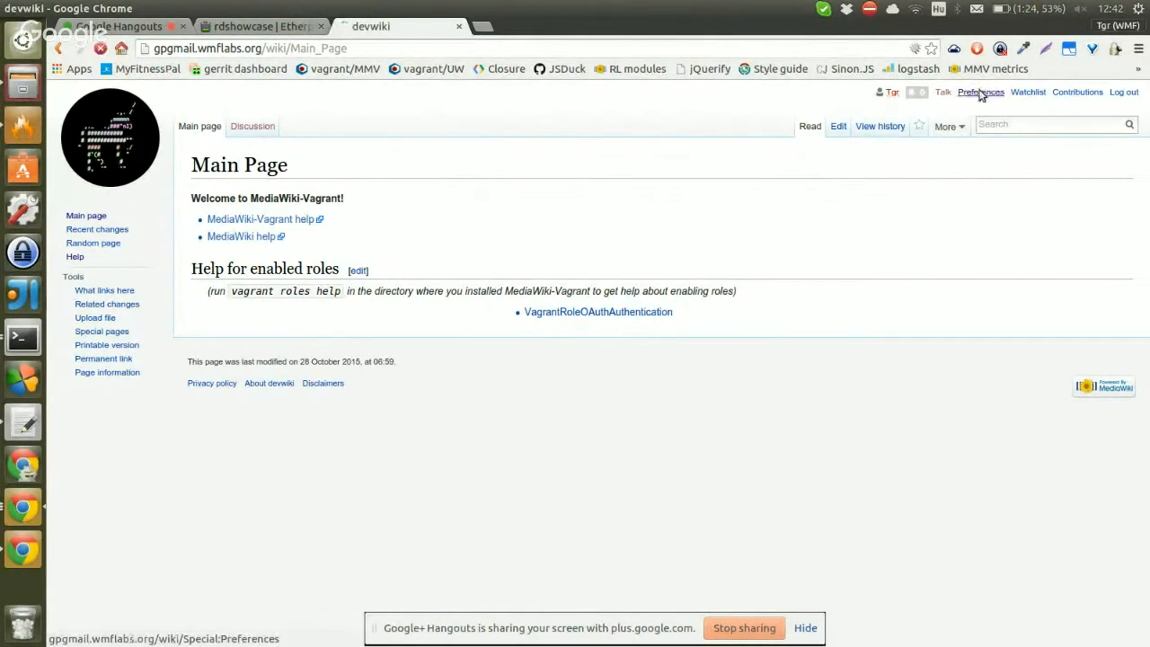
{"action": "left_click", "coordinate": [981, 91]}
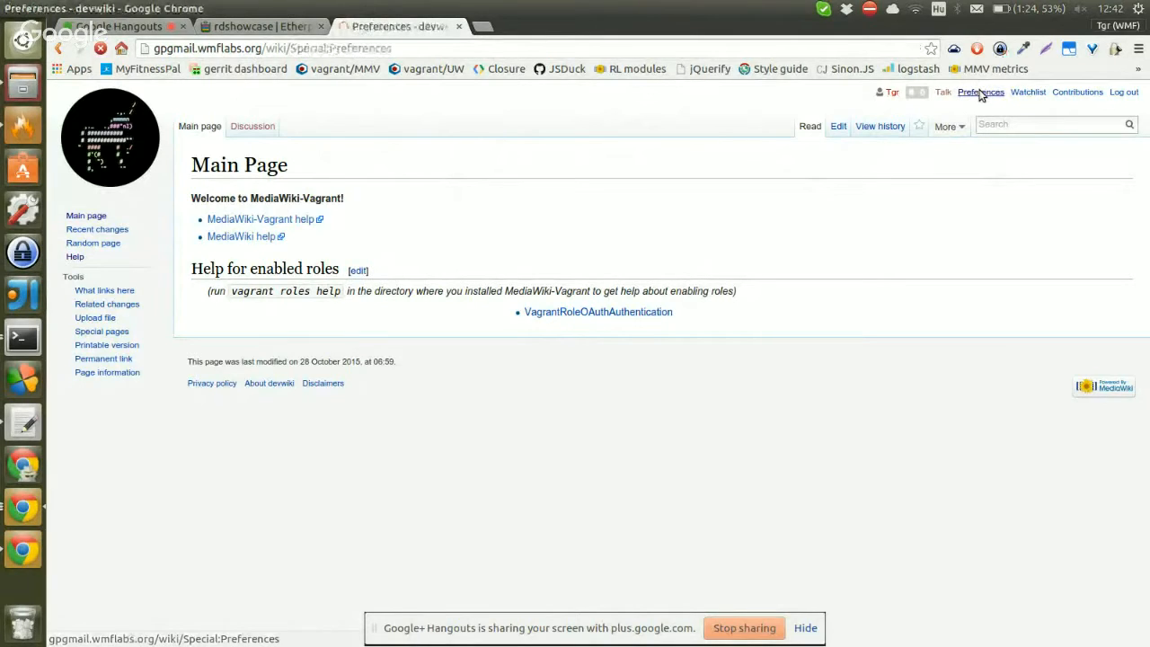
{"action": "left_click", "coordinate": [981, 92]}
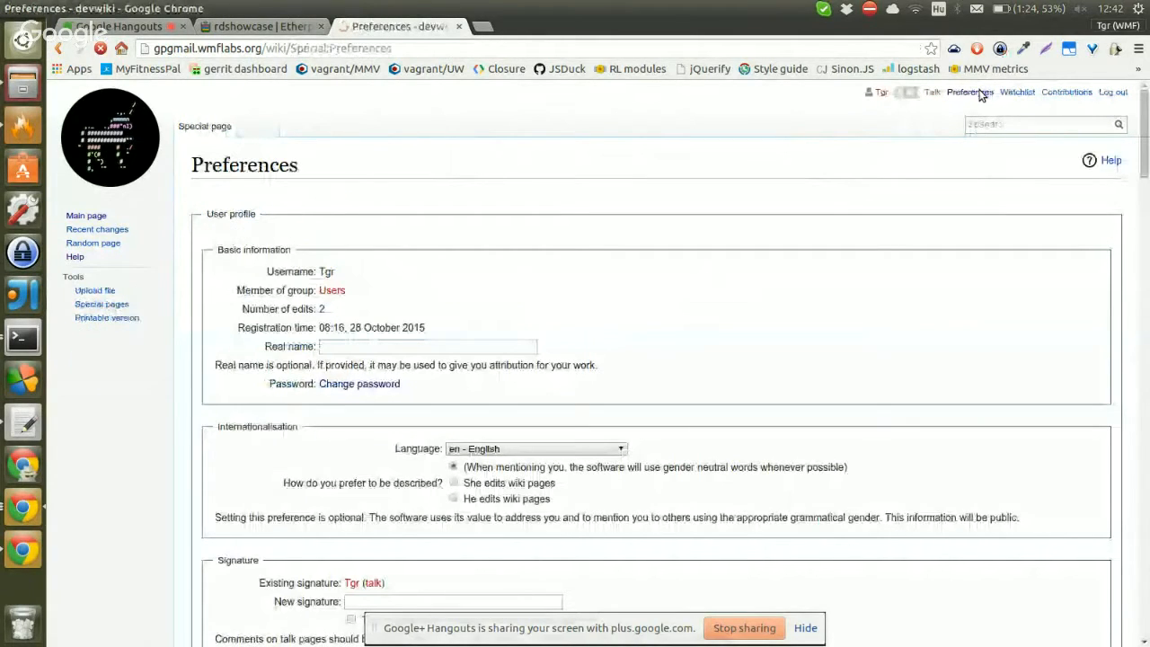
{"action": "scroll", "scroll_direction": "down", "scroll_amount": 3}
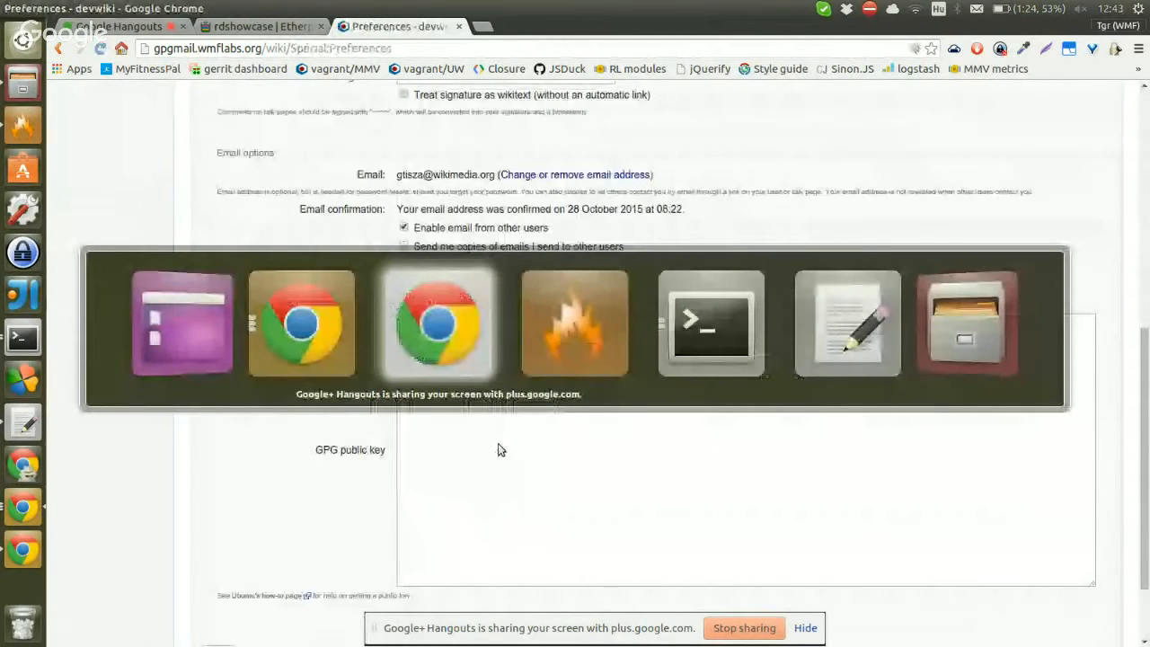
Switch to Terminal and run the gpg --export --armor command for the user's email address
{"action": "left_click", "coordinate": [712, 324]}
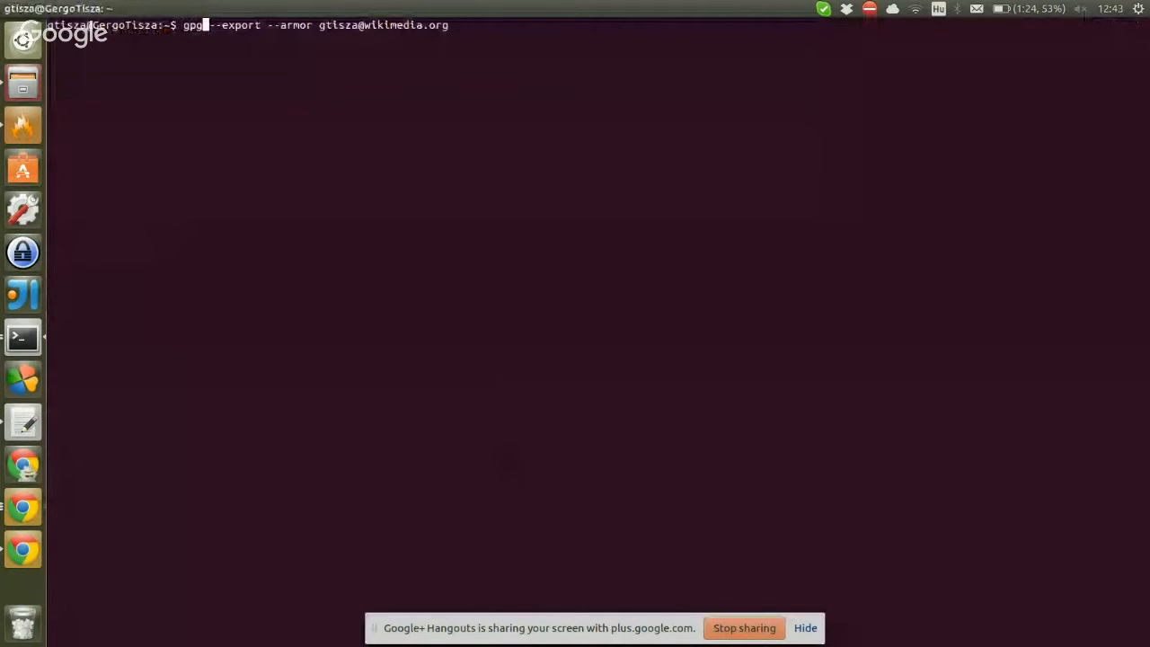
{"action": "key", "text": "Return"}
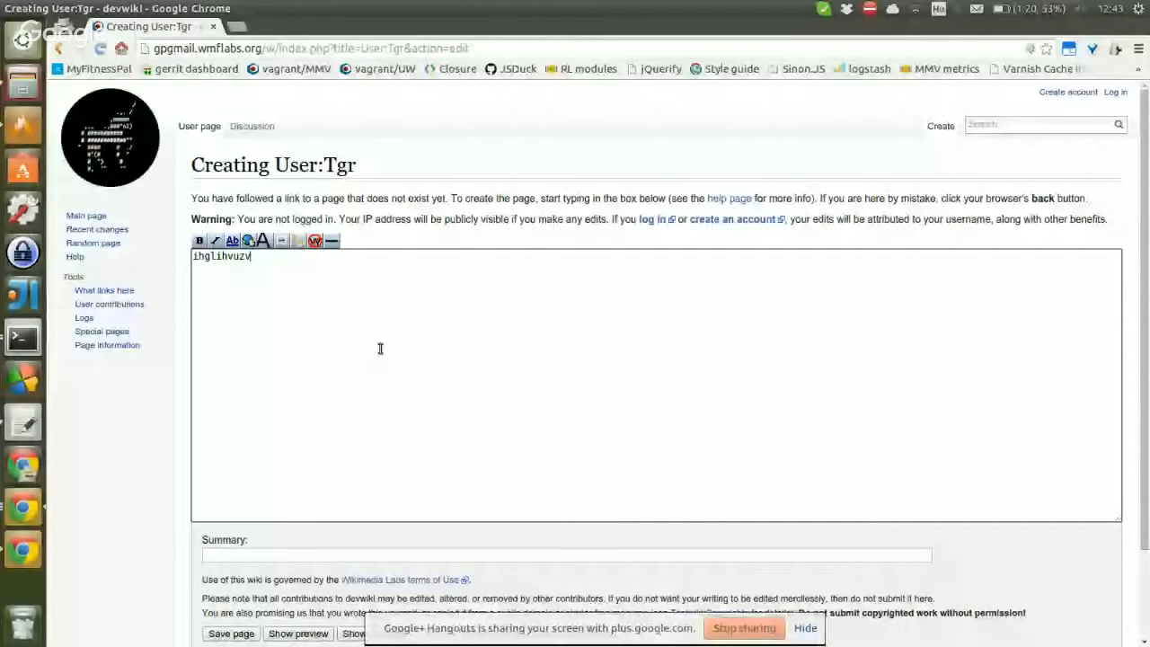
Save the new User:Tgr page with its short line of test text
{"action": "left_click", "coordinate": [230, 633]}
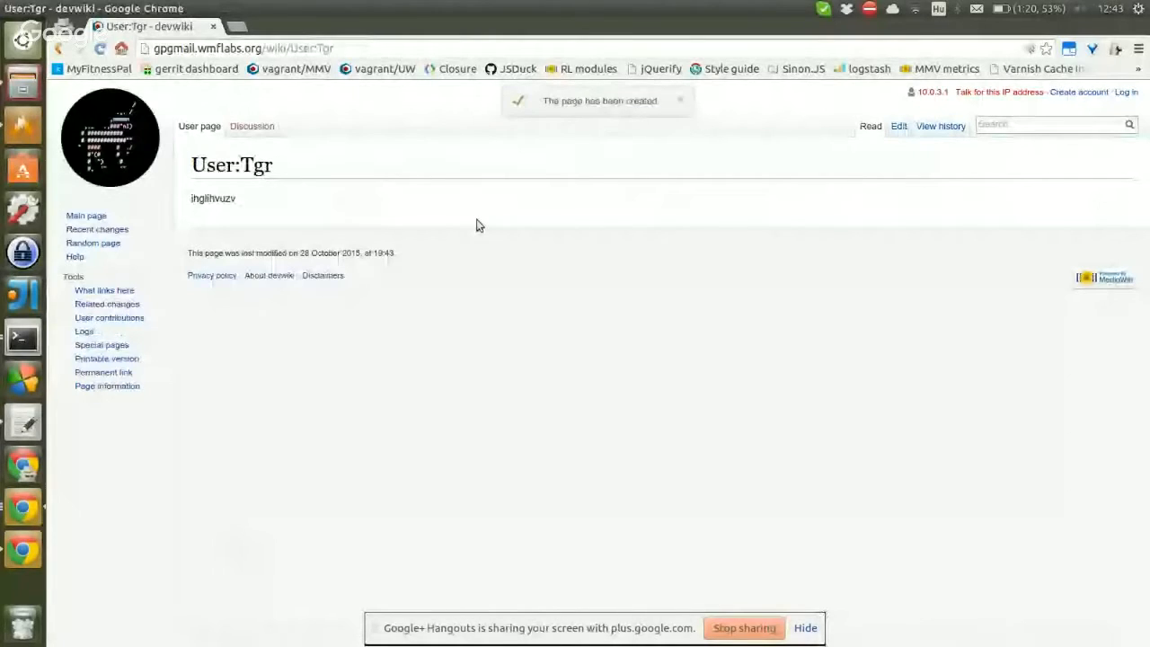
{"action": "mouse_move", "coordinate": [25, 506]}
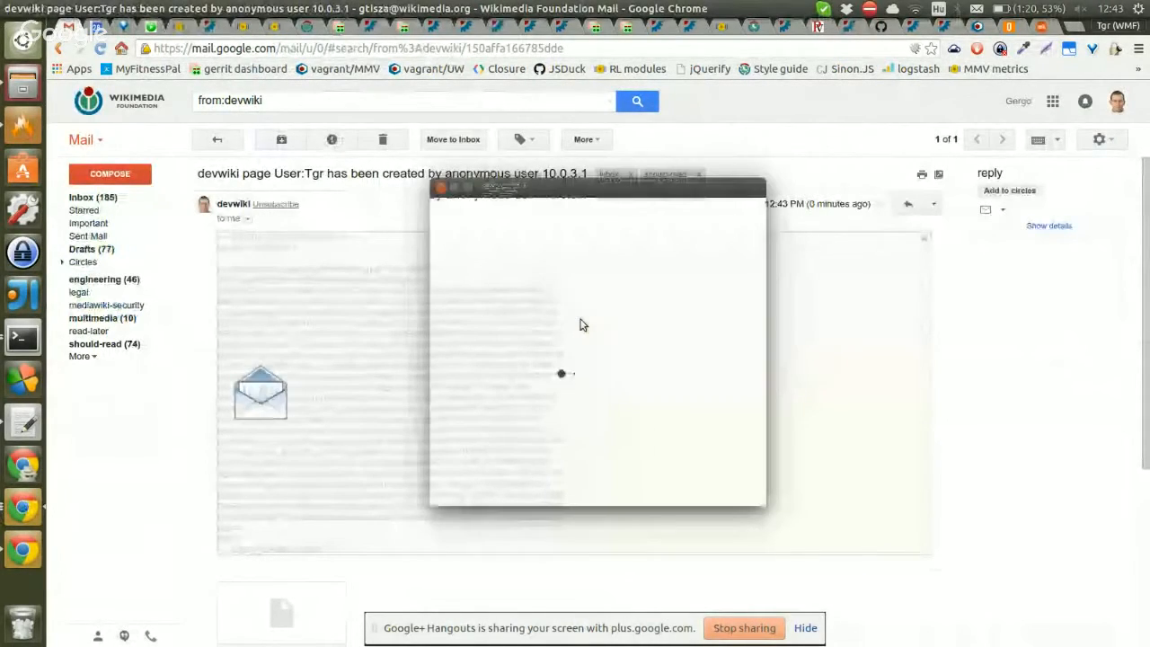
Decrypt the devwiki notification email with the Mailvelope key password and read its plain text
{"action": "type", "text": "••••"}
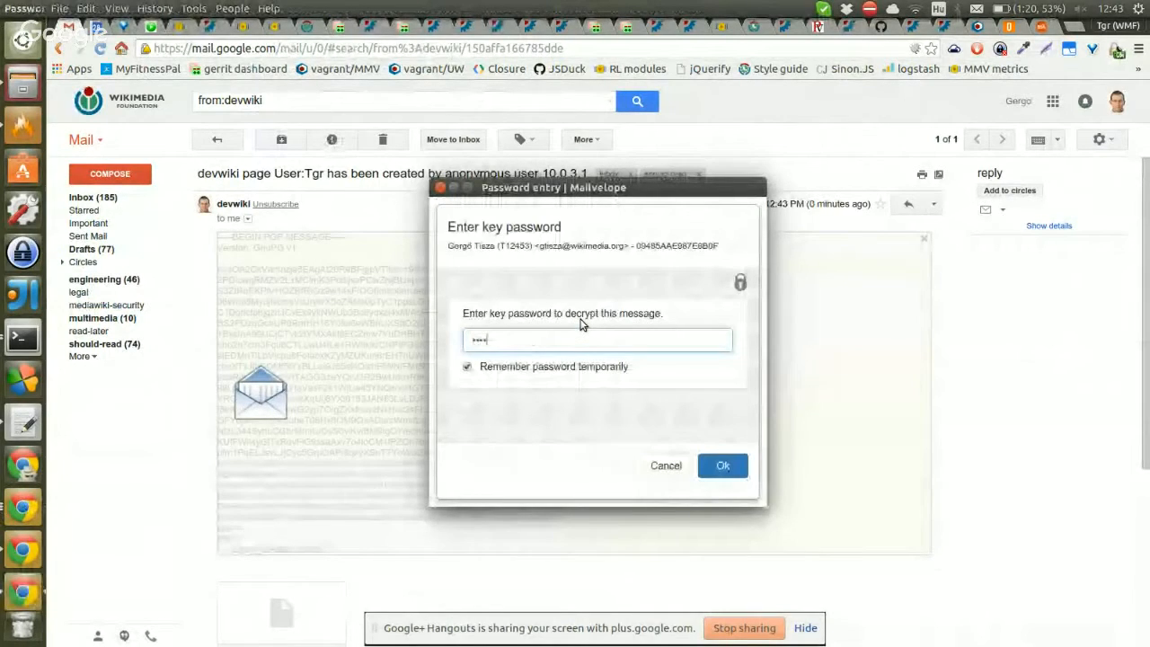
{"action": "left_click", "coordinate": [723, 466]}
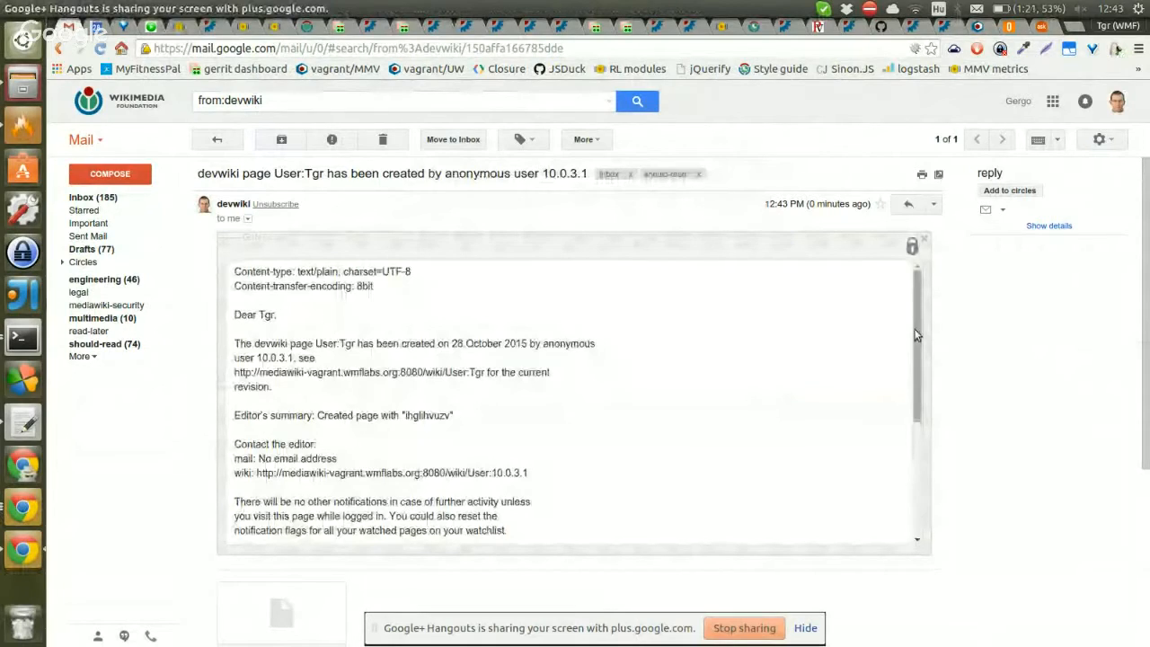
{"action": "scroll", "scroll_direction": "down", "scroll_amount": 3}
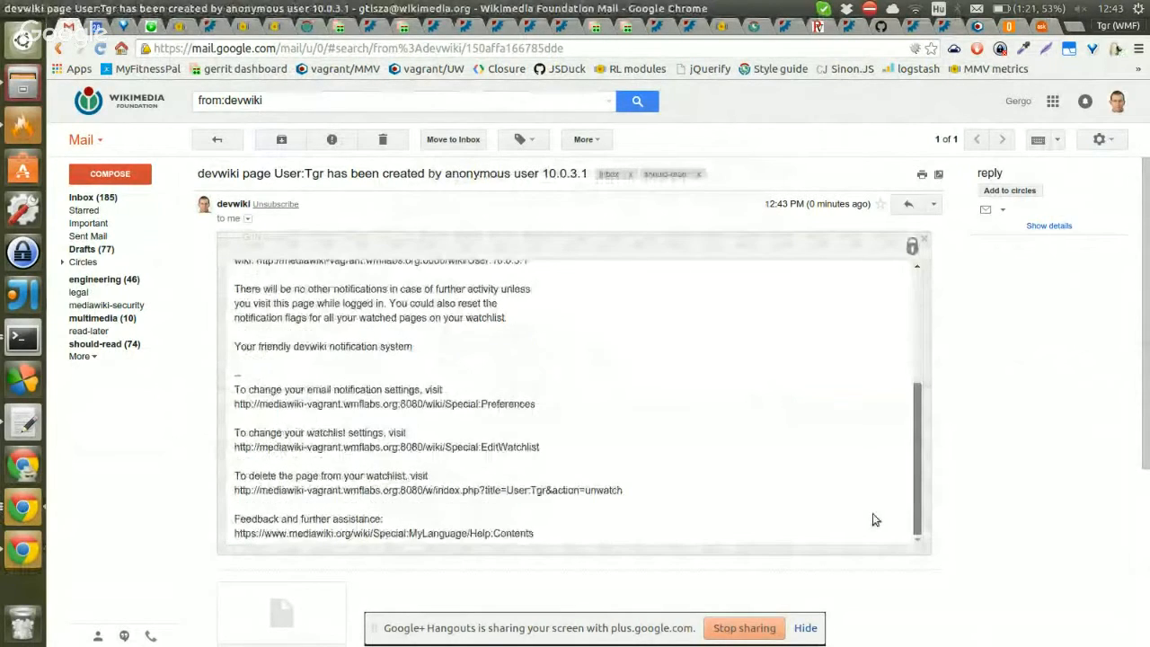
{"action": "scroll", "scroll_direction": "up", "scroll_amount": 3}
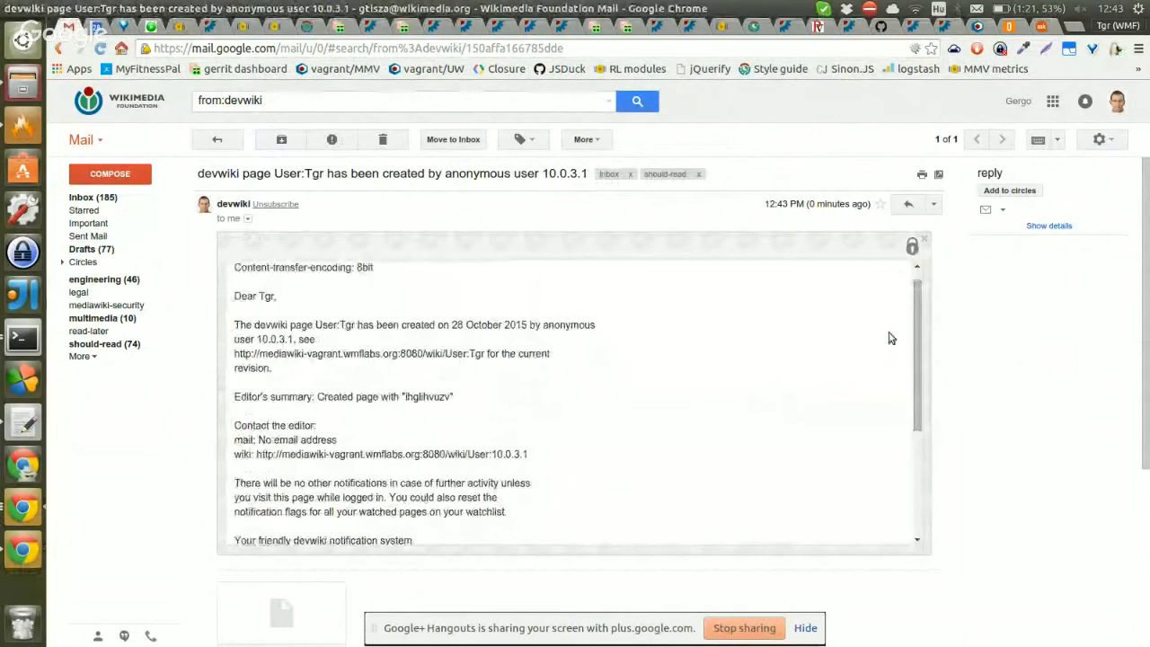
{"action": "mouse_move", "coordinate": [742, 334]}
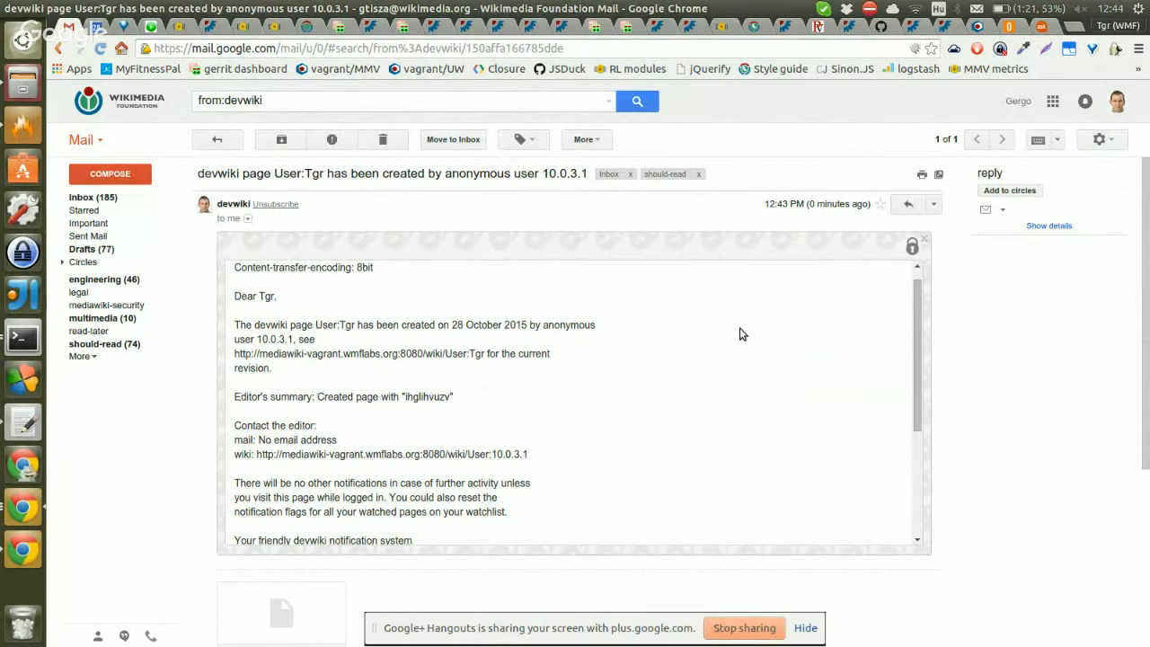
{"action": "mouse_move", "coordinate": [728, 352]}
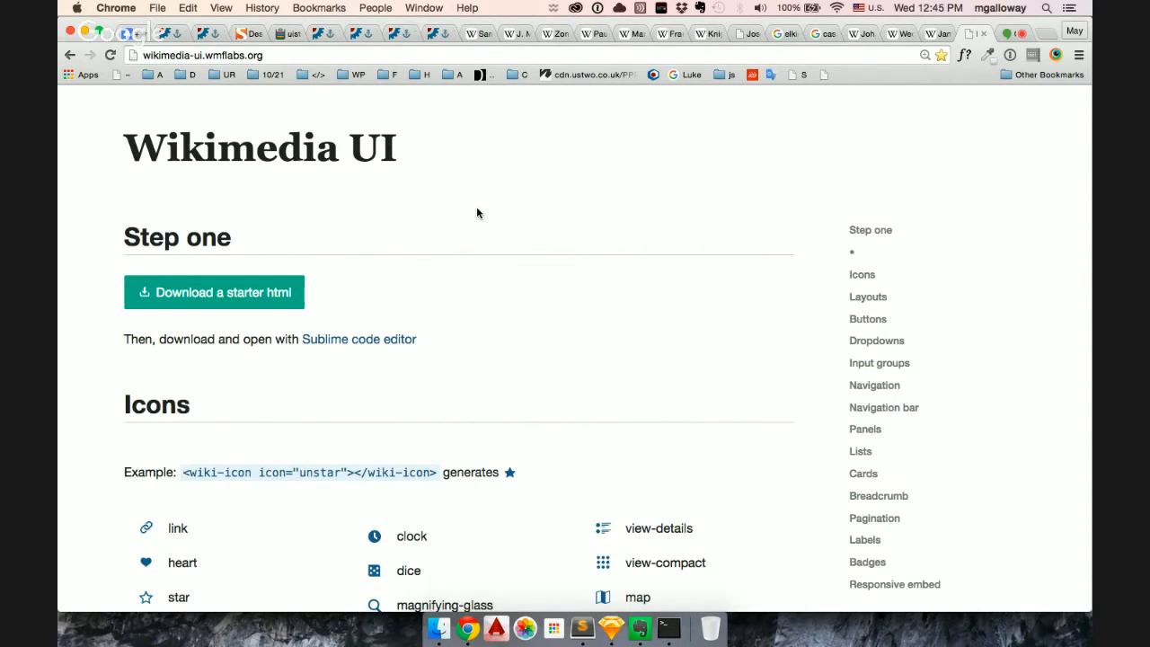
{"action": "mouse_move", "coordinate": [770, 603]}
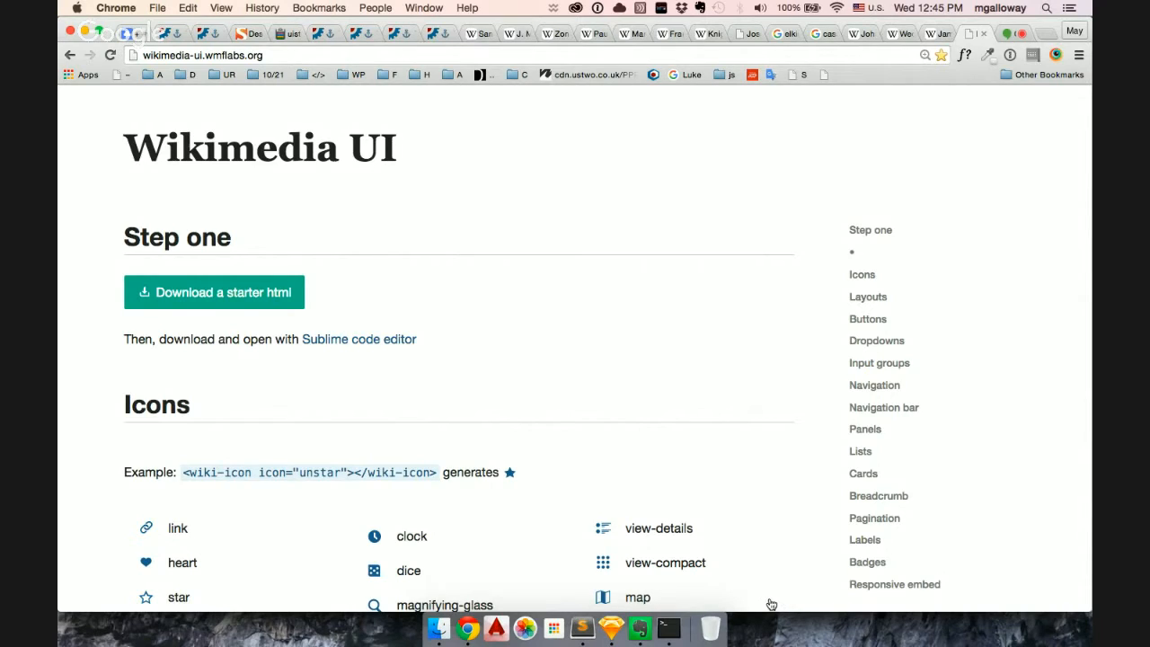
Scroll the Wikimedia UI style guide past Icons and Layouts down to the Buttons section
{"action": "scroll", "scroll_direction": "down", "scroll_amount": 3}
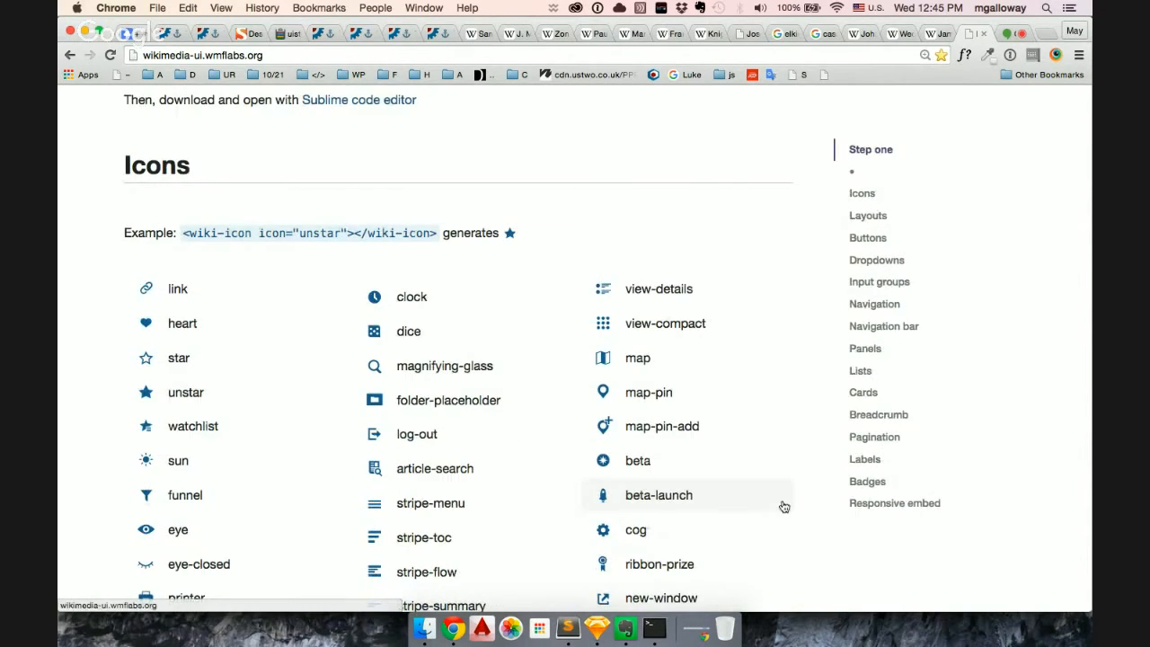
{"action": "scroll", "scroll_direction": "down", "scroll_amount": 3}
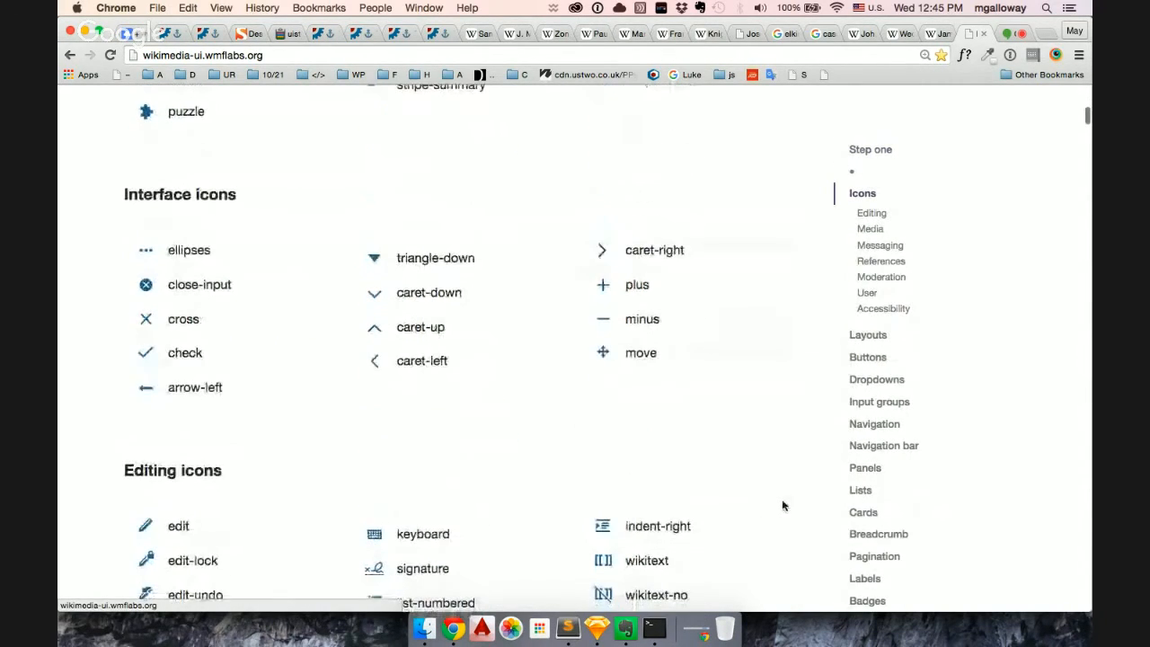
{"action": "scroll", "scroll_direction": "down", "scroll_amount": 3}
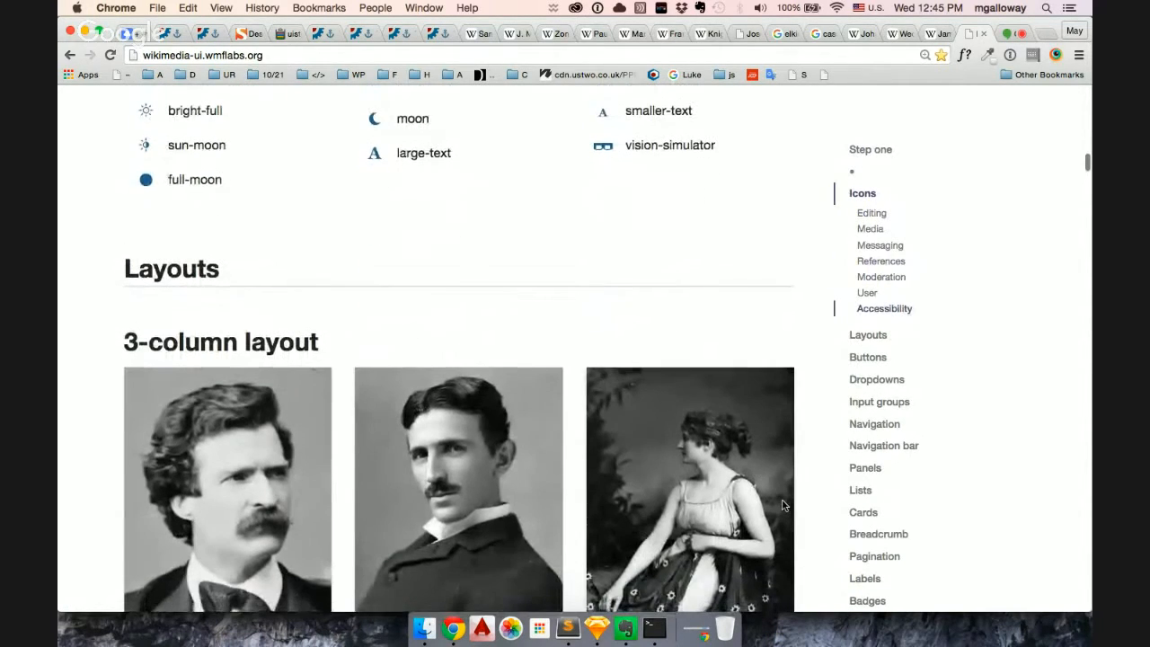
{"action": "scroll", "scroll_direction": "down", "scroll_amount": 3}
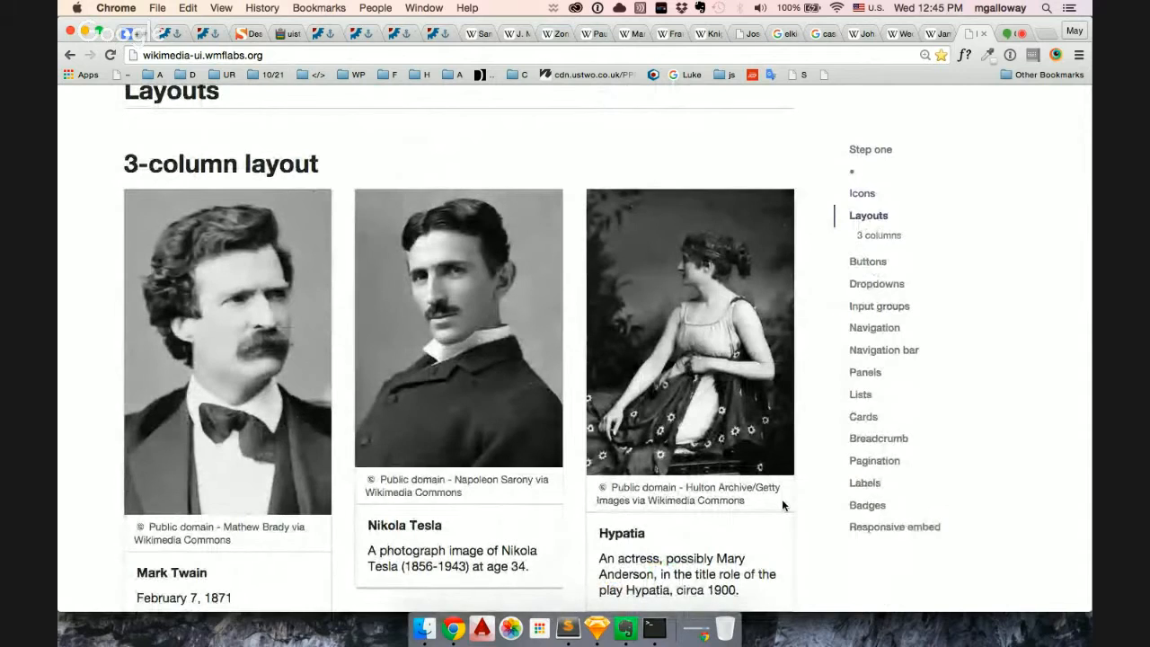
{"action": "scroll", "scroll_direction": "down", "scroll_amount": 3}
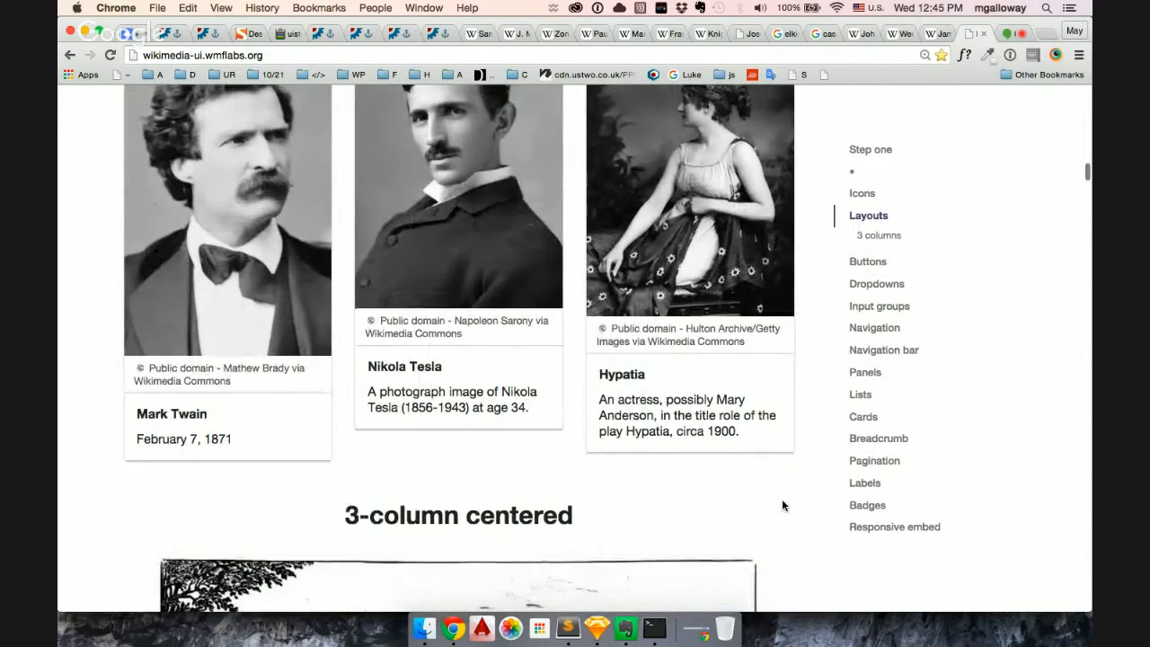
{"action": "scroll", "scroll_direction": "down", "scroll_amount": 3}
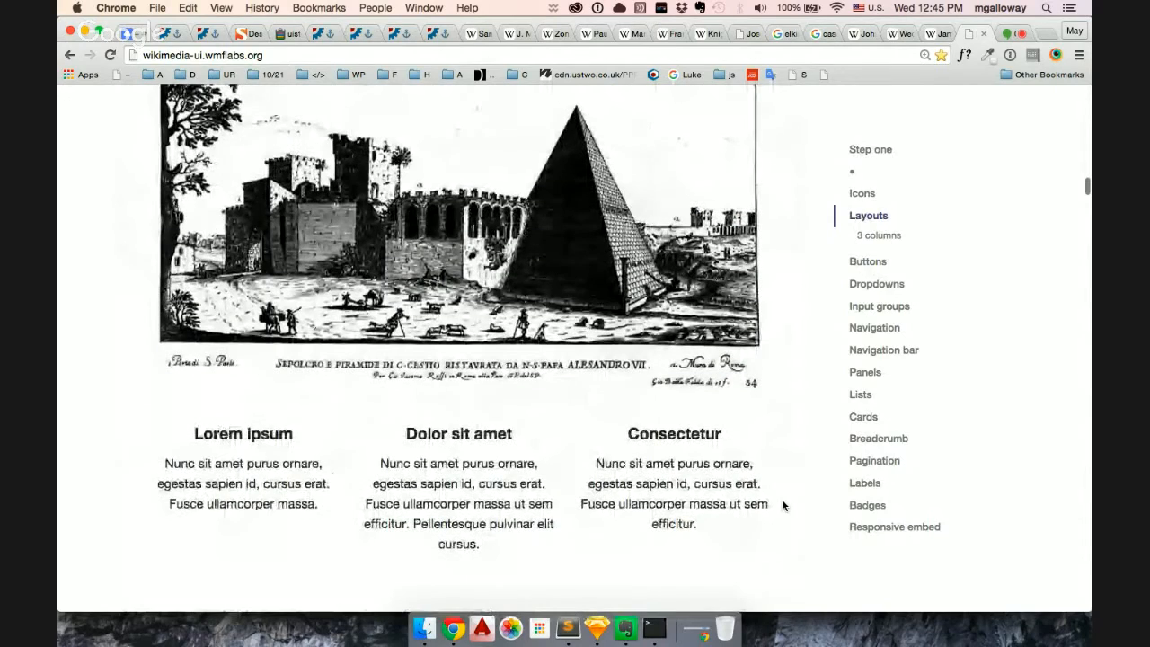
{"action": "scroll", "scroll_direction": "down", "scroll_amount": 3}
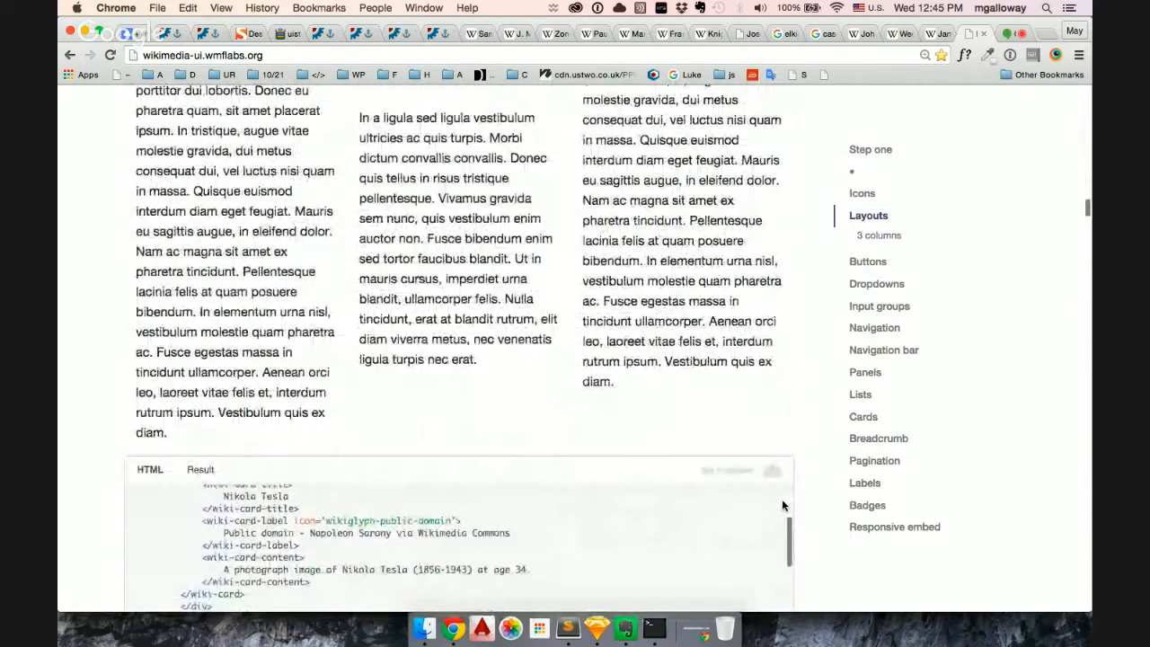
{"action": "scroll", "scroll_direction": "down", "scroll_amount": 3}
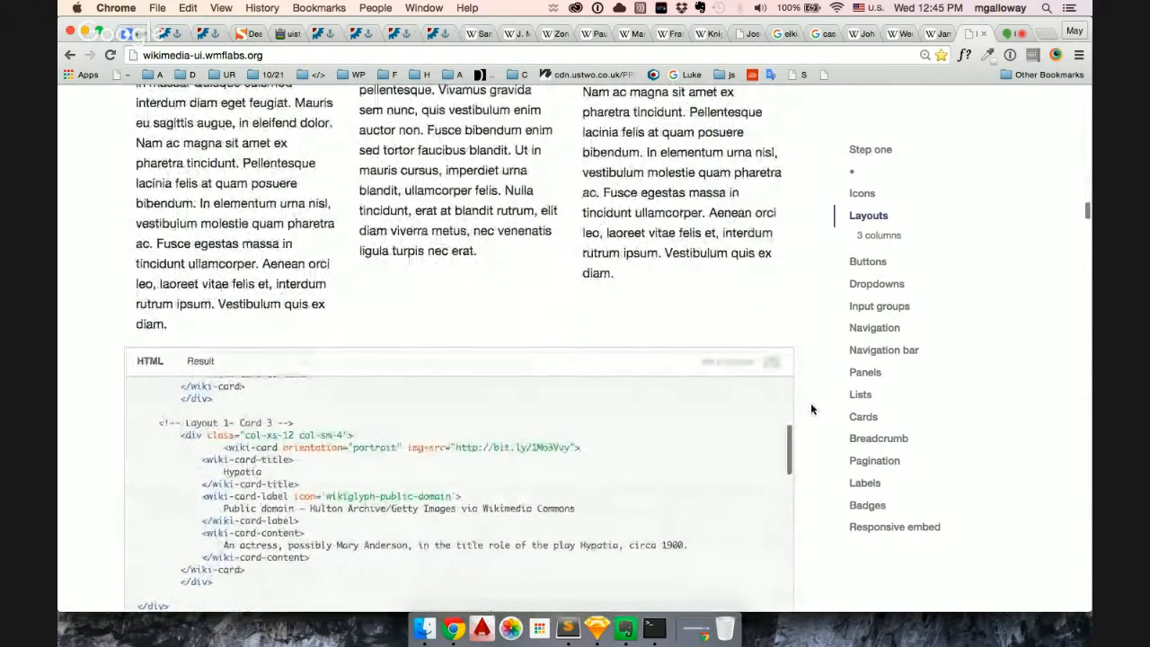
{"action": "scroll", "scroll_direction": "down", "scroll_amount": 3}
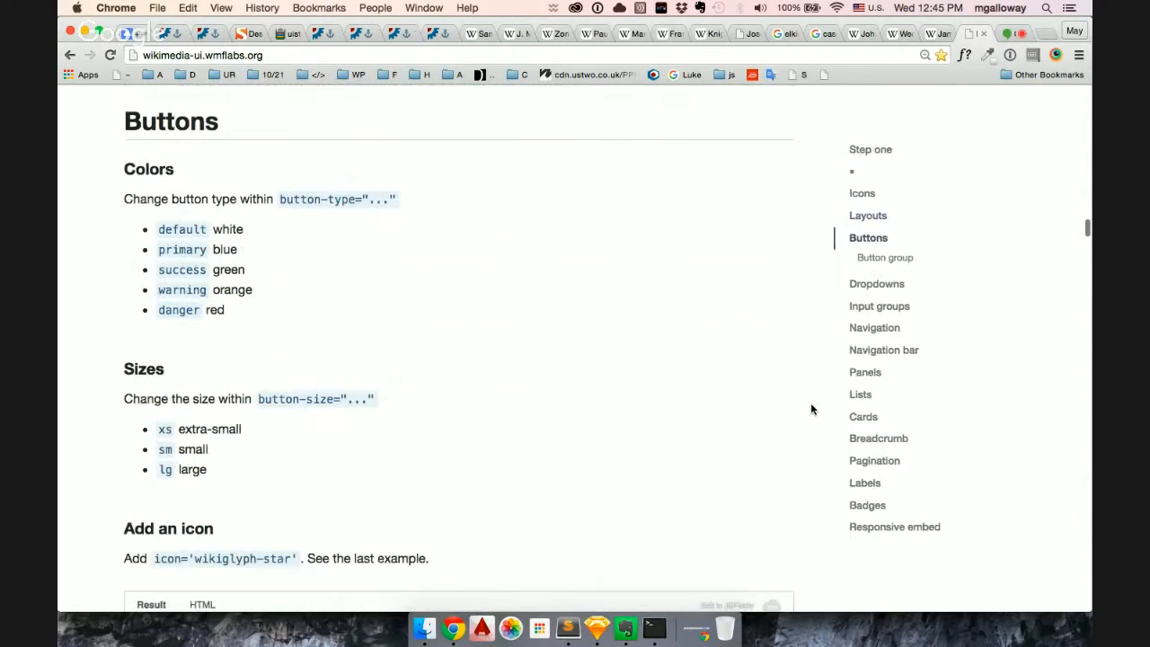
Reach the button examples in the Buttons section and show their HTML code
{"action": "scroll", "scroll_direction": "down", "scroll_amount": 3}
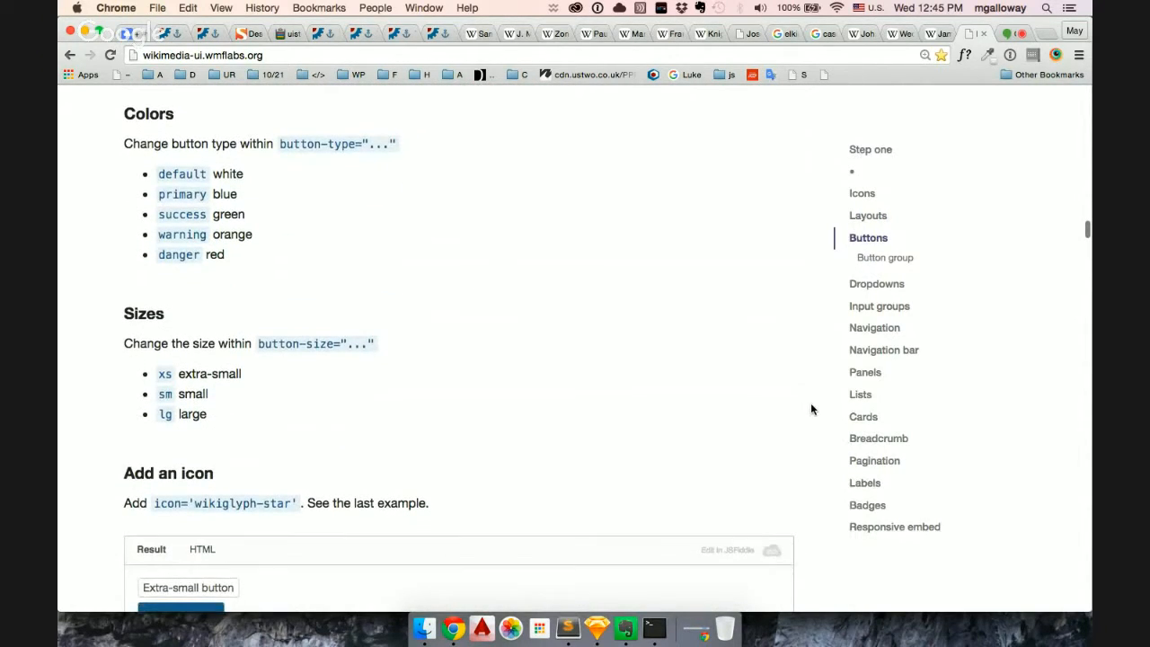
{"action": "scroll", "scroll_direction": "down", "scroll_amount": 3}
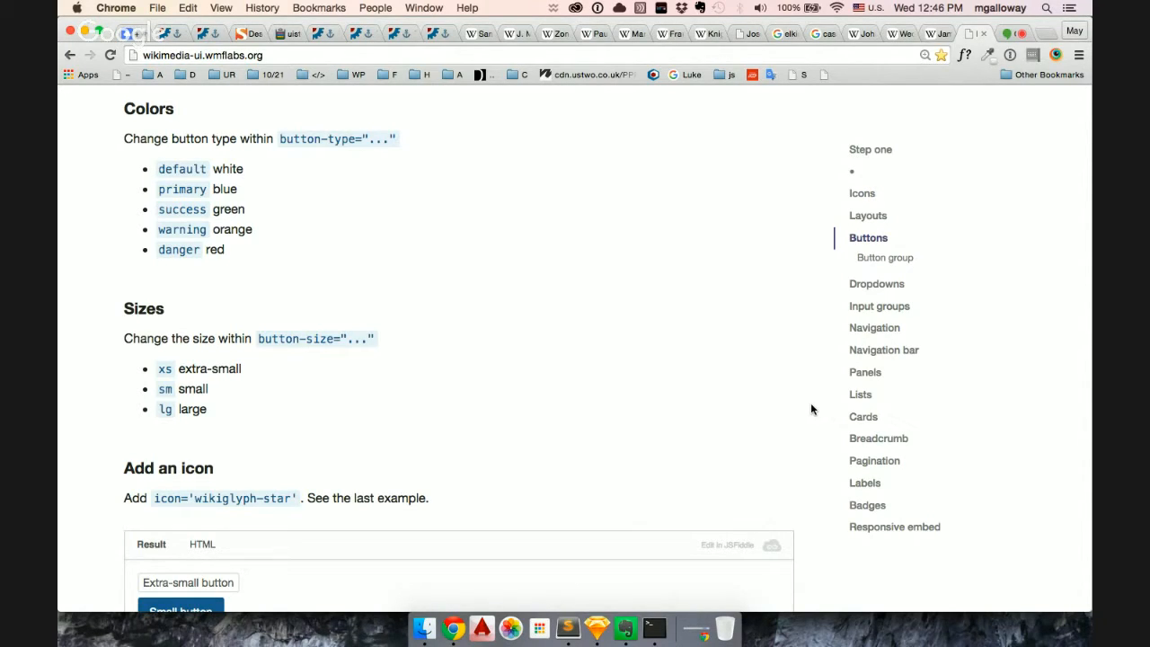
{"action": "scroll", "scroll_direction": "down", "scroll_amount": 3}
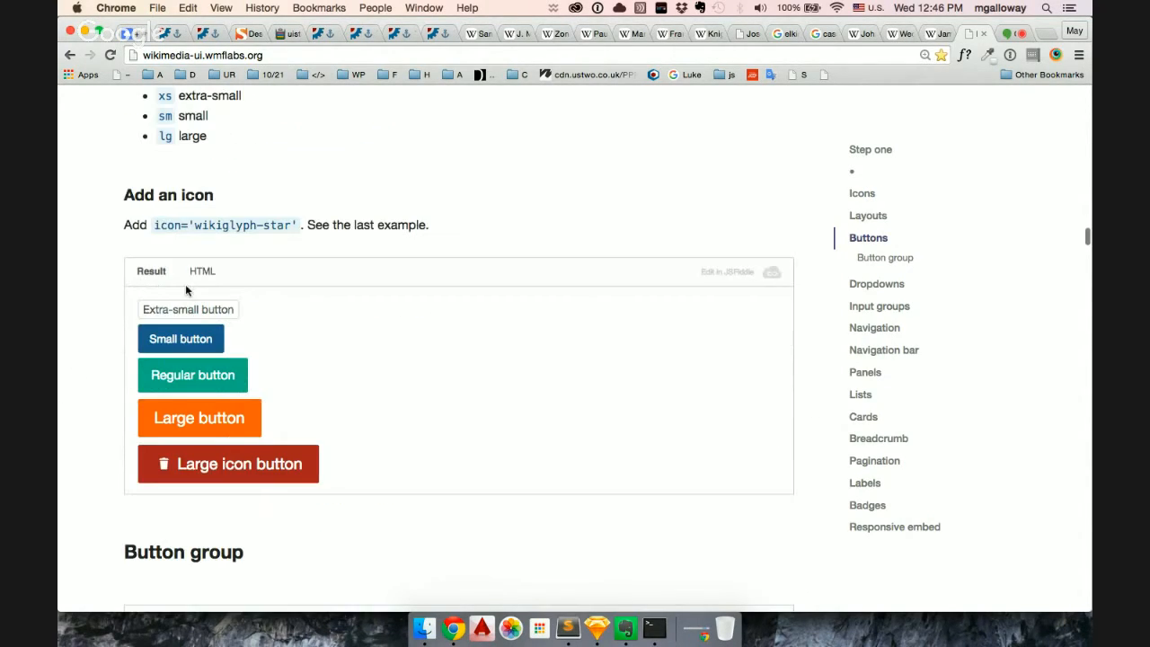
{"action": "left_click", "coordinate": [201, 270]}
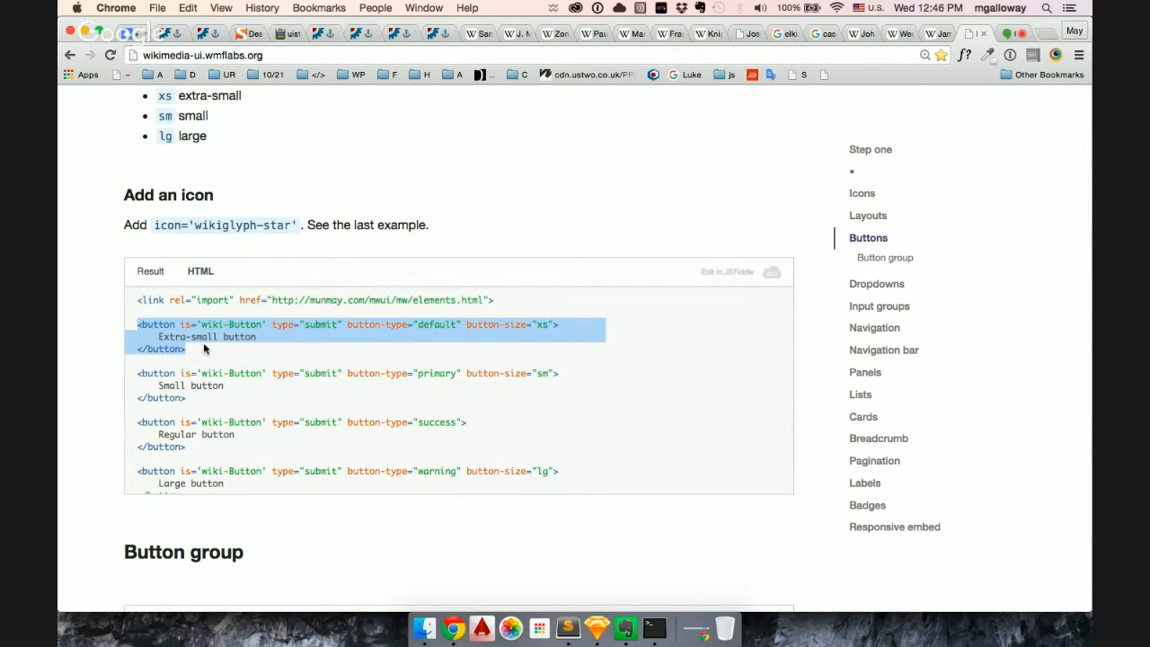
{"action": "left_click", "coordinate": [205, 350]}
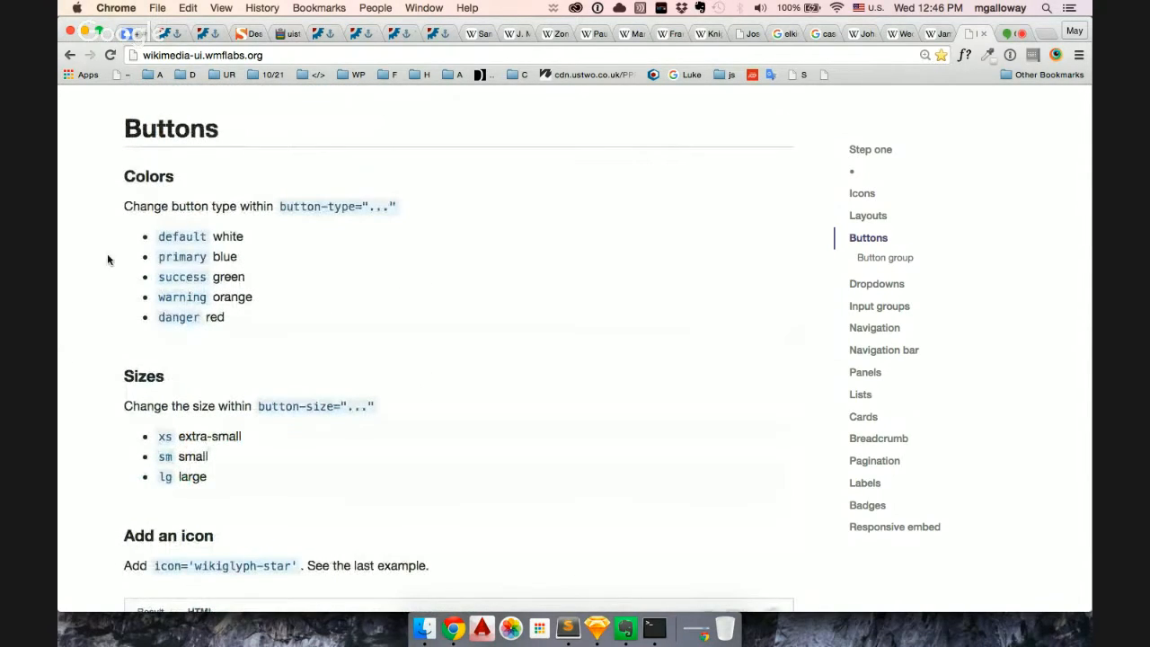
{"action": "mouse_move", "coordinate": [242, 316]}
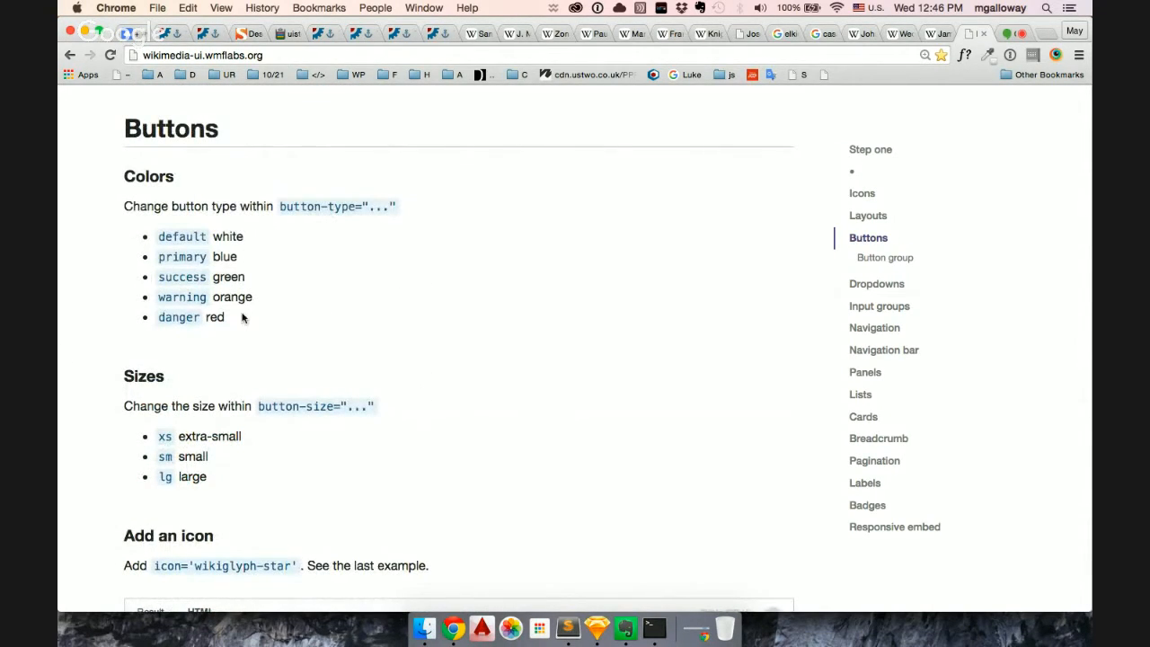
Open the extra-small/small/regular/large button sizes example in JSFiddle
{"action": "scroll", "scroll_direction": "down", "scroll_amount": 3}
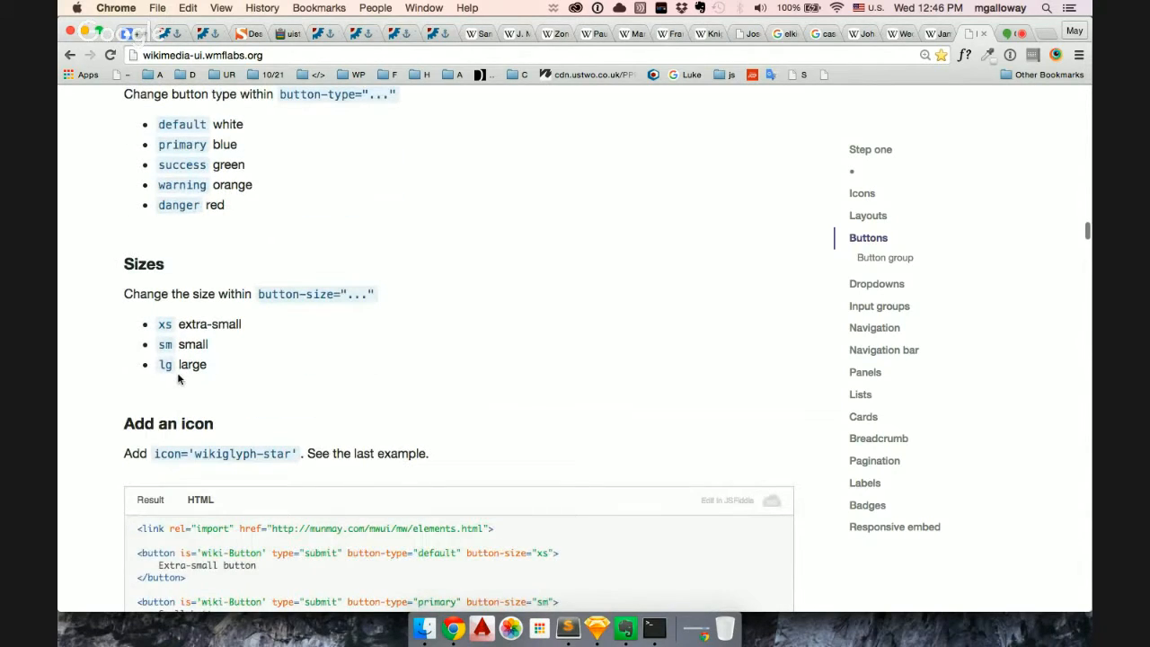
{"action": "scroll", "scroll_direction": "down", "scroll_amount": 3}
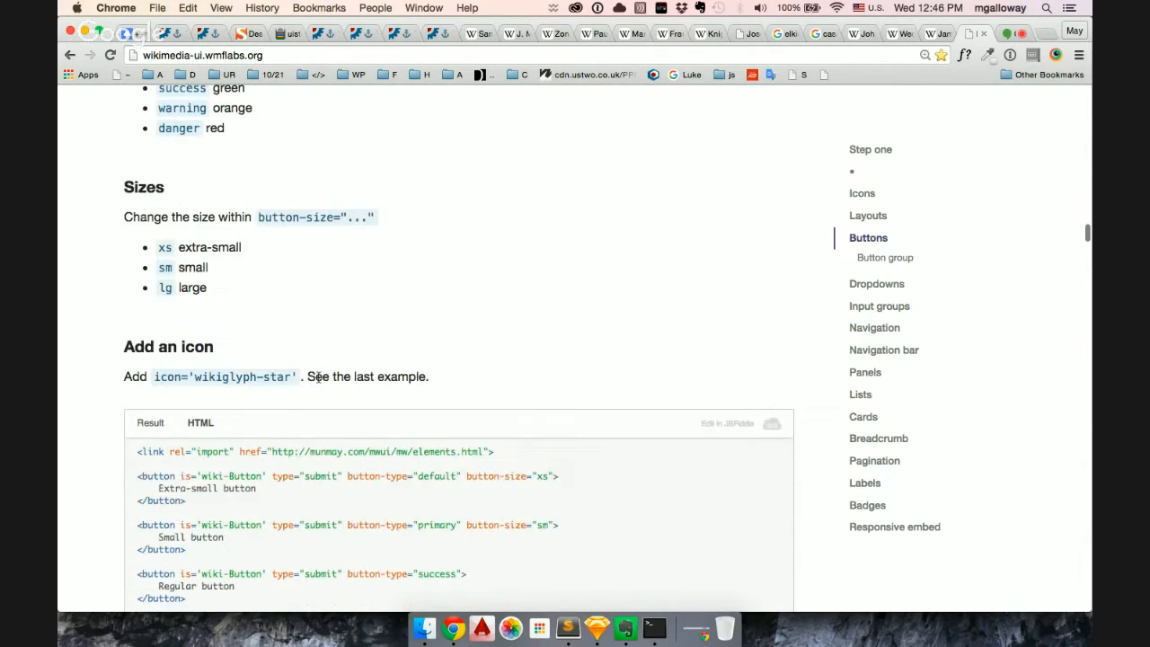
{"action": "scroll", "scroll_direction": "down", "scroll_amount": 3}
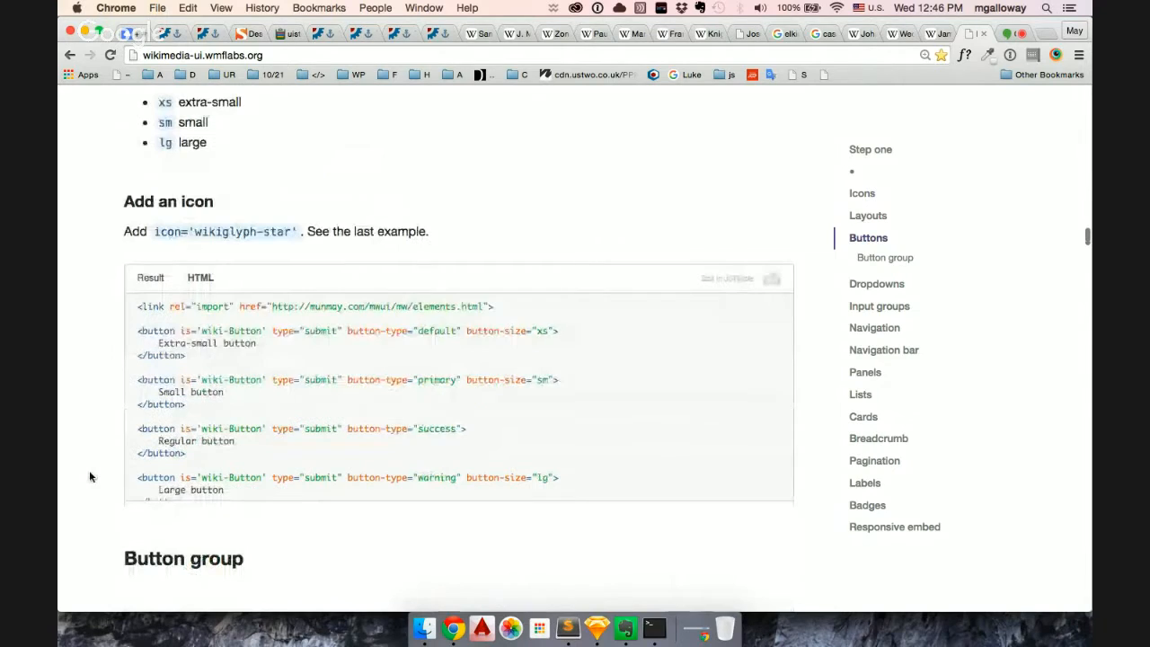
{"action": "mouse_move", "coordinate": [733, 335]}
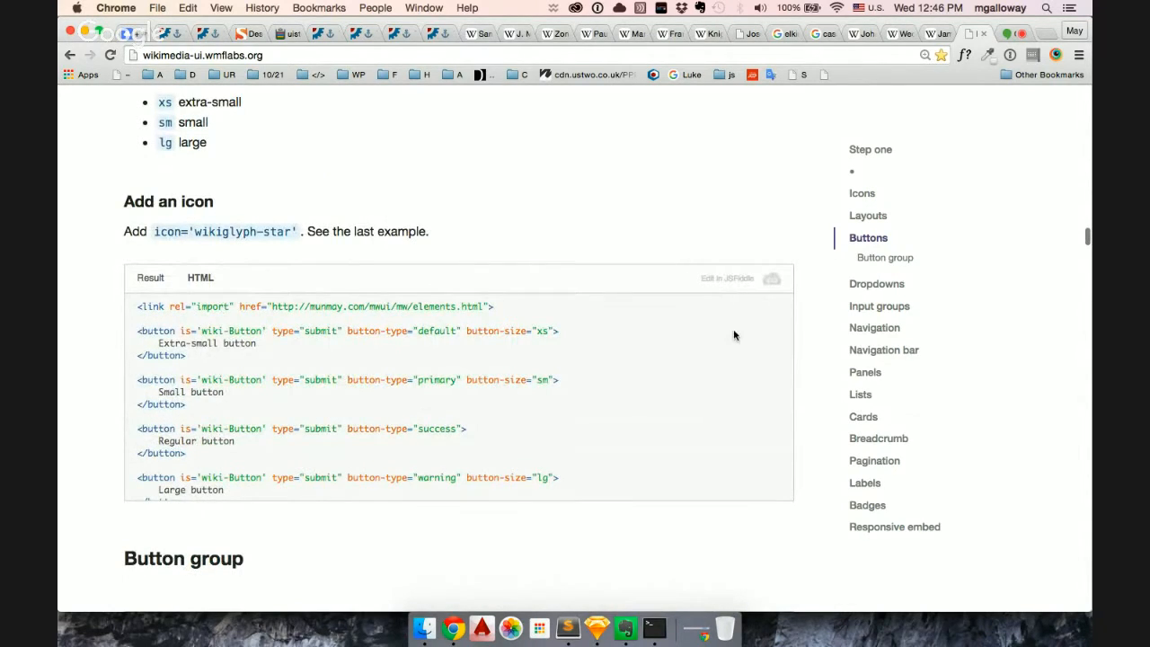
{"action": "left_click", "coordinate": [726, 277]}
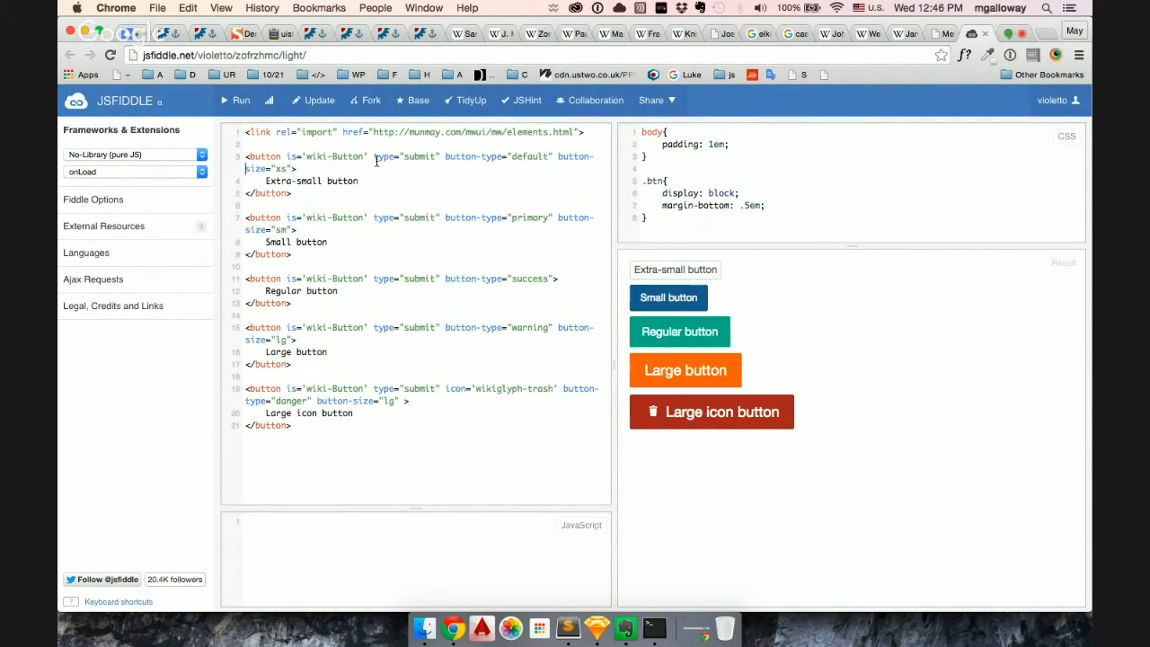
Make the first button primary, add a large danger button with wikiglyph-trash icon, and run the fiddle
{"action": "left_click", "coordinate": [235, 100]}
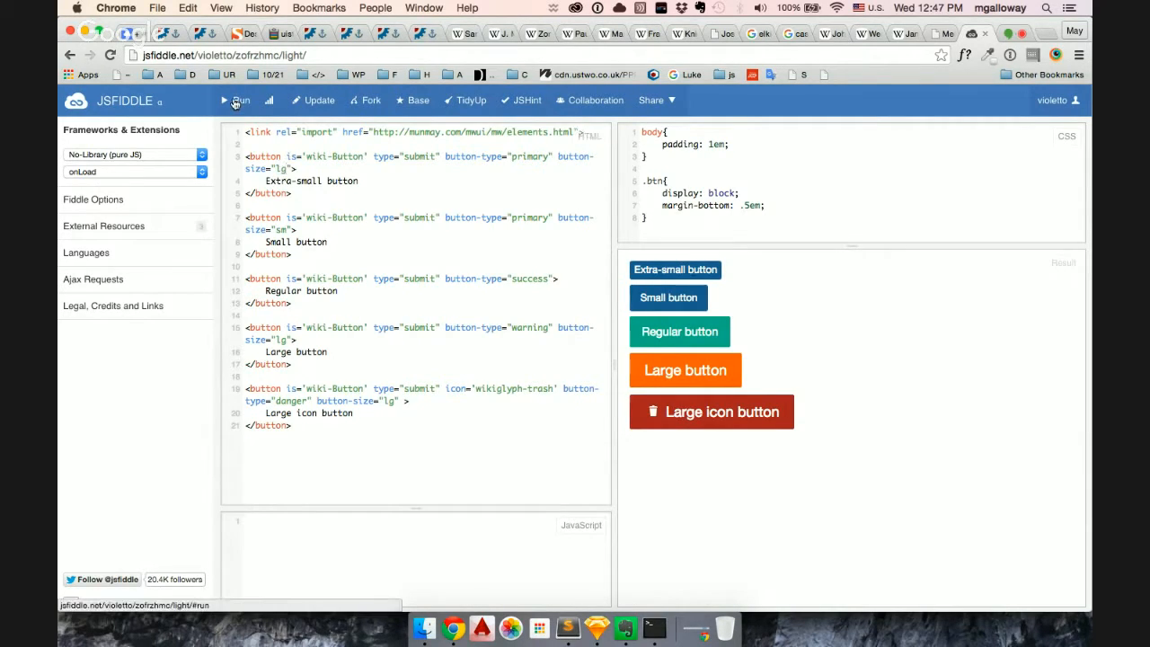
{"action": "left_click", "coordinate": [238, 101]}
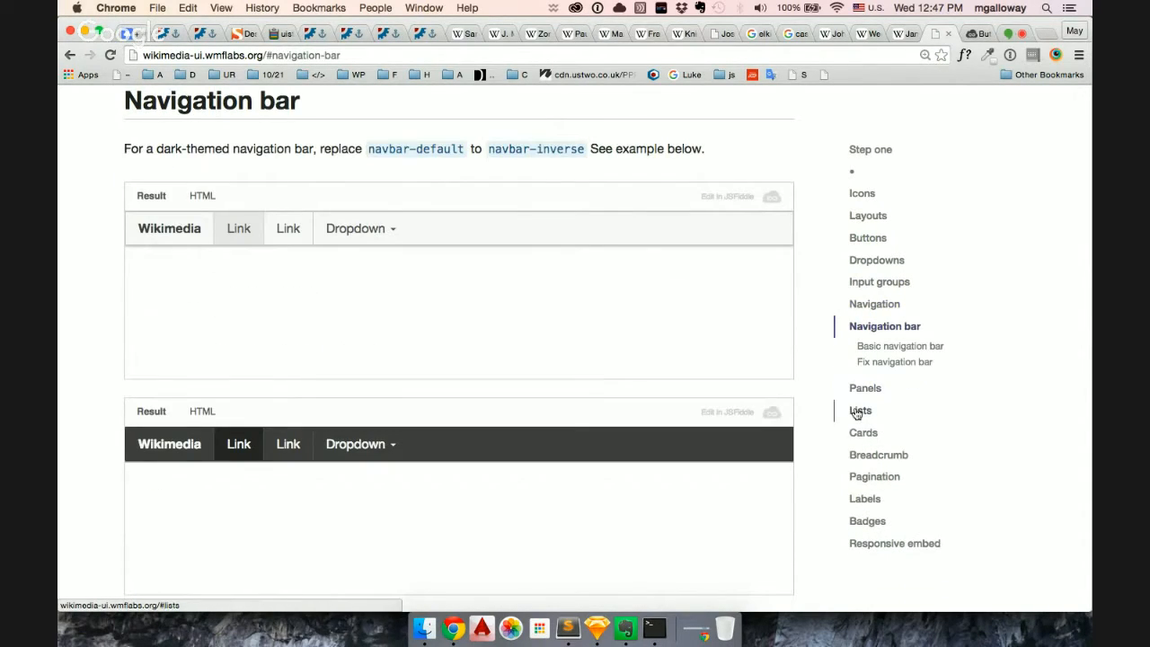
{"action": "mouse_move", "coordinate": [1087, 168]}
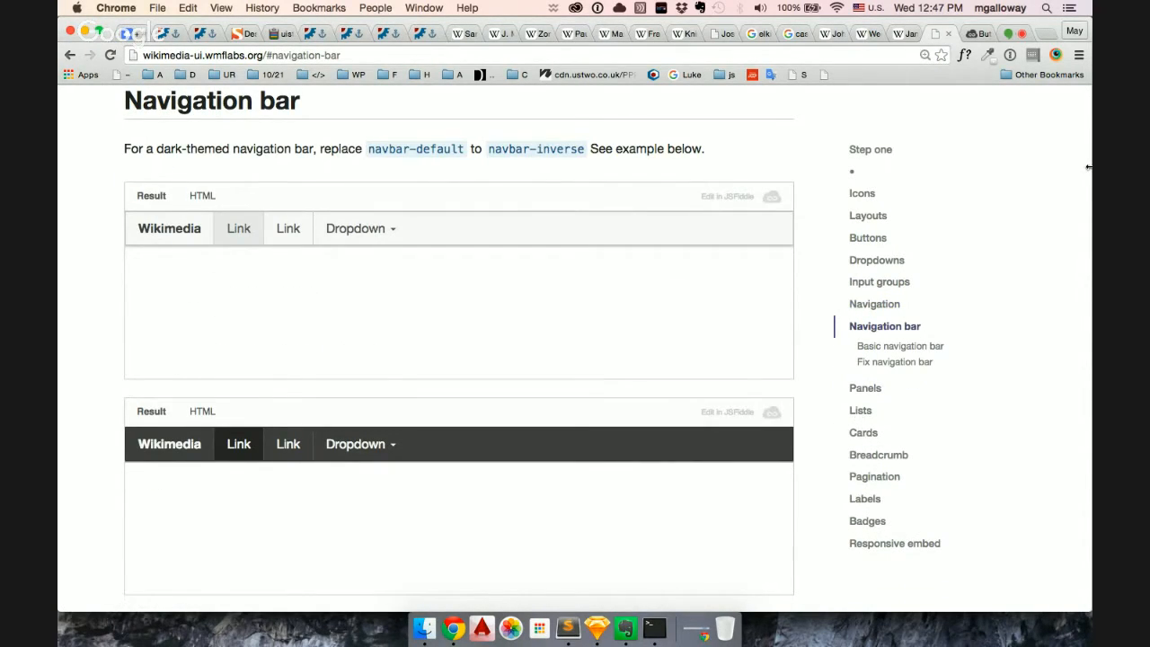
Download the starter My Wikimedia Project.html file from the Step one section
{"action": "left_click", "coordinate": [869, 149]}
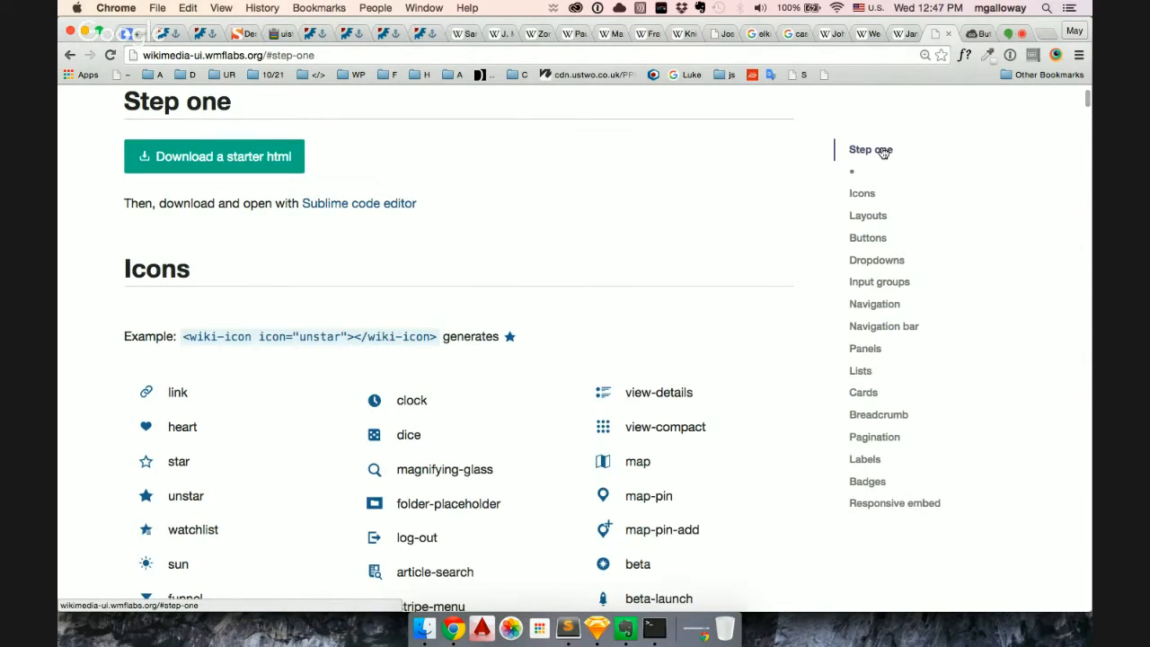
{"action": "mouse_move", "coordinate": [546, 162]}
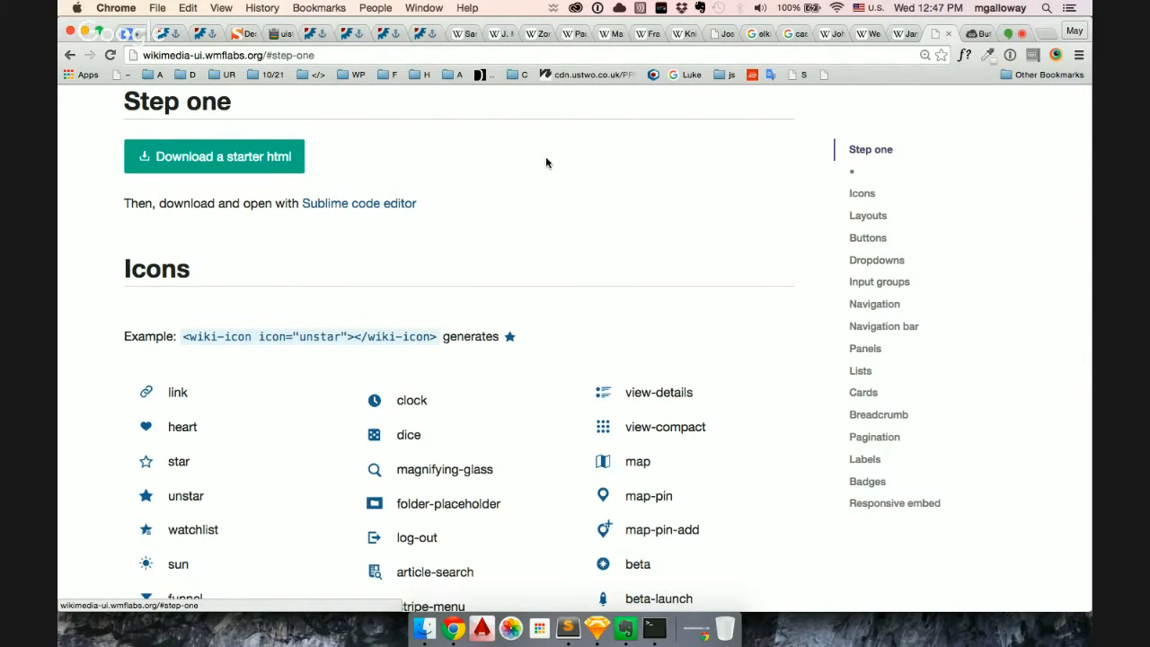
{"action": "left_click", "coordinate": [214, 155]}
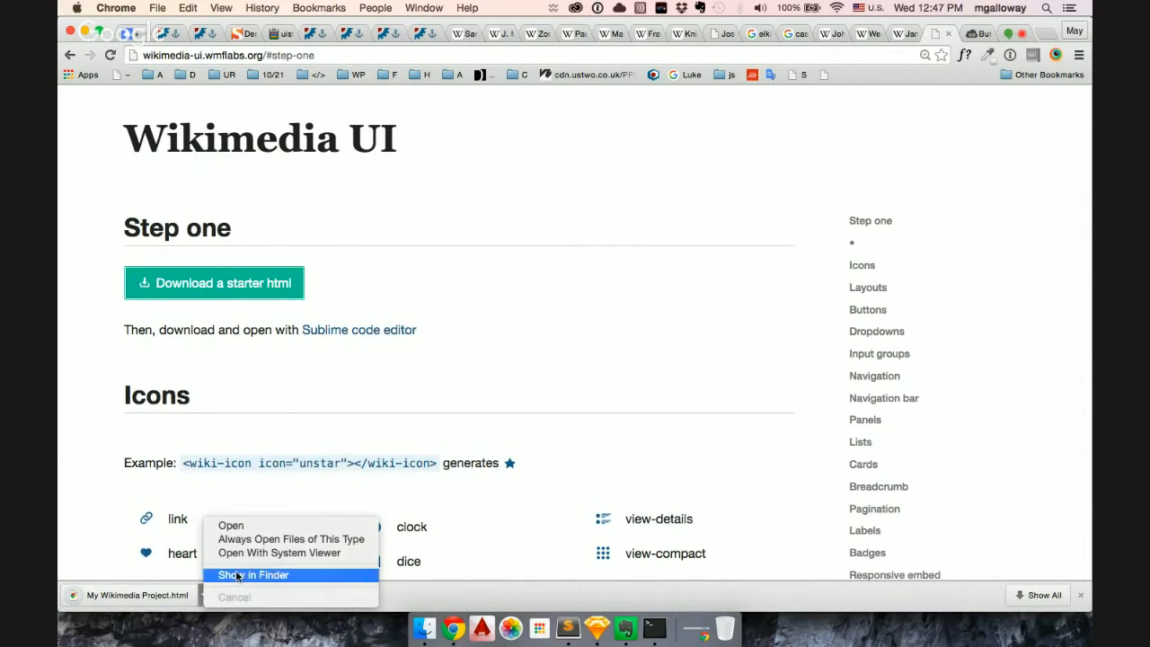
Reveal My Wikimedia Project.html in Finder, load it in Sublime Text, and return to Chrome
{"action": "left_click", "coordinate": [253, 575]}
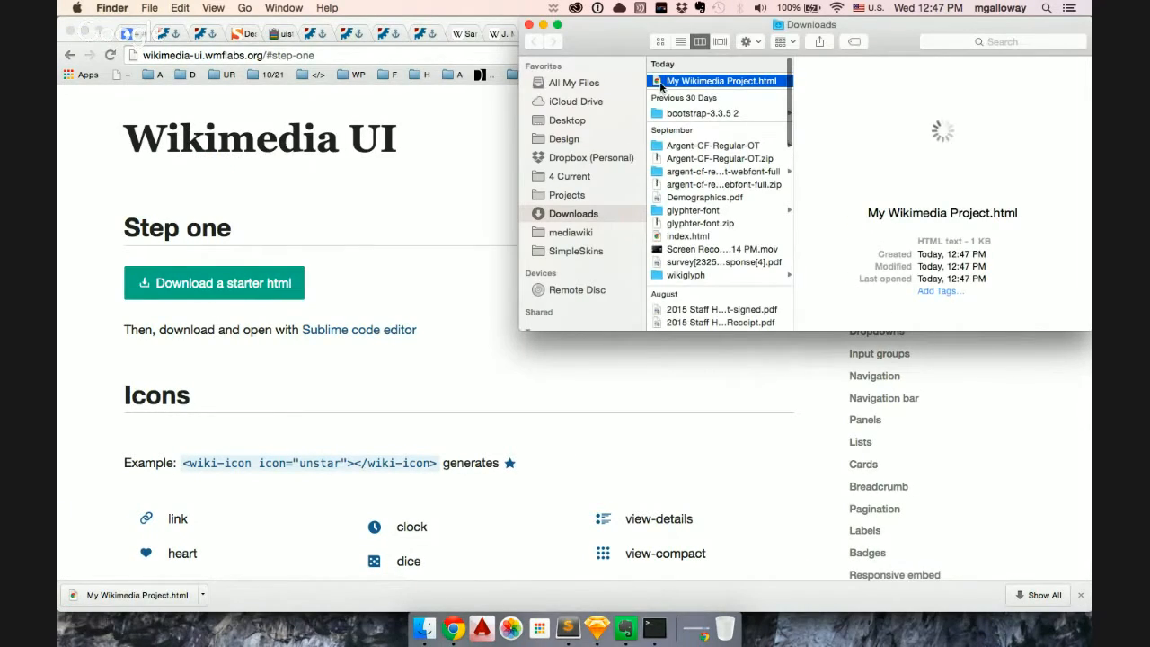
{"action": "left_click", "coordinate": [567, 629]}
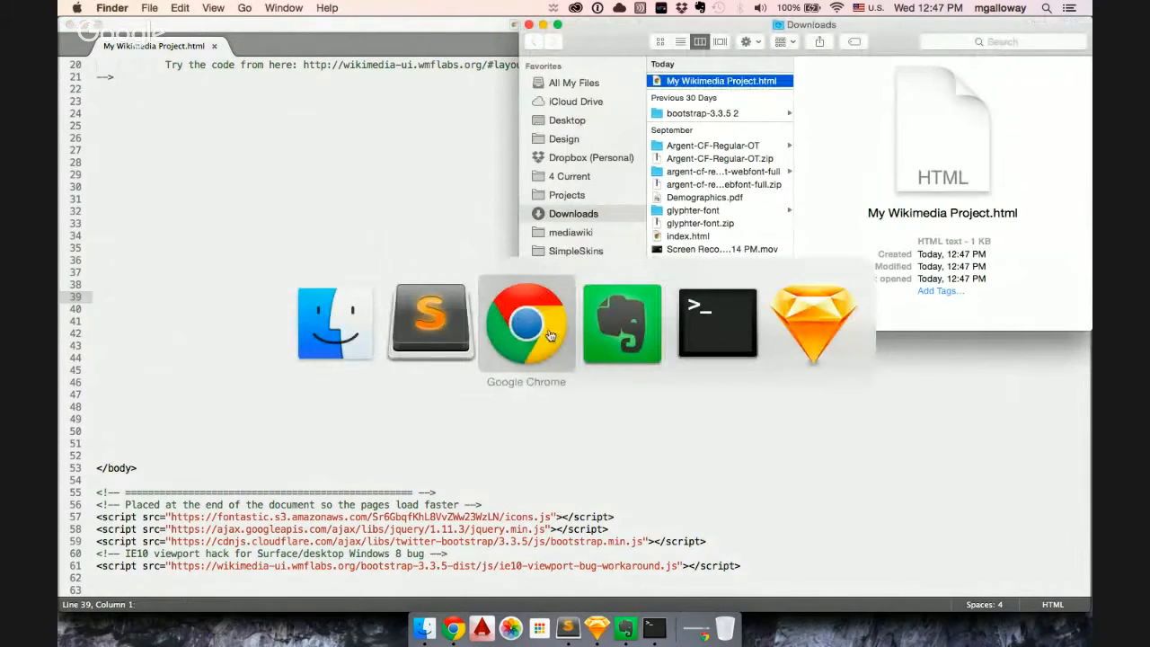
{"action": "left_click", "coordinate": [524, 323]}
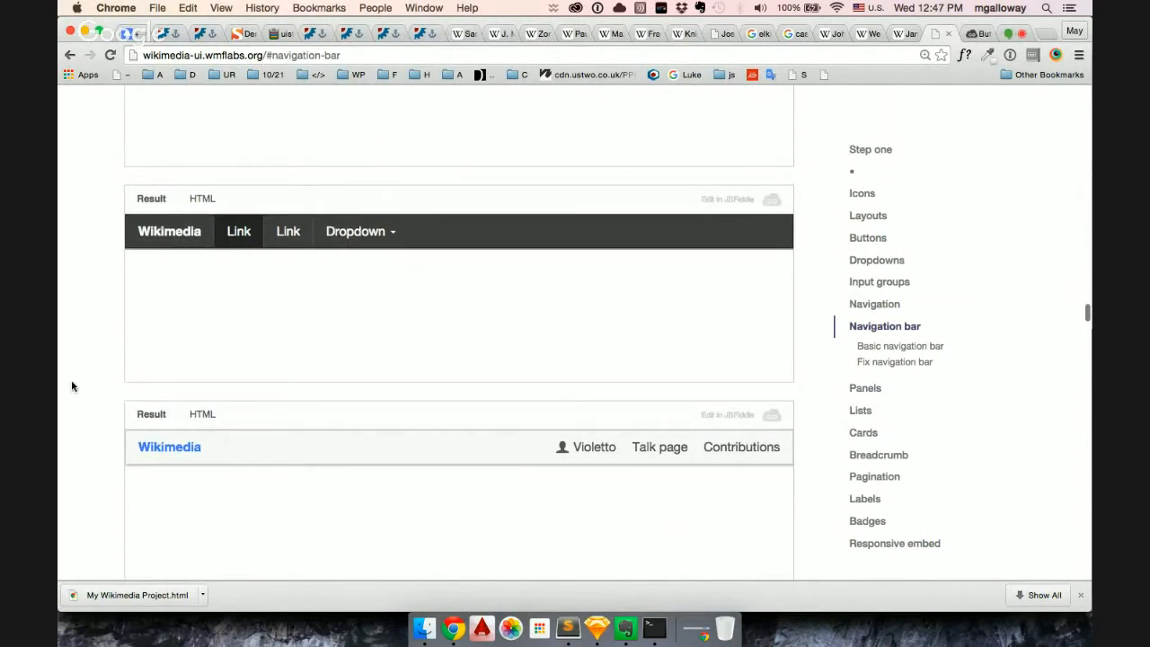
Copy the 3-column card layout example code from the Layouts section and switch to Finder
{"action": "left_click", "coordinate": [201, 198]}
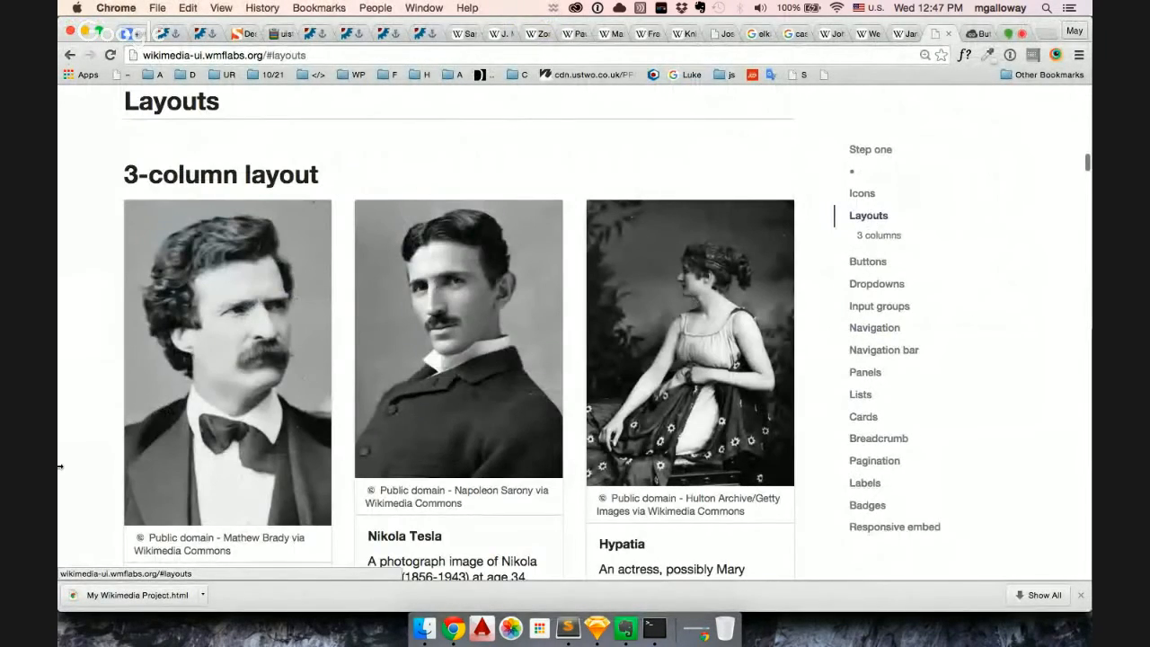
{"action": "scroll", "scroll_direction": "down", "scroll_amount": 3}
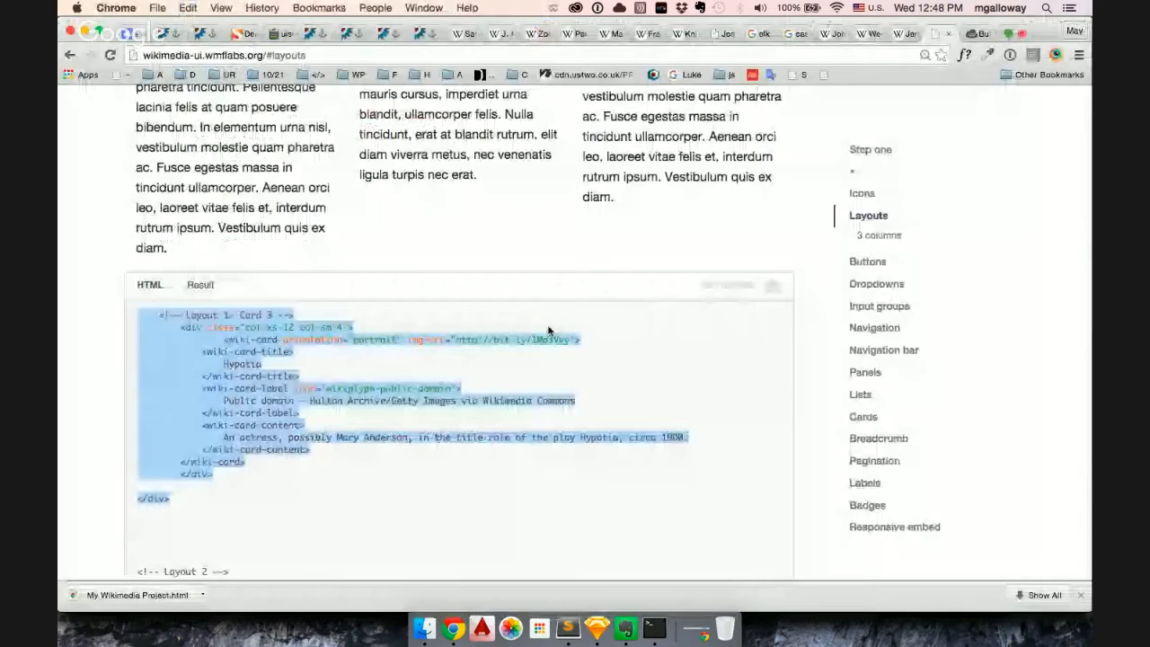
{"action": "key", "text": "cmd+tab"}
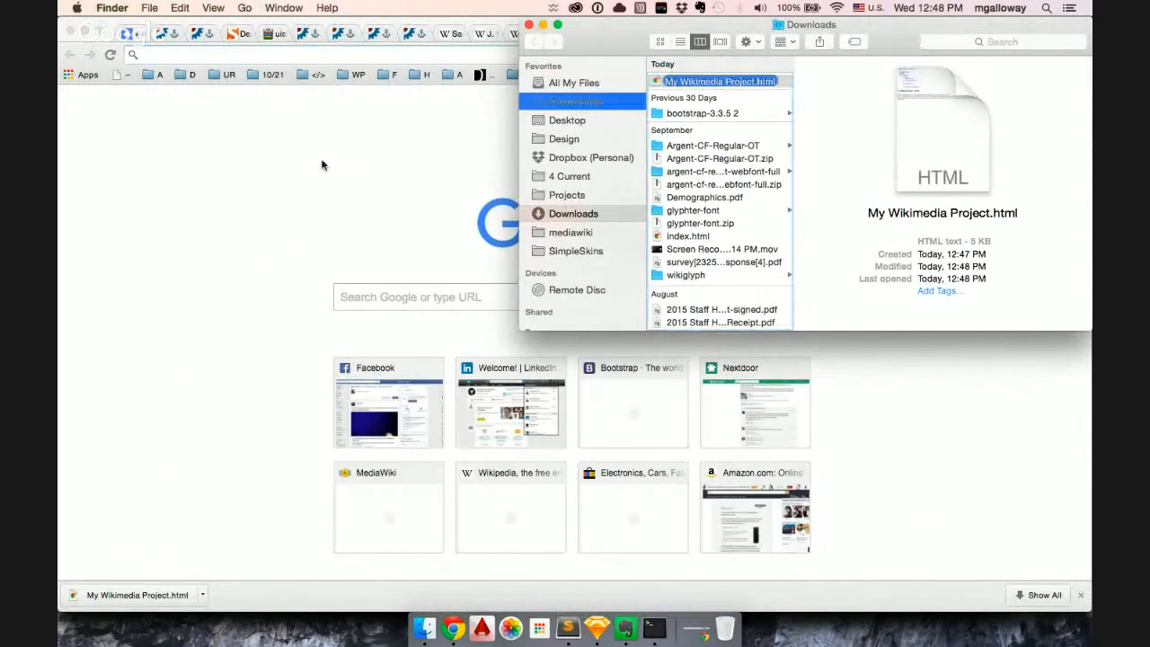
View the local My Wikimedia Project page with its Mark Twain, Nikola Tesla and Hypatia cards in Chrome
{"action": "double_click", "coordinate": [718, 80]}
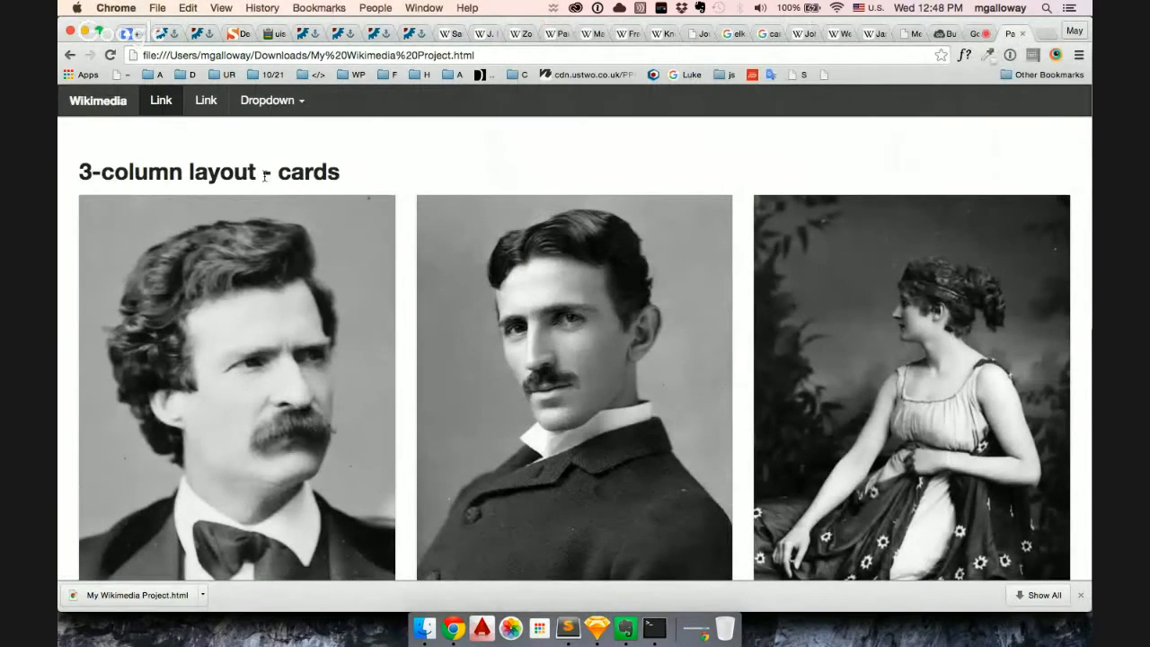
{"action": "scroll", "scroll_direction": "down", "scroll_amount": 3}
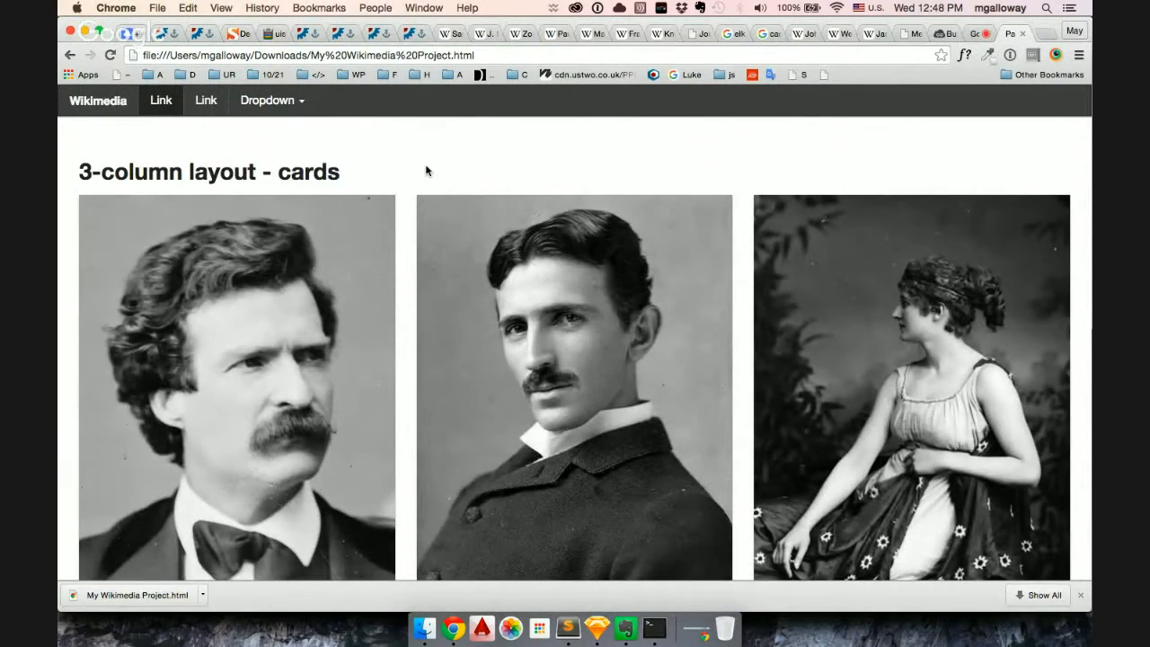
{"action": "scroll", "scroll_direction": "down", "scroll_amount": 3}
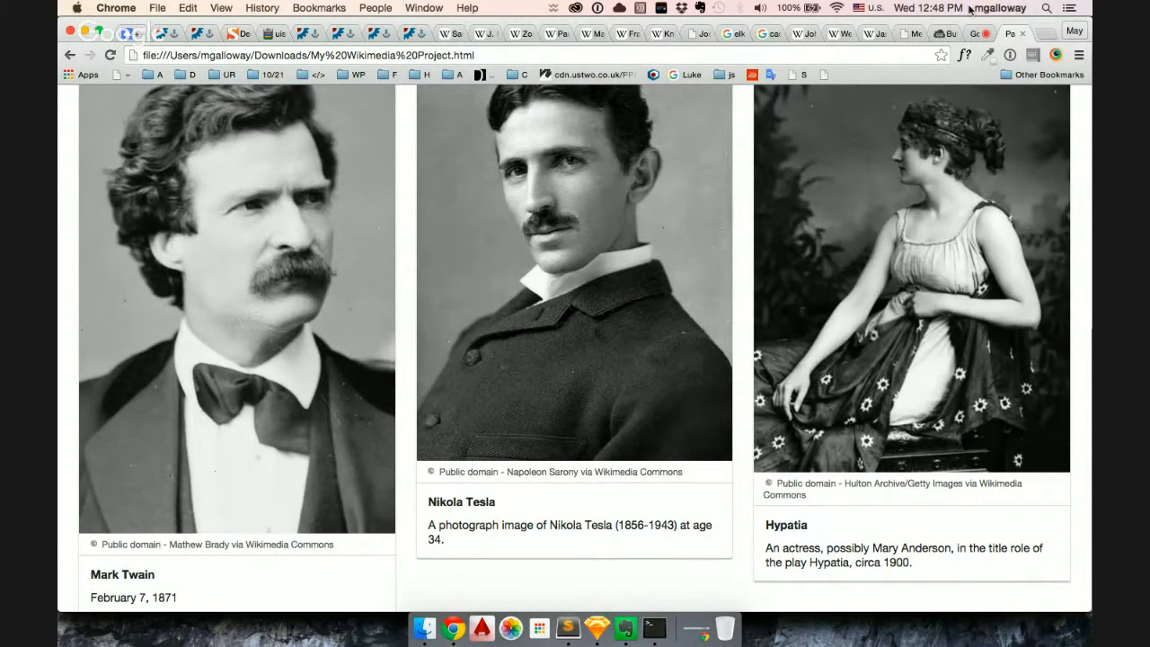
{"action": "scroll", "scroll_direction": "down", "scroll_amount": 3}
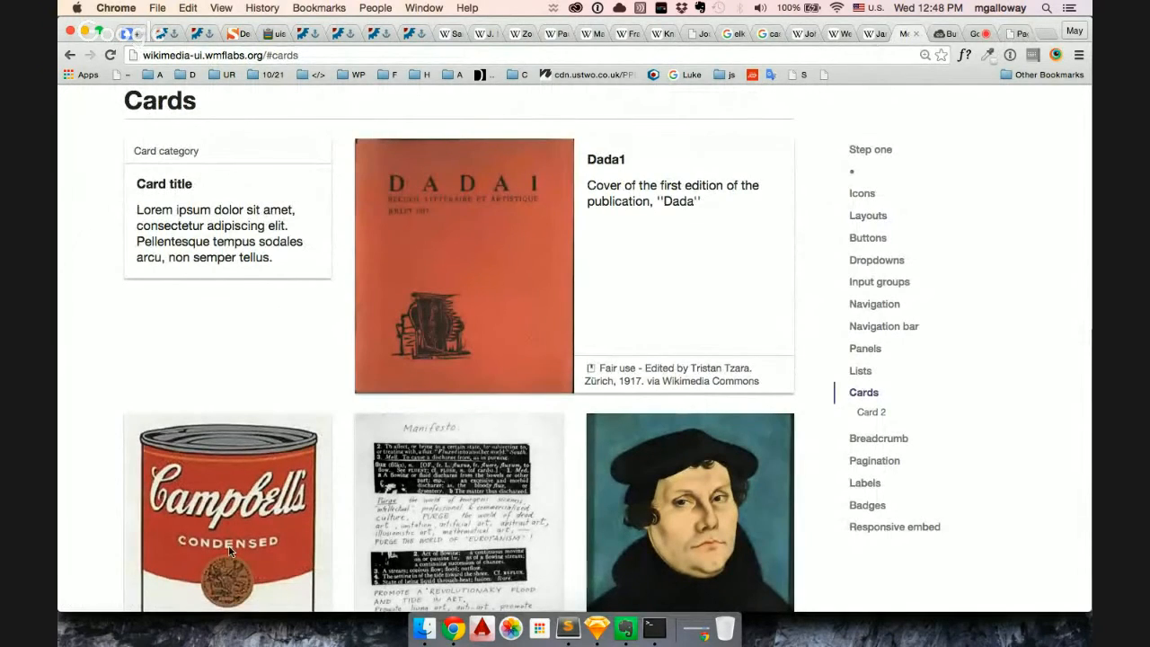
Browse the Cards examples (Dada, Campbell's Soup, Fluxus, Martin Luther) in the Wikimedia UI docs
{"action": "scroll", "scroll_direction": "down", "scroll_amount": 3}
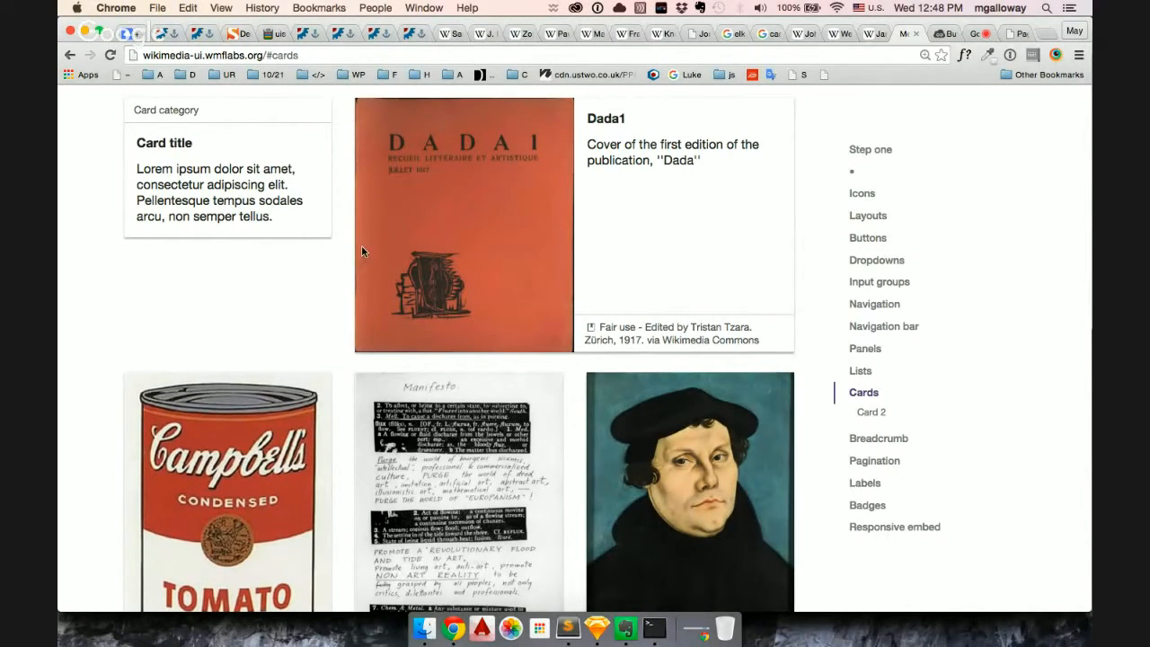
{"action": "mouse_move", "coordinate": [142, 251]}
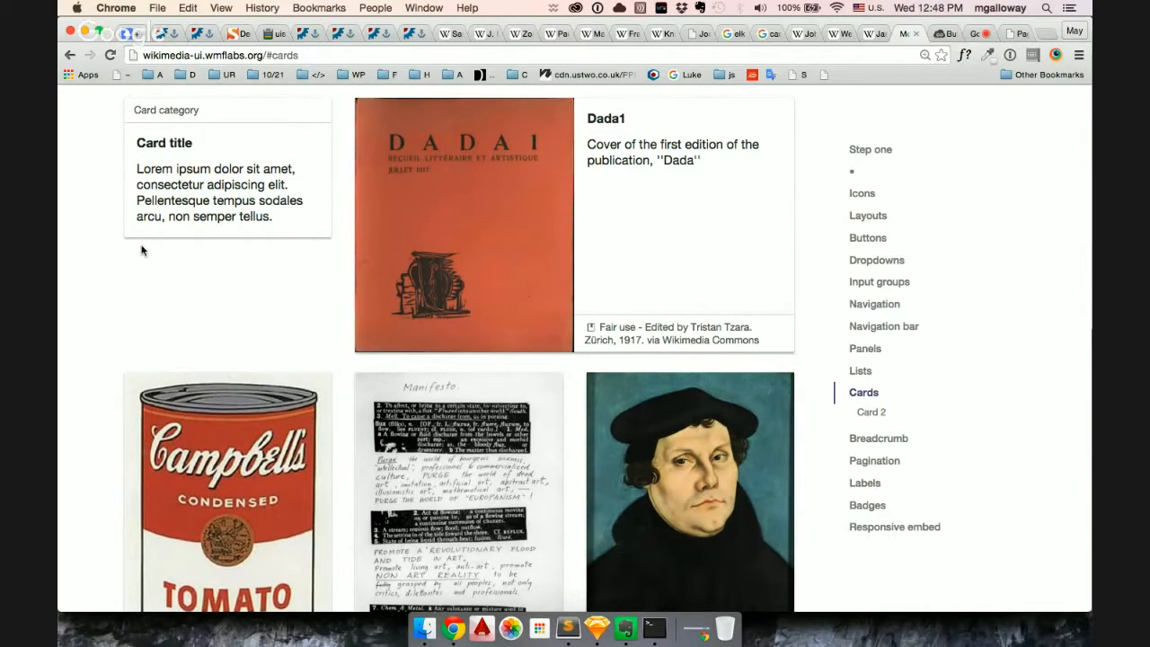
{"action": "scroll", "scroll_direction": "down", "scroll_amount": 3}
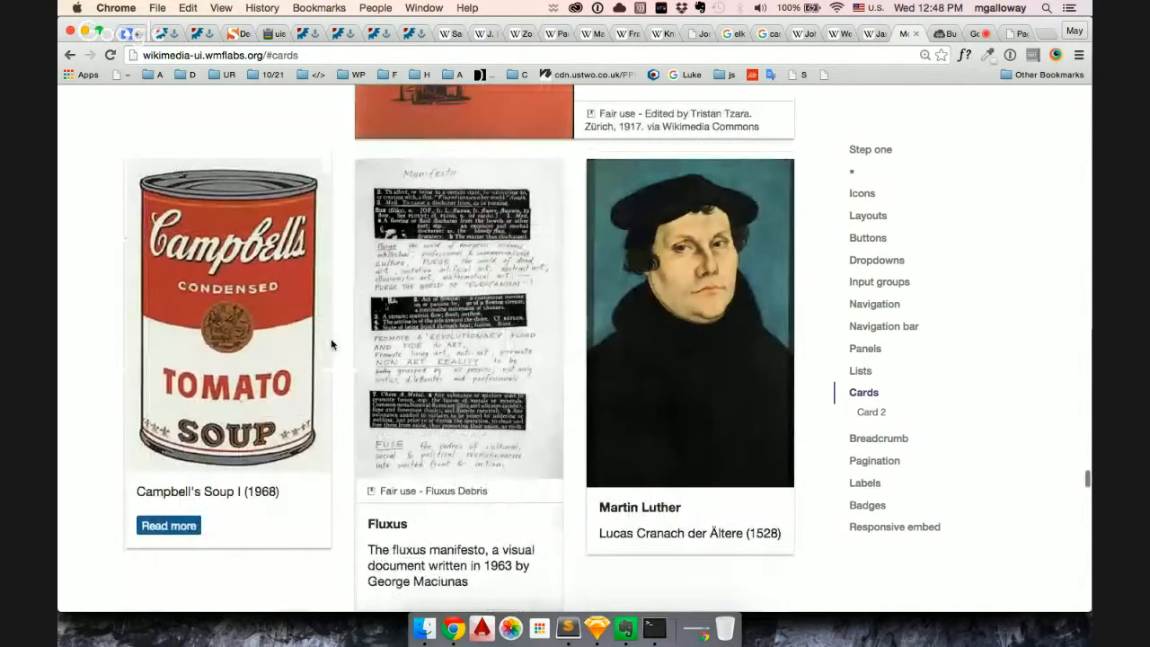
{"action": "left_click", "coordinate": [866, 349]}
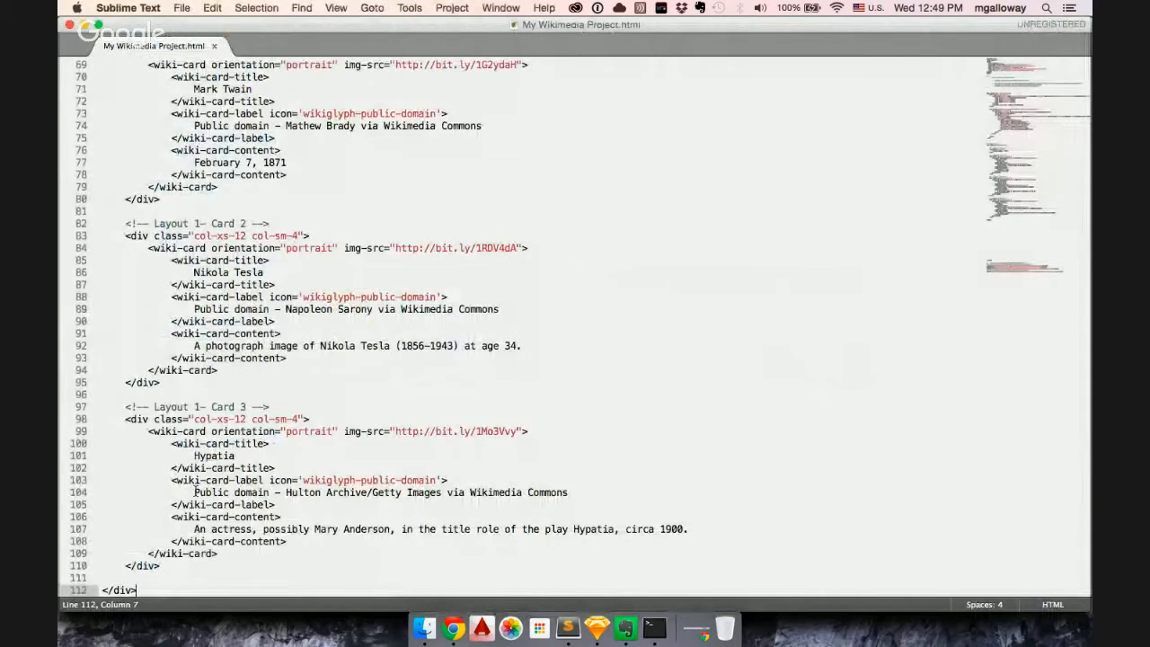
Change the Twain and Tesla cards' orientation values to landscape
{"action": "scroll", "scroll_direction": "up", "scroll_amount": 3}
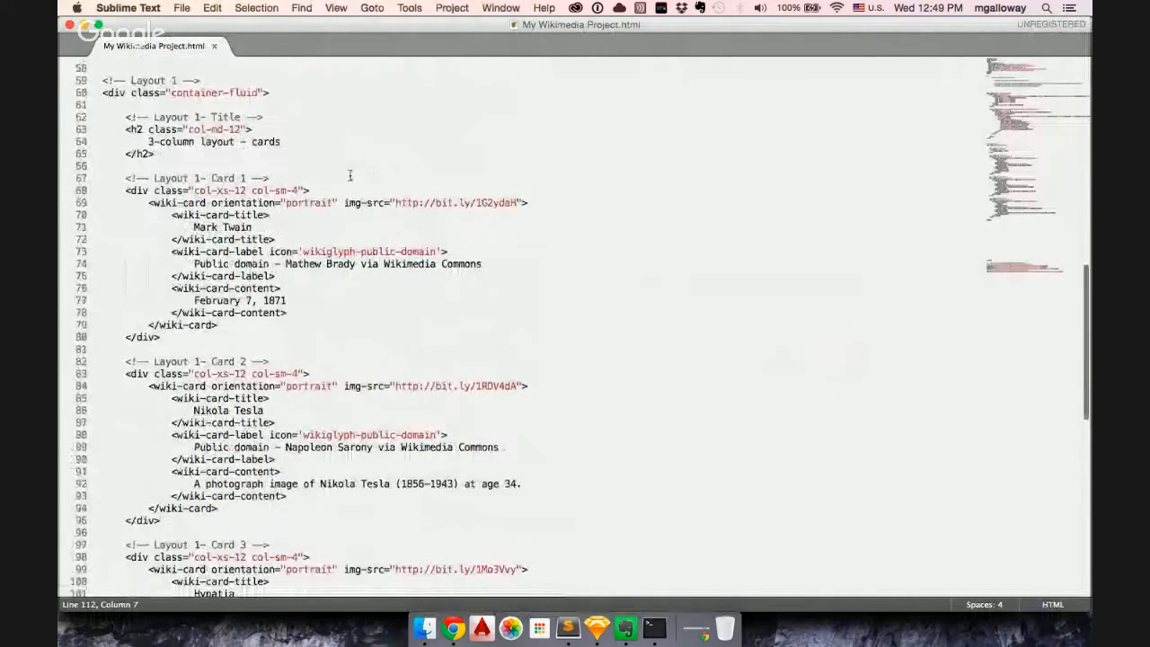
{"action": "double_click", "coordinate": [309, 201]}
{"action": "type", "text": "landscape"}
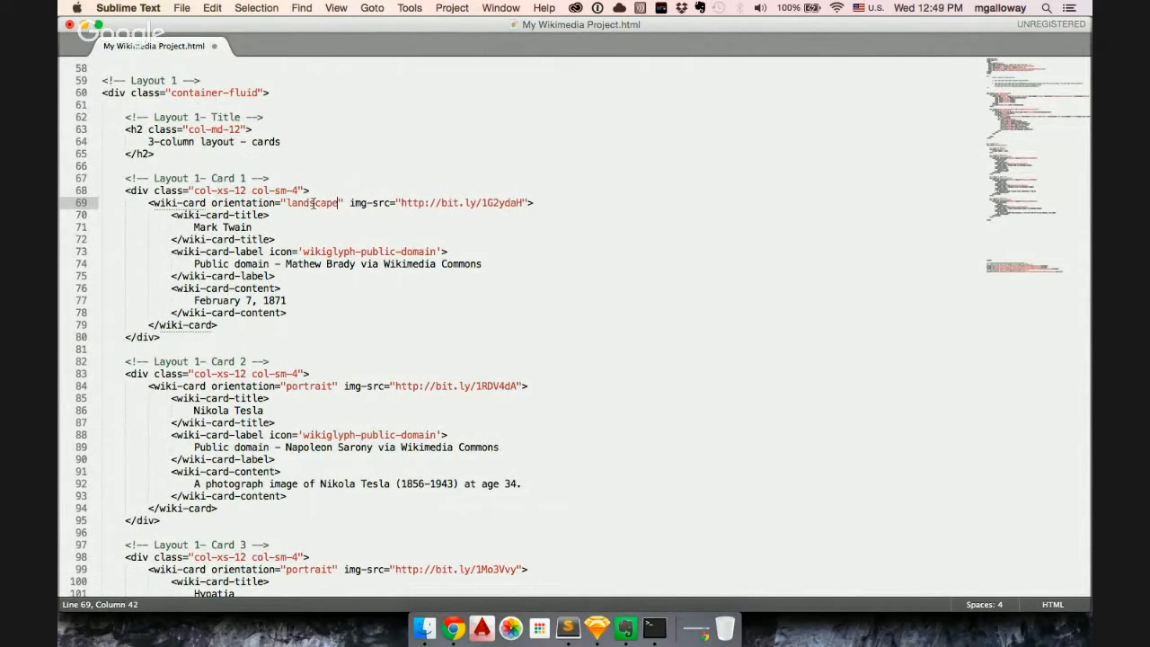
{"action": "double_click", "coordinate": [309, 384]}
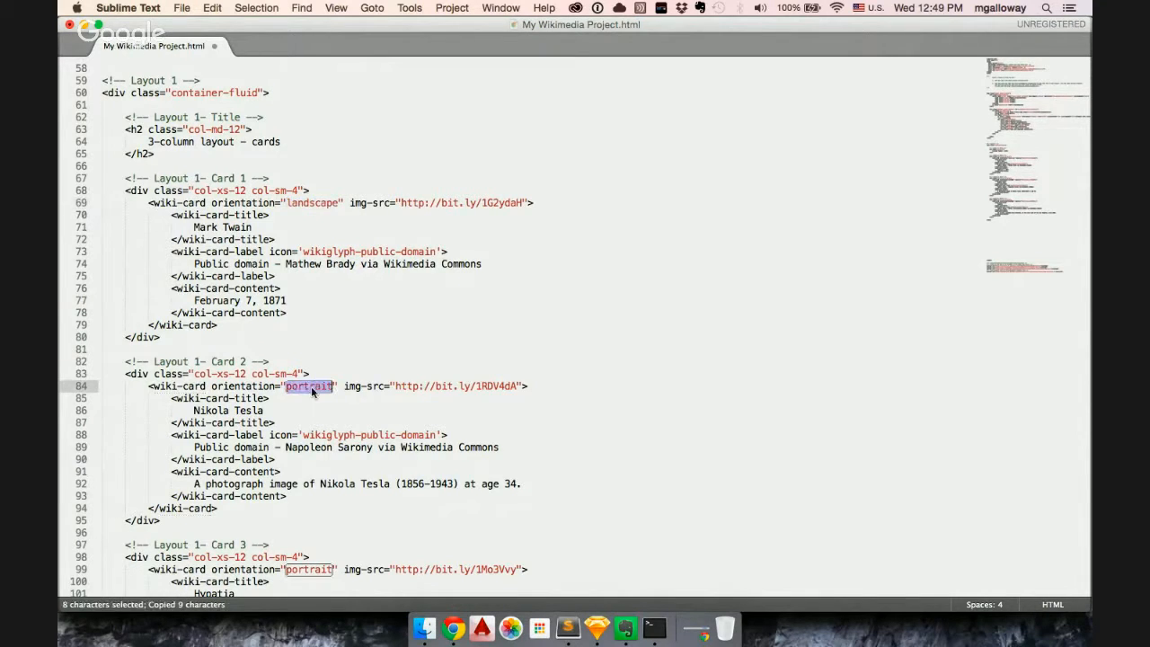
{"action": "left_click", "coordinate": [453, 628]}
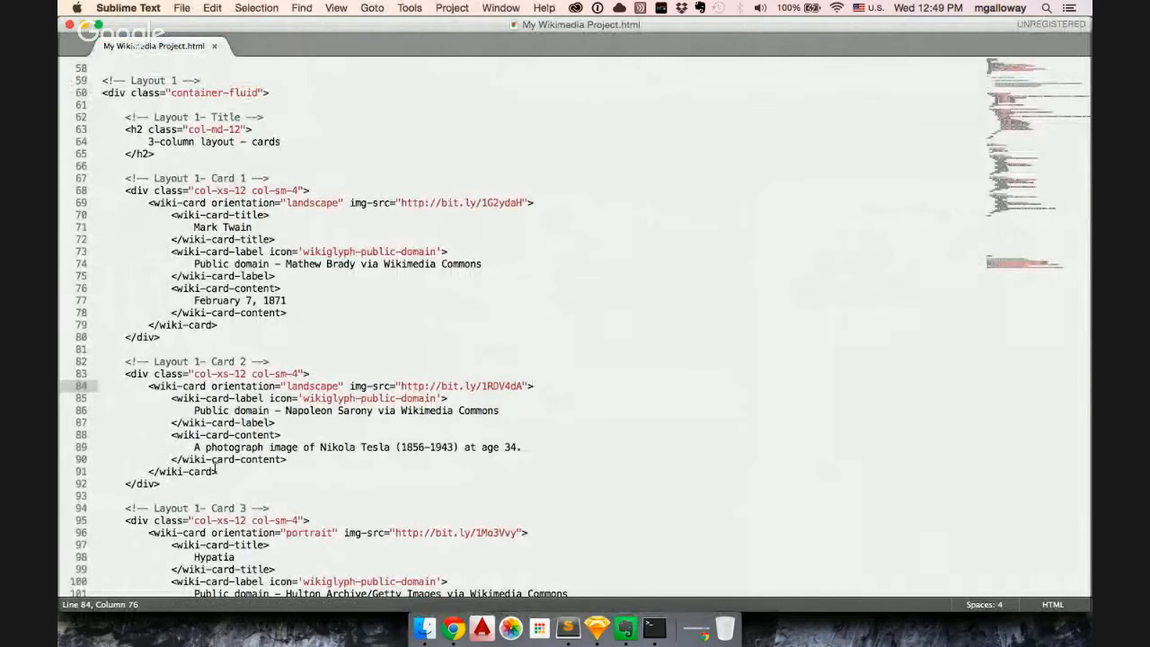
Remove the second card's label lines and the third card's image source, then save the file
{"action": "left_click_drag", "start_coordinate": [183, 435], "coordinate": [288, 460]}
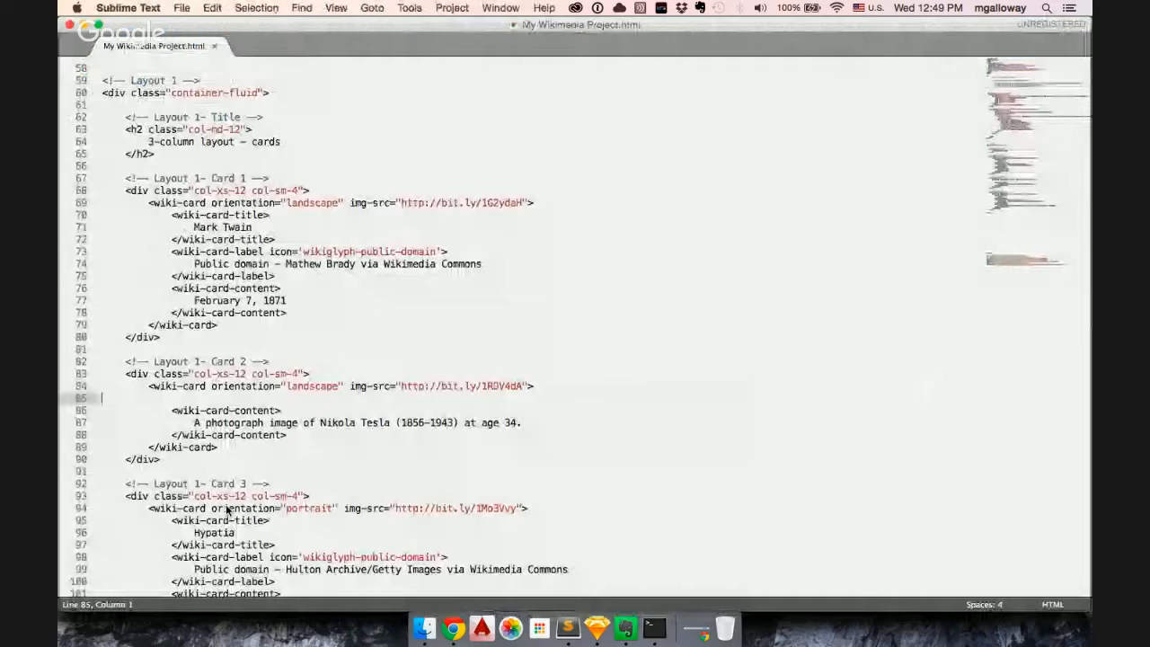
{"action": "scroll", "scroll_direction": "down", "scroll_amount": 3}
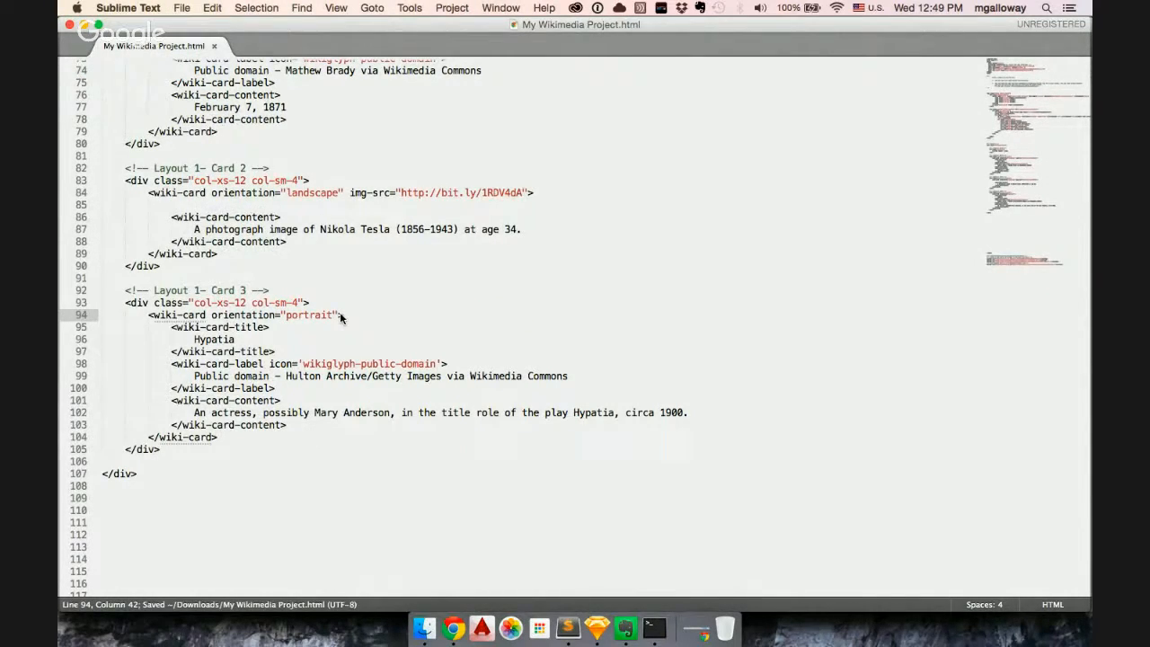
{"action": "left_click", "coordinate": [452, 629]}
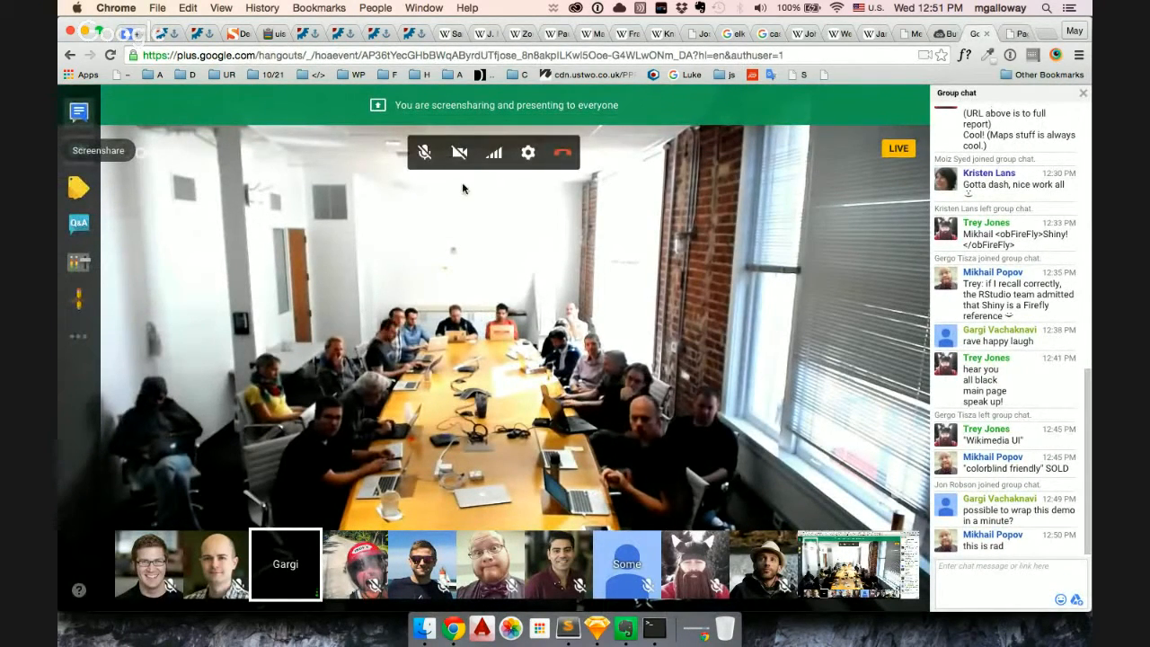
{"action": "mouse_move", "coordinate": [697, 629]}
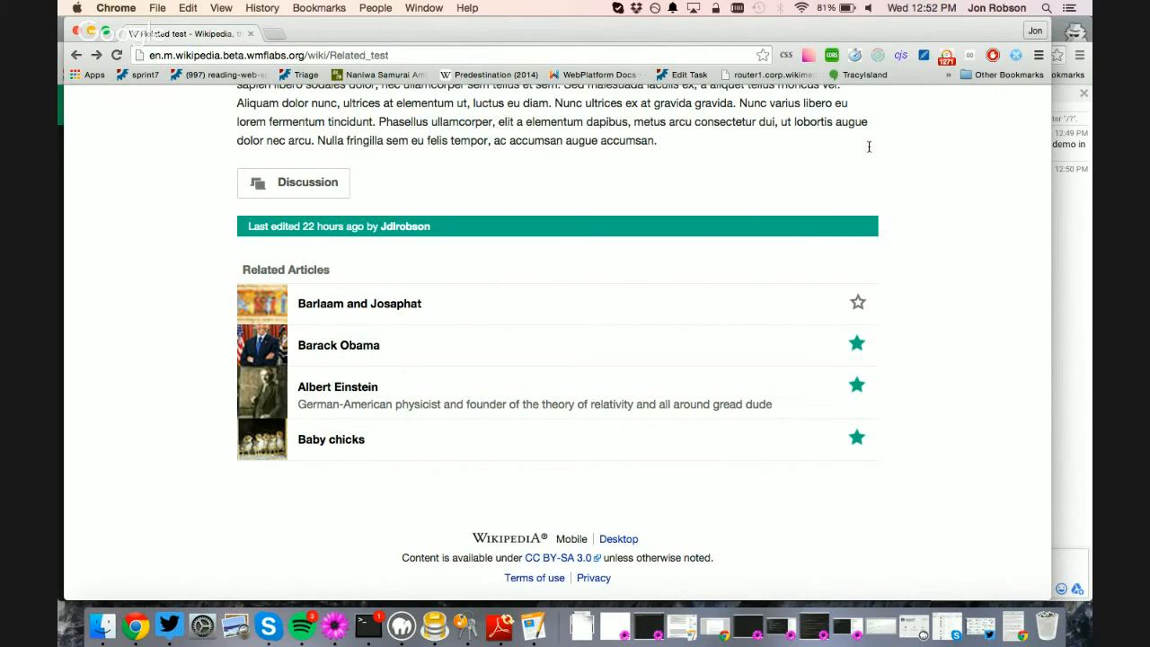
Show the Related test page's Related Articles list with its starred watch items in Wikipedia mobile beta
{"action": "scroll", "scroll_direction": "down", "scroll_amount": 3}
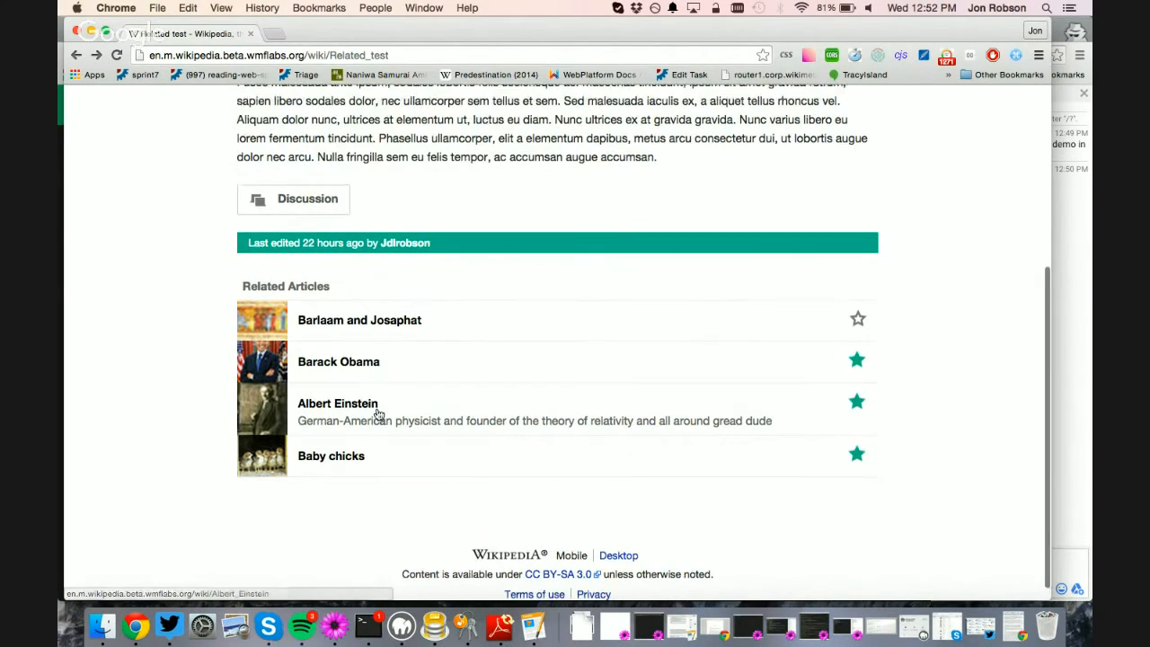
{"action": "mouse_move", "coordinate": [453, 365]}
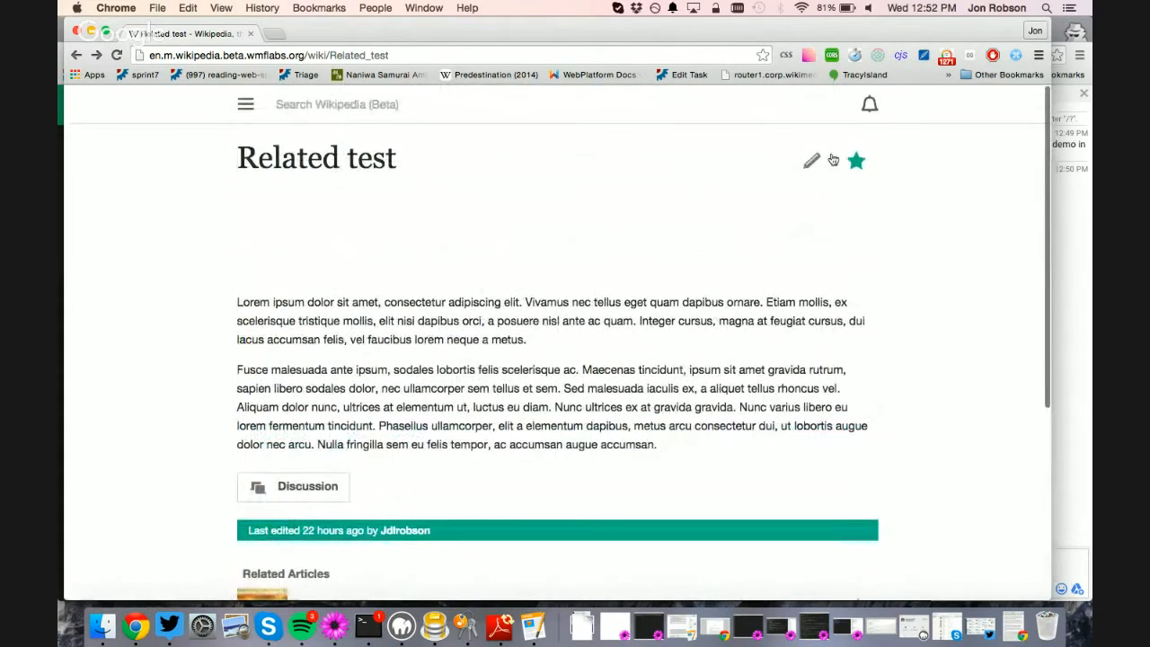
{"action": "left_click", "coordinate": [812, 160]}
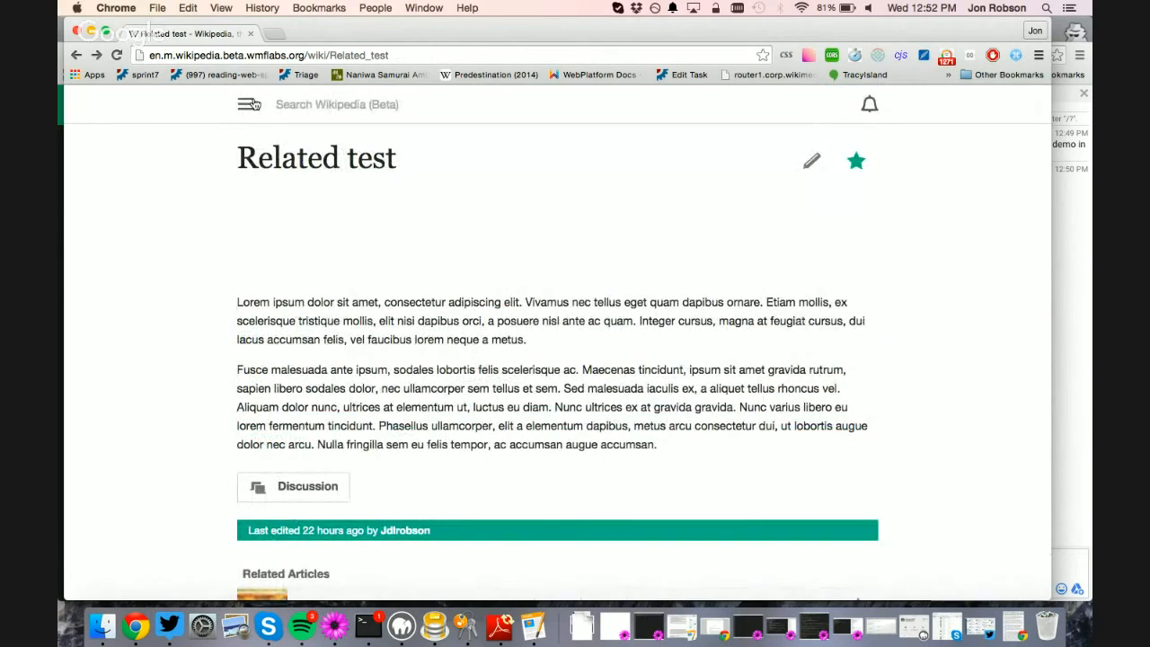
{"action": "scroll", "scroll_direction": "down", "scroll_amount": 3}
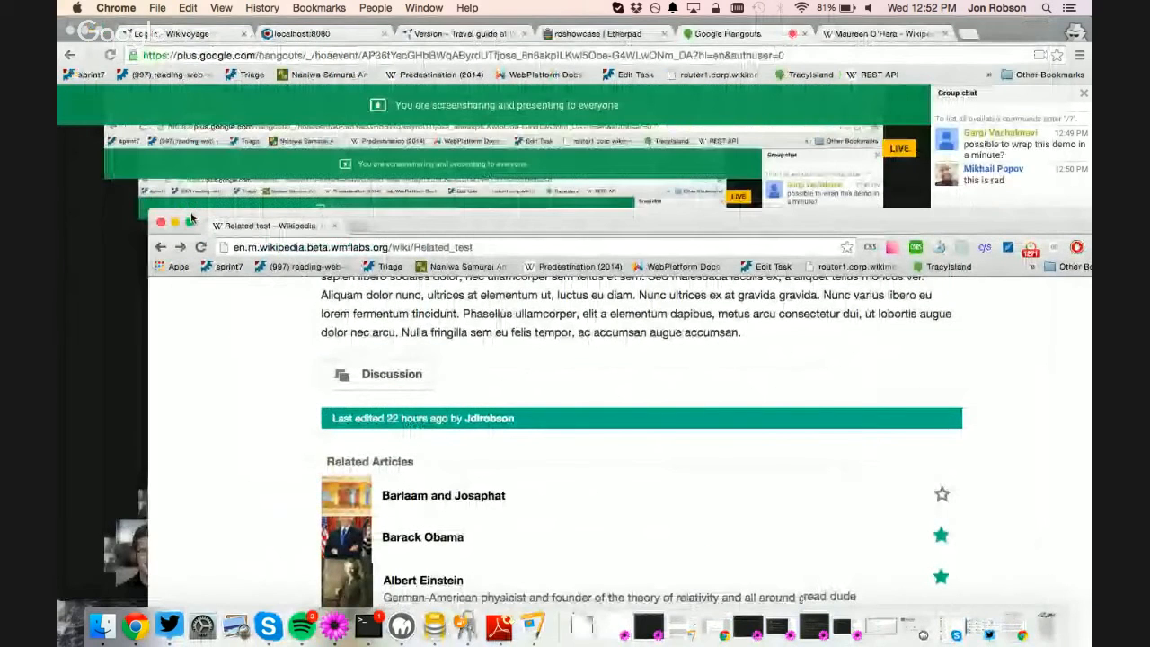
Bring up the English Wikipedia article on Maureen O'Hara in Chrome
{"action": "left_click", "coordinate": [296, 32]}
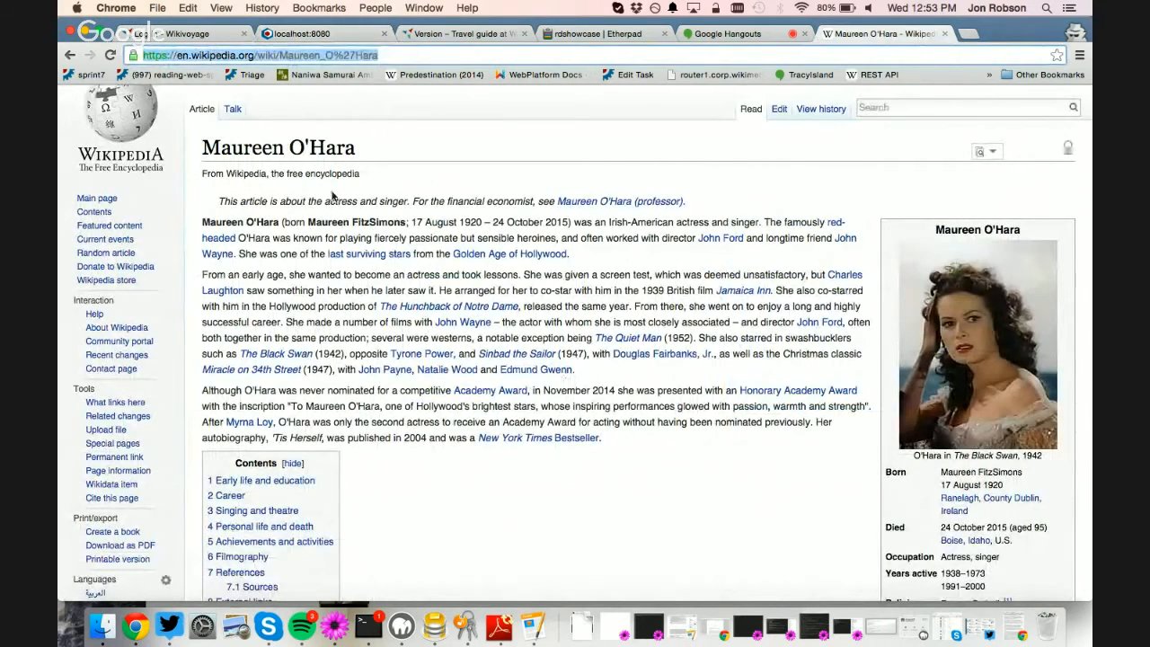
Review the localhost:8080 edits dashboard's live KPIs, top edits, editors, bots and speedometers
{"action": "left_click", "coordinate": [296, 33]}
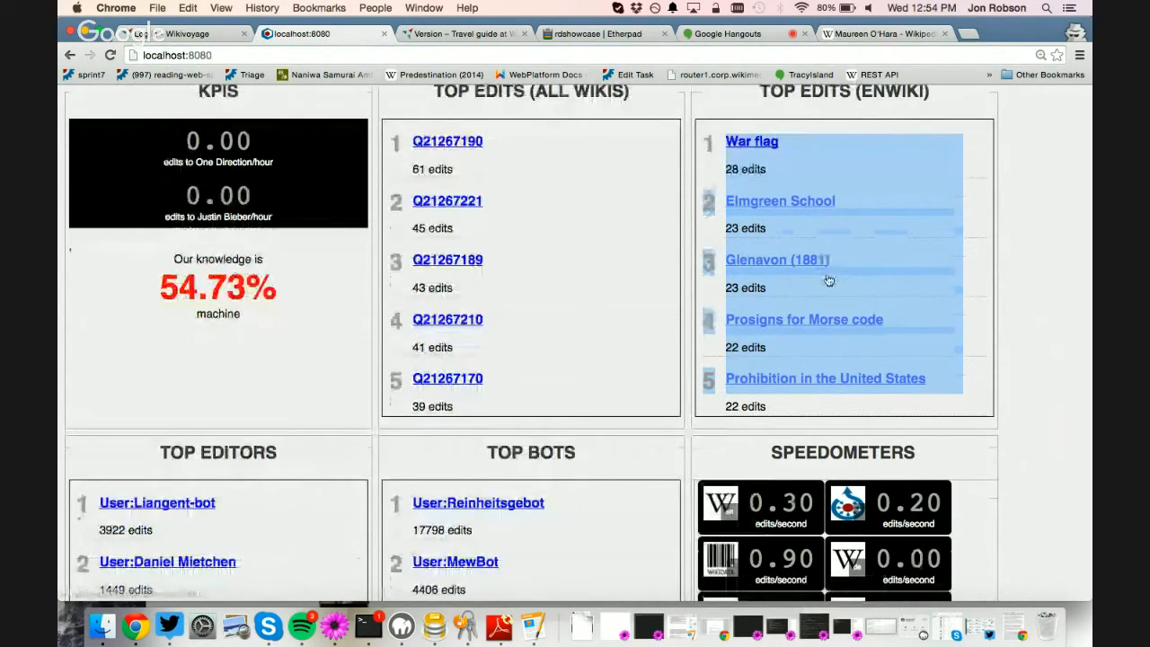
{"action": "scroll", "scroll_direction": "down", "scroll_amount": 3}
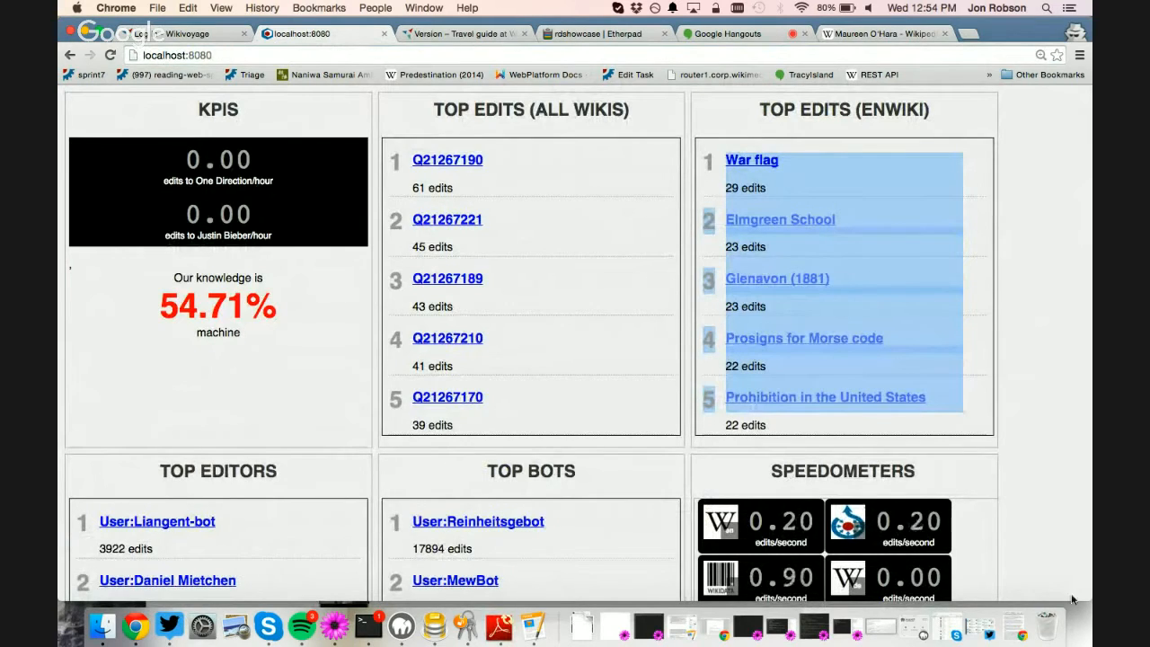
{"action": "scroll", "scroll_direction": "down", "scroll_amount": 3}
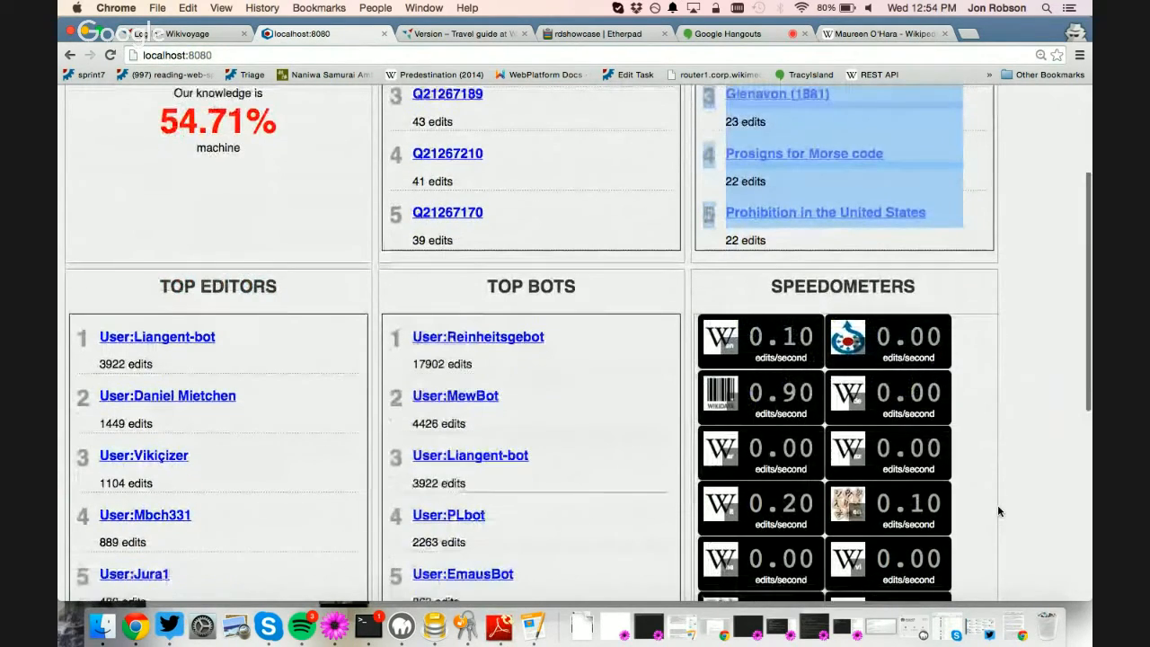
{"action": "scroll", "scroll_direction": "down", "scroll_amount": 3}
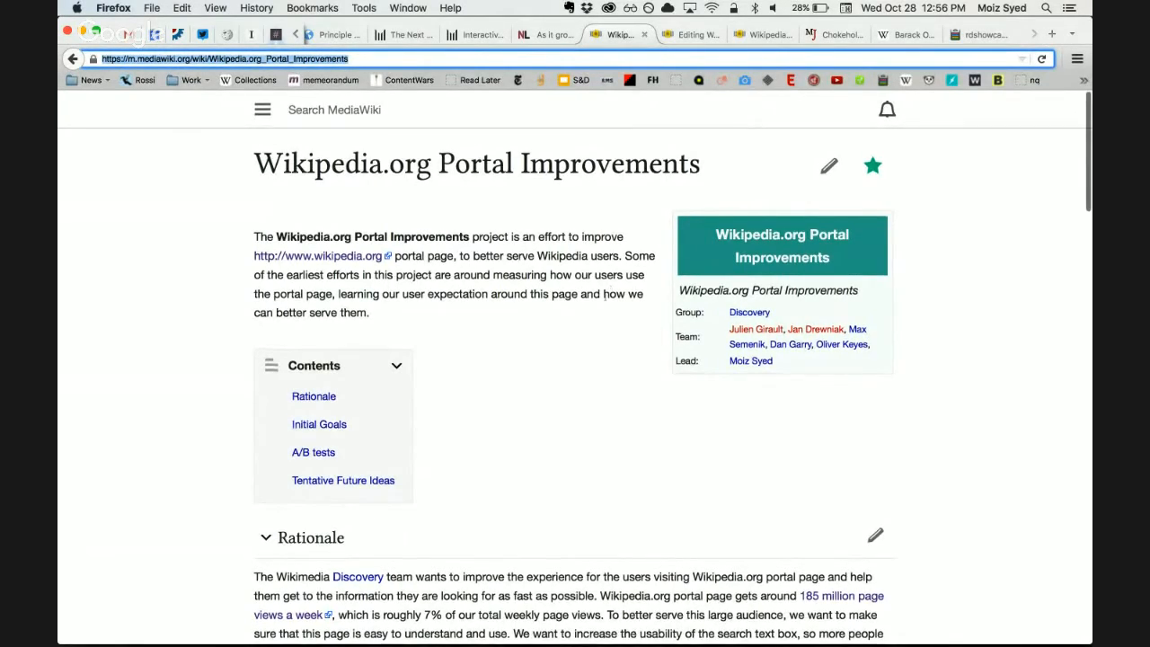
Read through the Wikipedia.org Portal Improvements page, its contents list and team summary
{"action": "scroll", "scroll_direction": "down", "scroll_amount": 3}
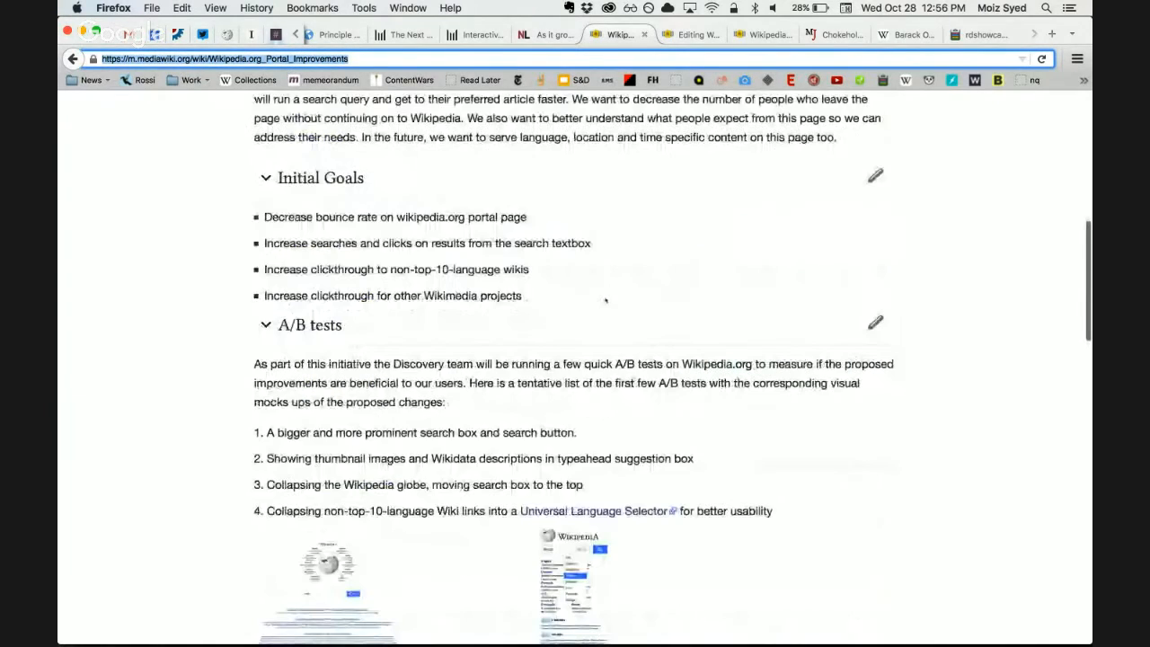
{"action": "scroll", "scroll_direction": "down", "scroll_amount": 3}
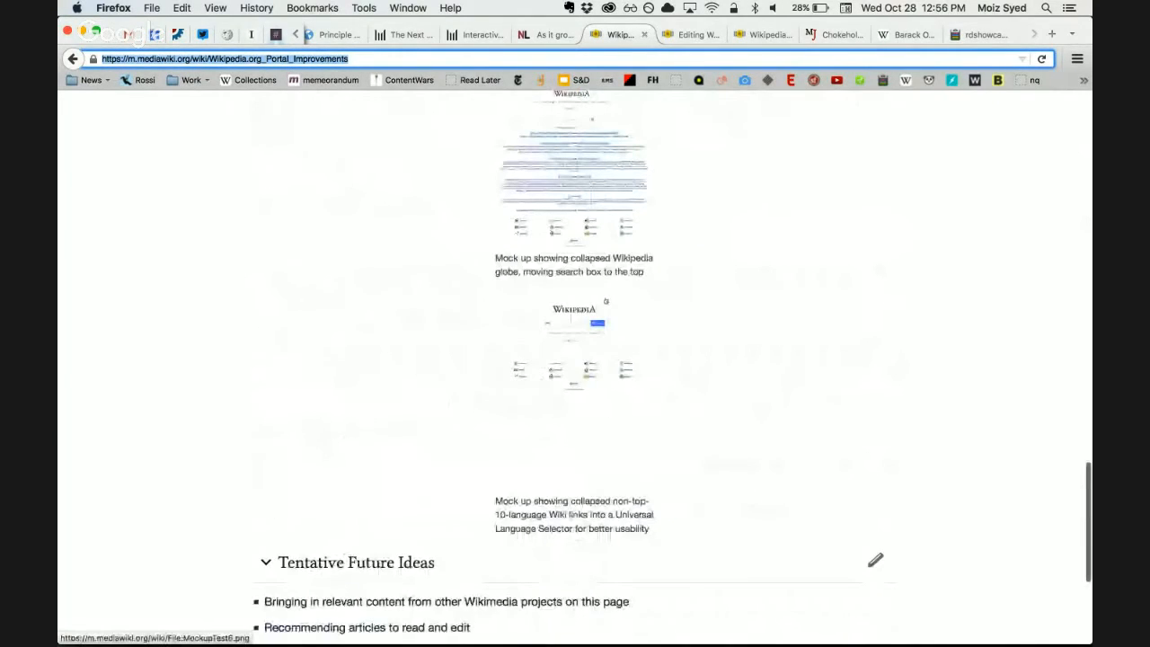
{"action": "scroll", "scroll_direction": "down", "scroll_amount": 3}
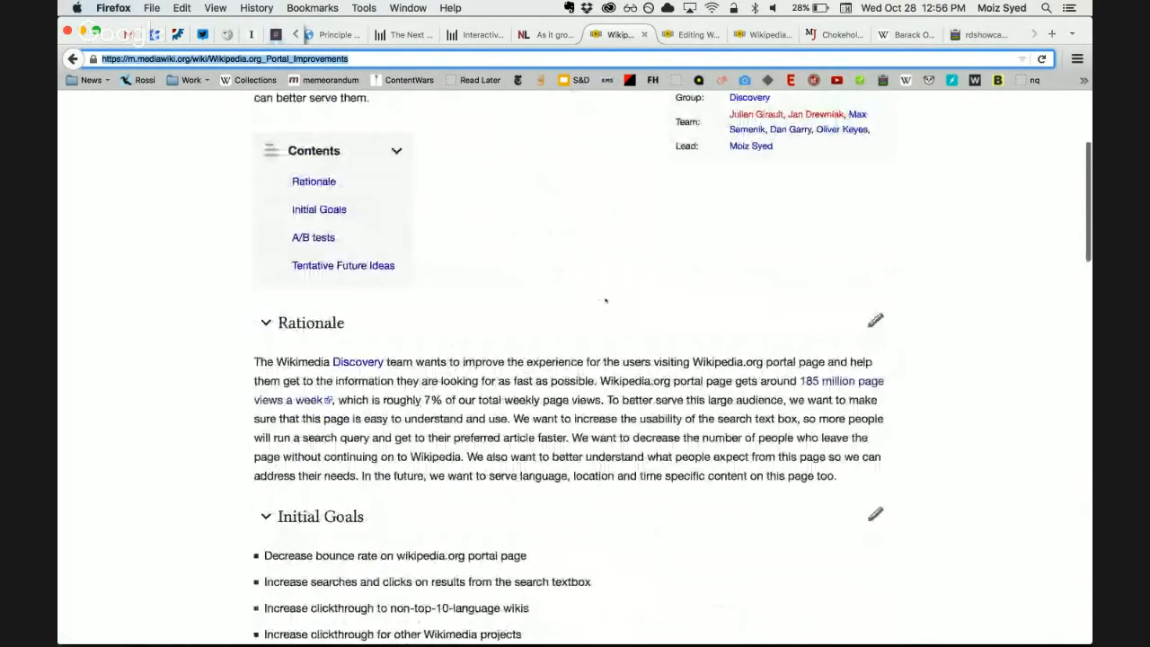
{"action": "scroll", "scroll_direction": "down", "scroll_amount": 3}
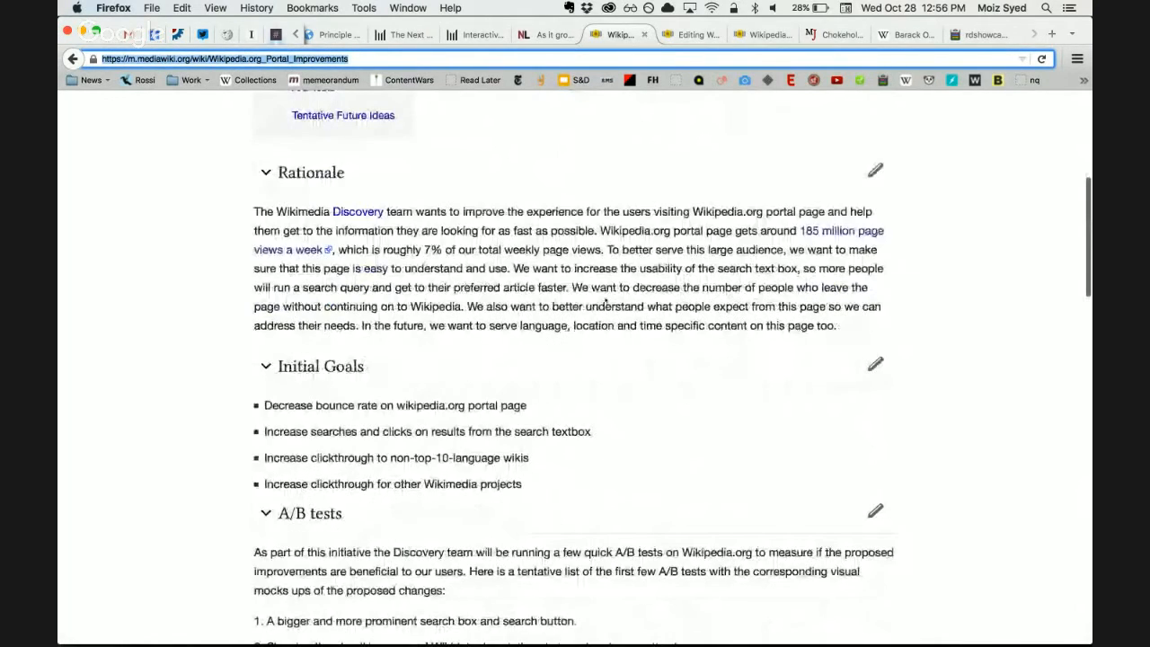
{"action": "scroll", "scroll_direction": "down", "scroll_amount": 3}
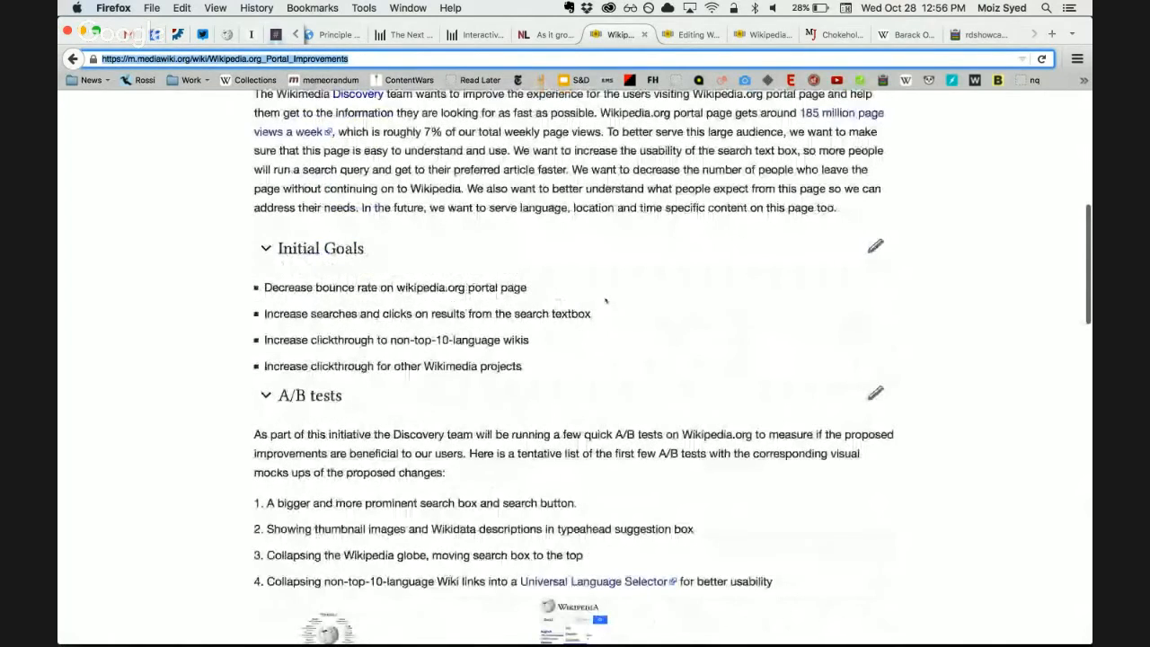
{"action": "scroll", "scroll_direction": "down", "scroll_amount": 3}
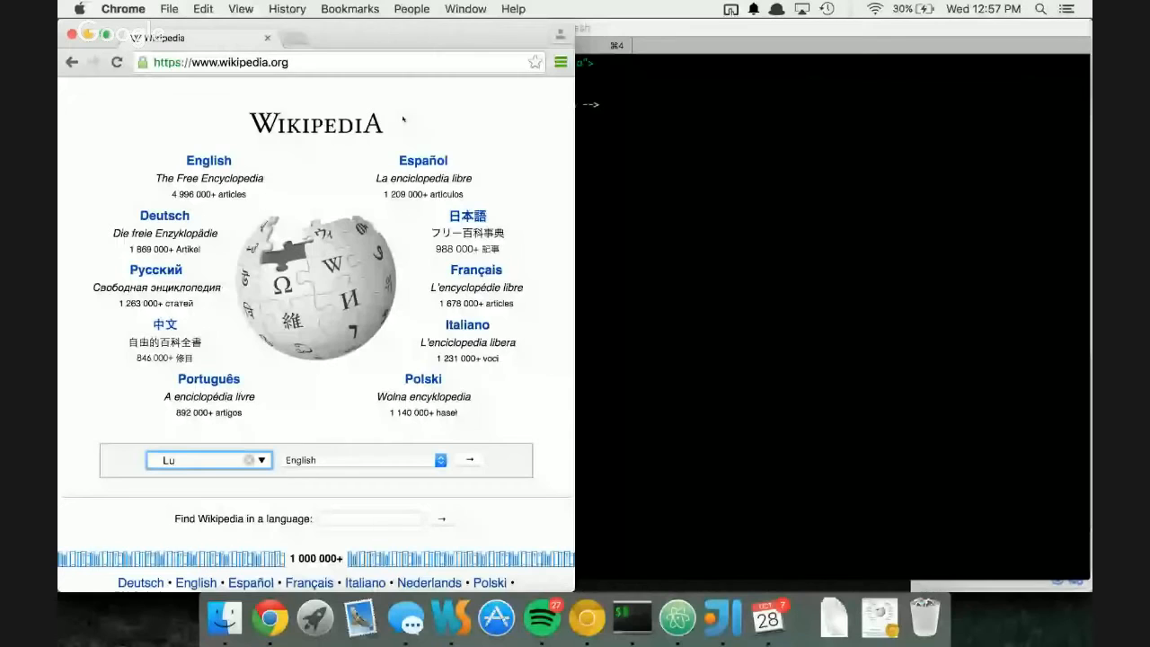
Clear the old portal's partial query and enter "Luxemborug" as a new search
{"action": "left_click", "coordinate": [250, 460]}
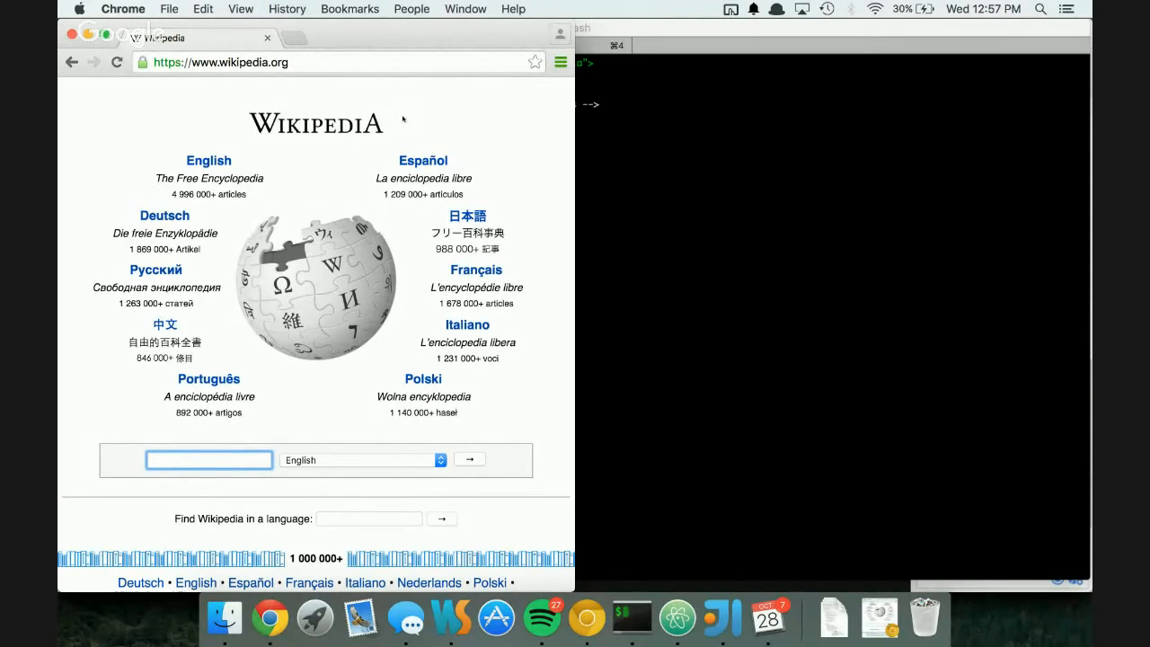
{"action": "left_click", "coordinate": [440, 460]}
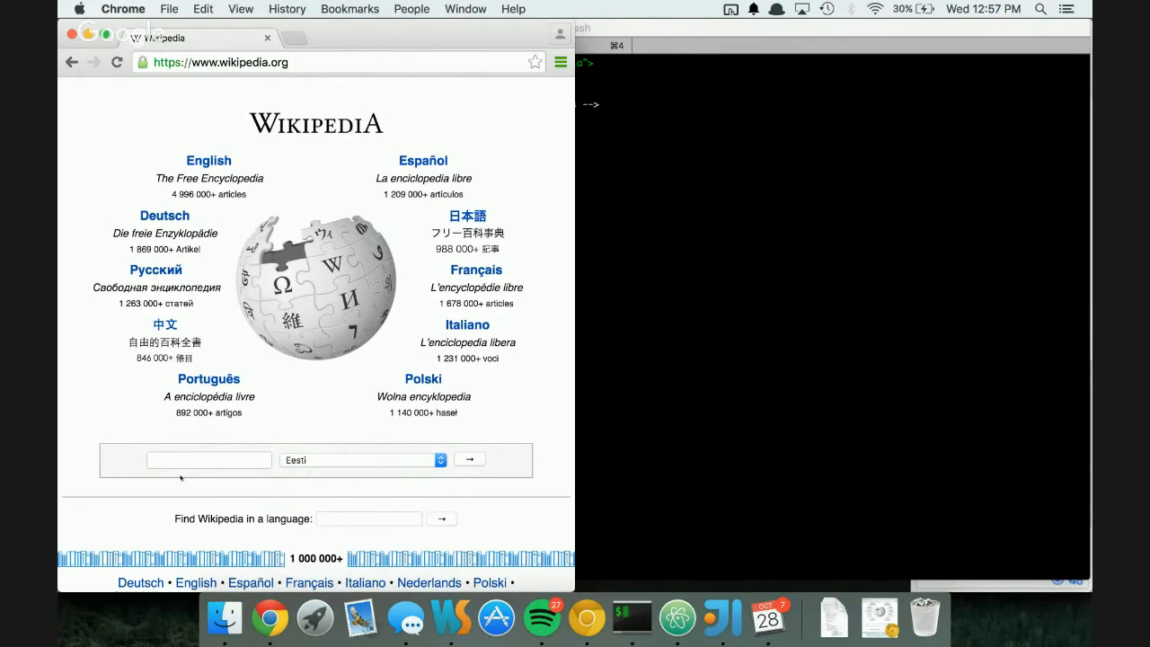
{"action": "type", "text": "L"}
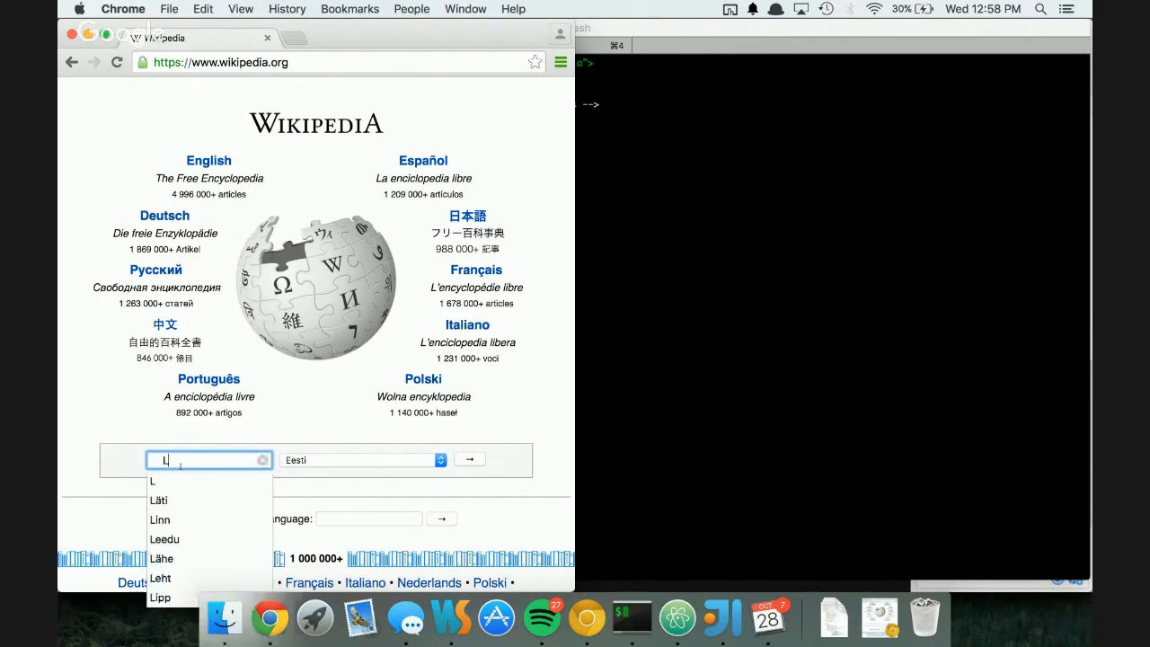
{"action": "type", "text": "ux"}
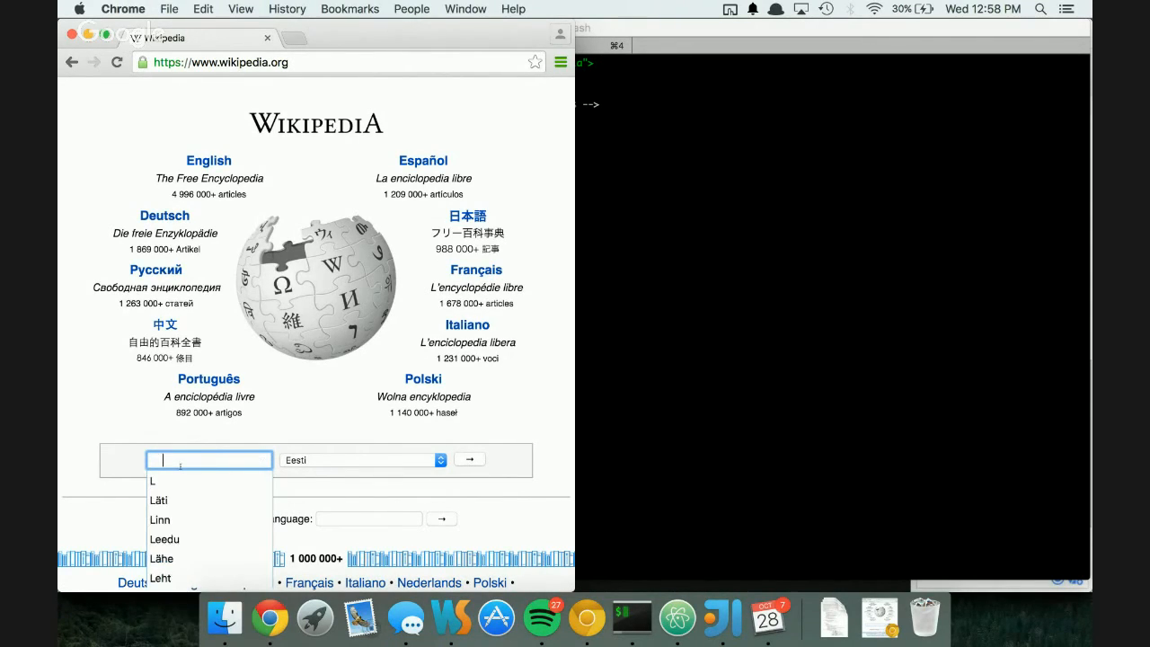
{"action": "type", "text": "Luxemborug"}
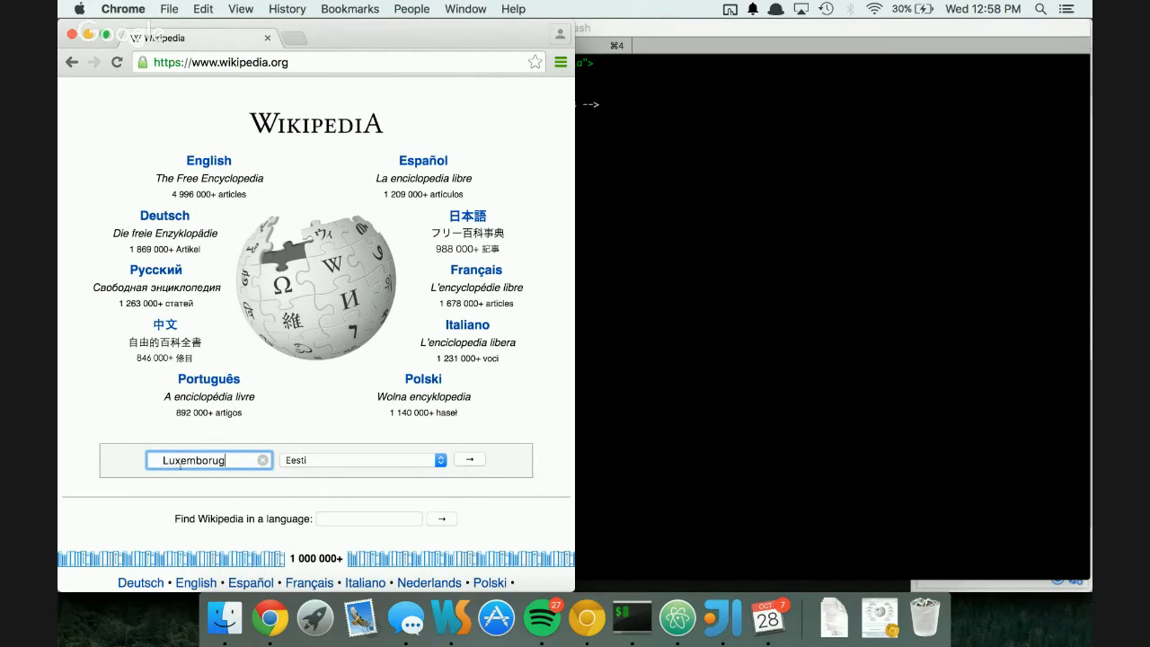
{"action": "mouse_move", "coordinate": [492, 184]}
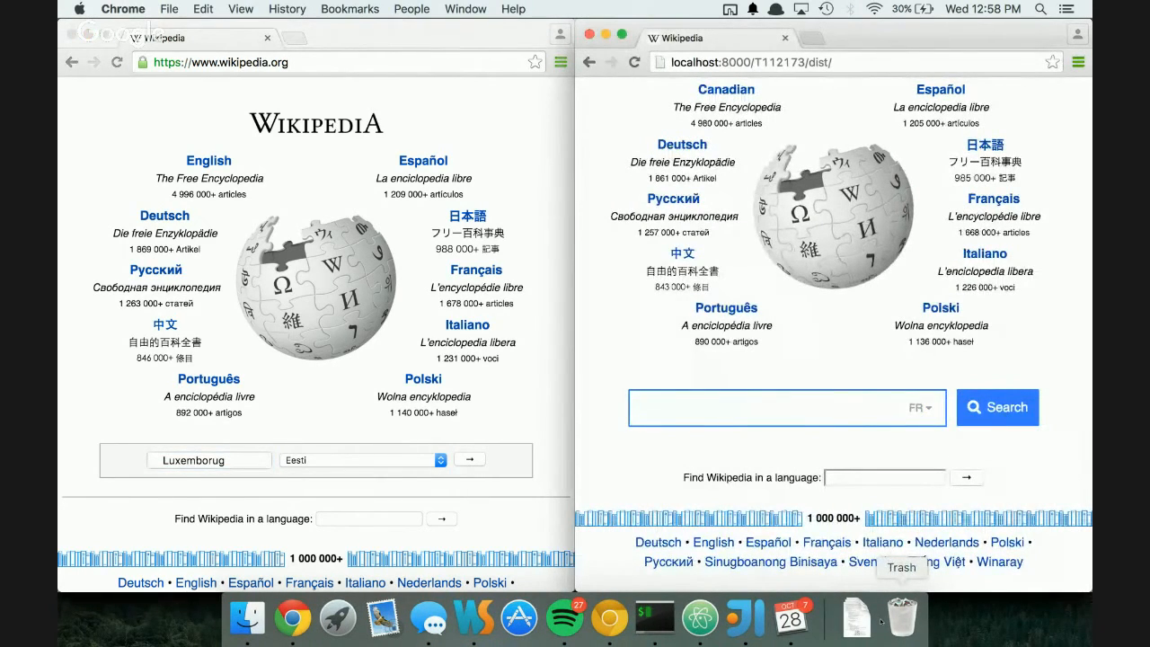
Clear the misspelled query from the old portal's search box
{"action": "left_click", "coordinate": [786, 406]}
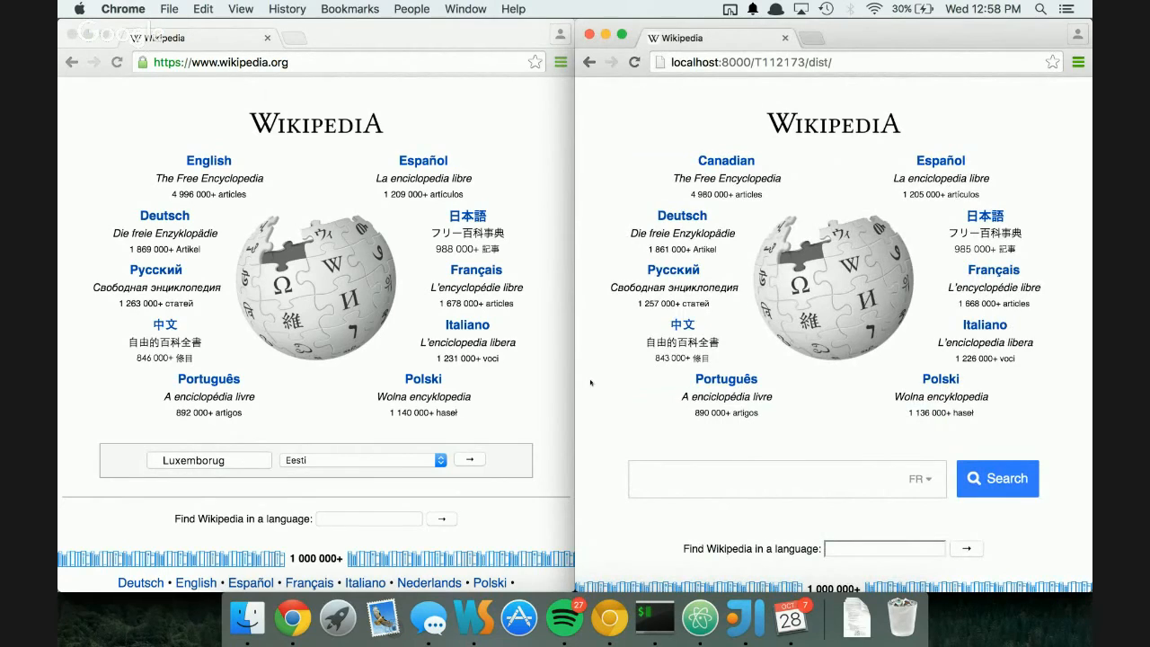
{"action": "left_click", "coordinate": [208, 460]}
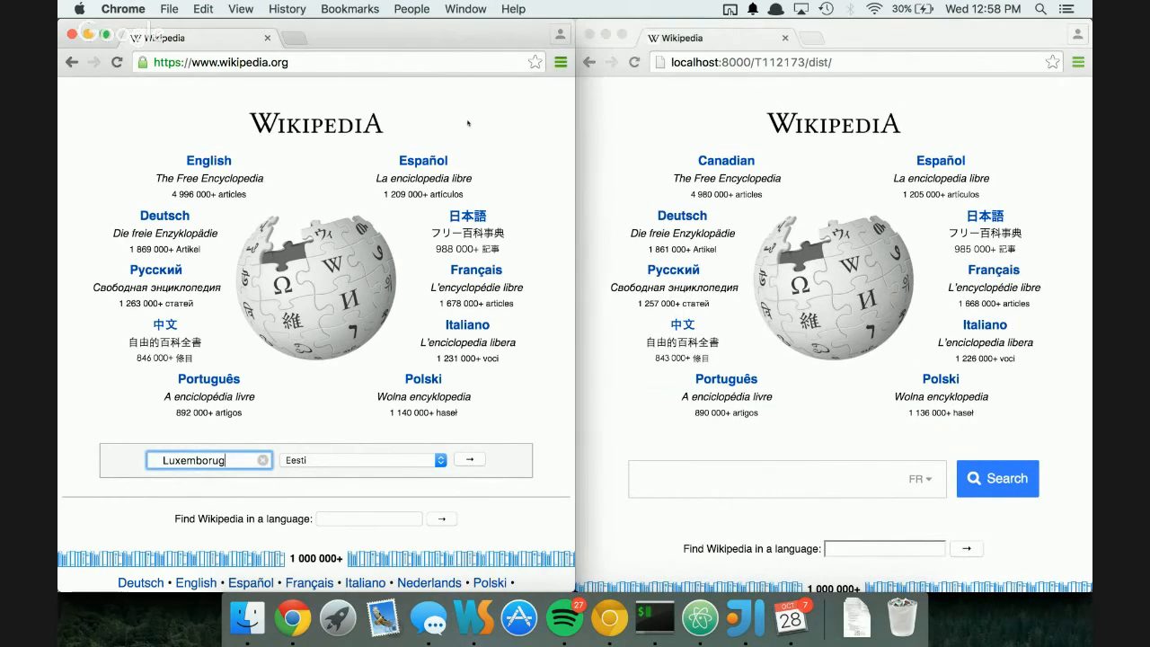
{"action": "left_click", "coordinate": [262, 460]}
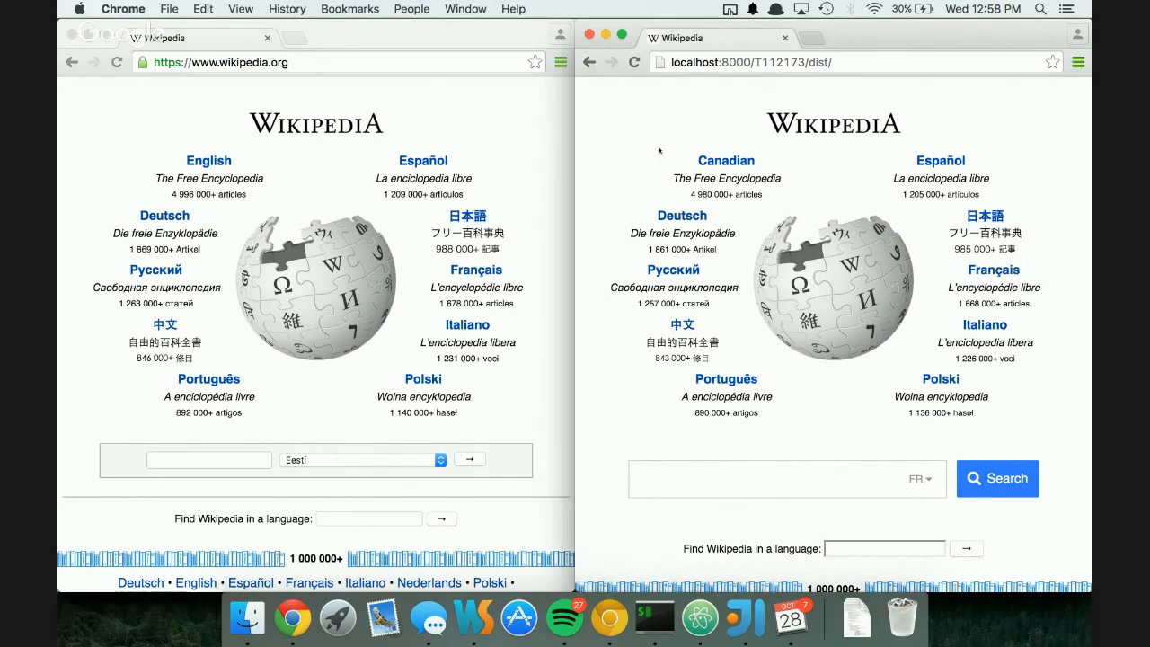
In the redesigned portal search for Luxembourg to see suggestions, then replace it with Paris
{"action": "left_click", "coordinate": [772, 478]}
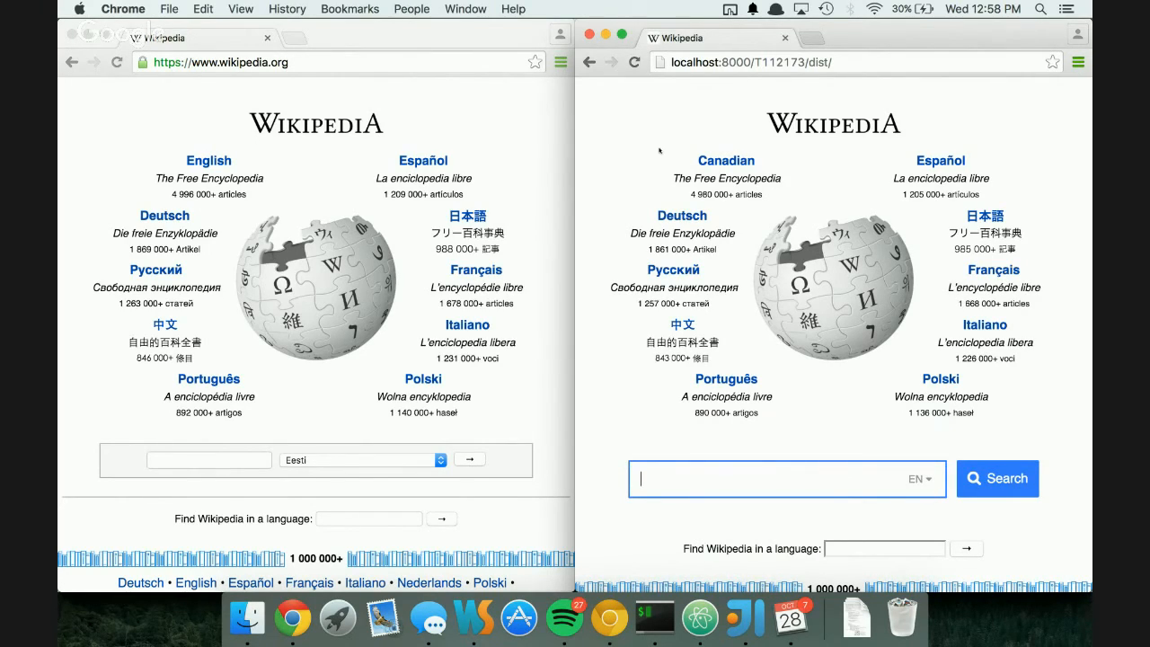
{"action": "type", "text": "L"}
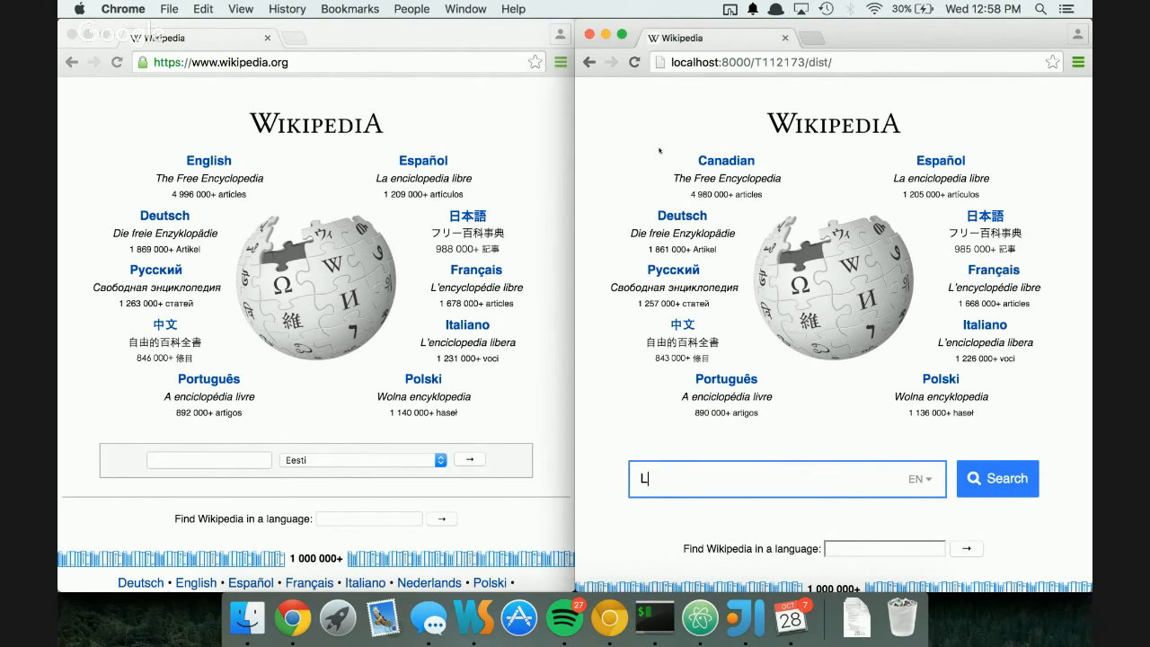
{"action": "type", "text": "uxem"}
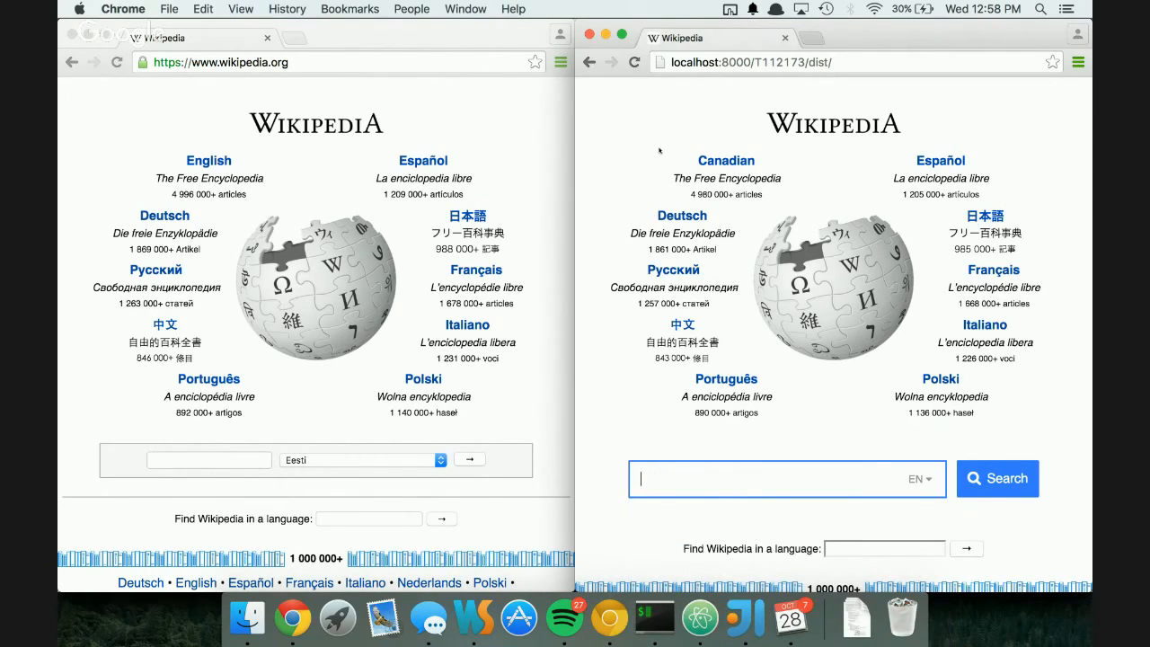
{"action": "type", "text": "Luxembour"}
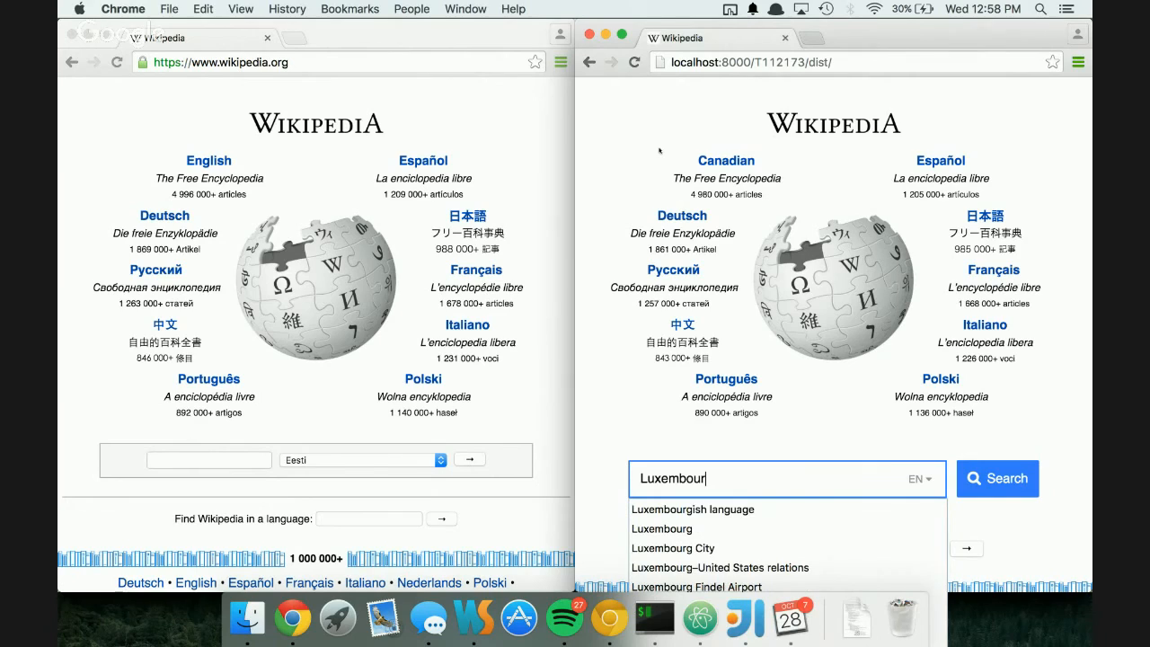
{"action": "type", "text": "Paris"}
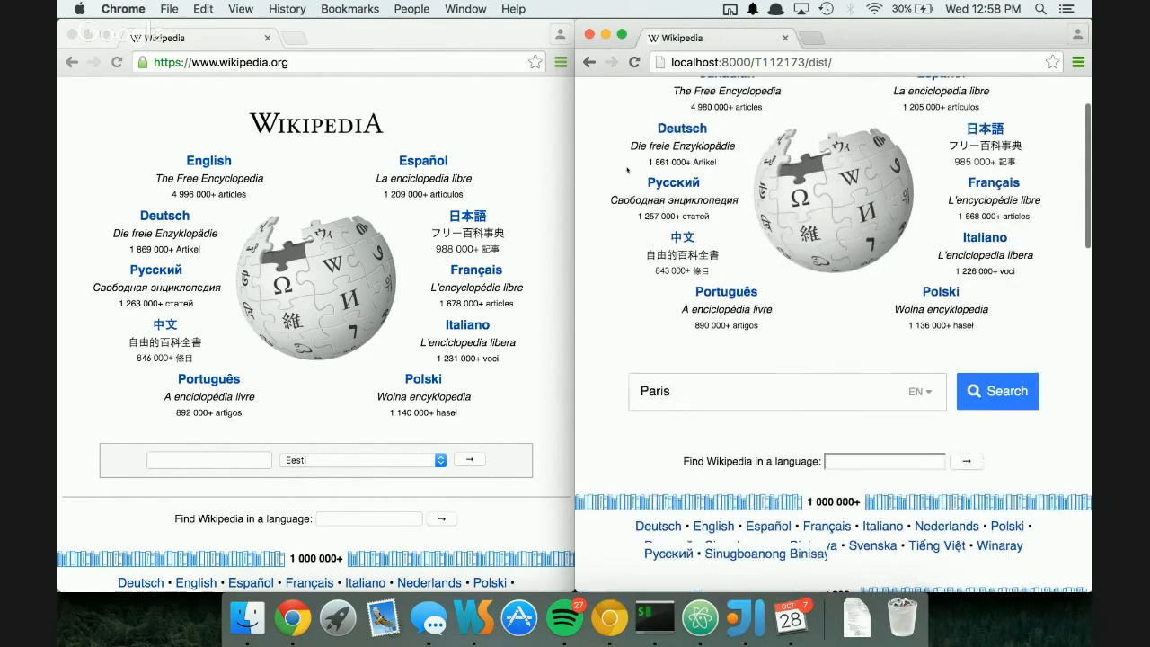
Browse the redesigned portal's search-language list, then narrow both windows to compact layouts
{"action": "left_click", "coordinate": [918, 391]}
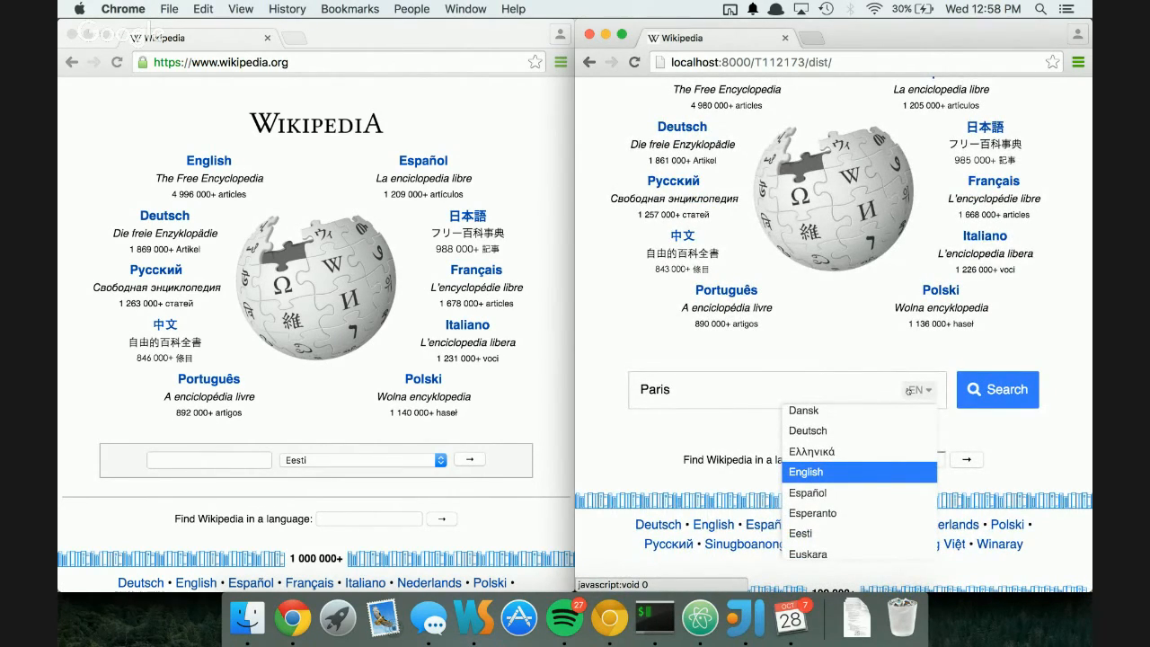
{"action": "scroll", "scroll_direction": "down", "scroll_amount": 3}
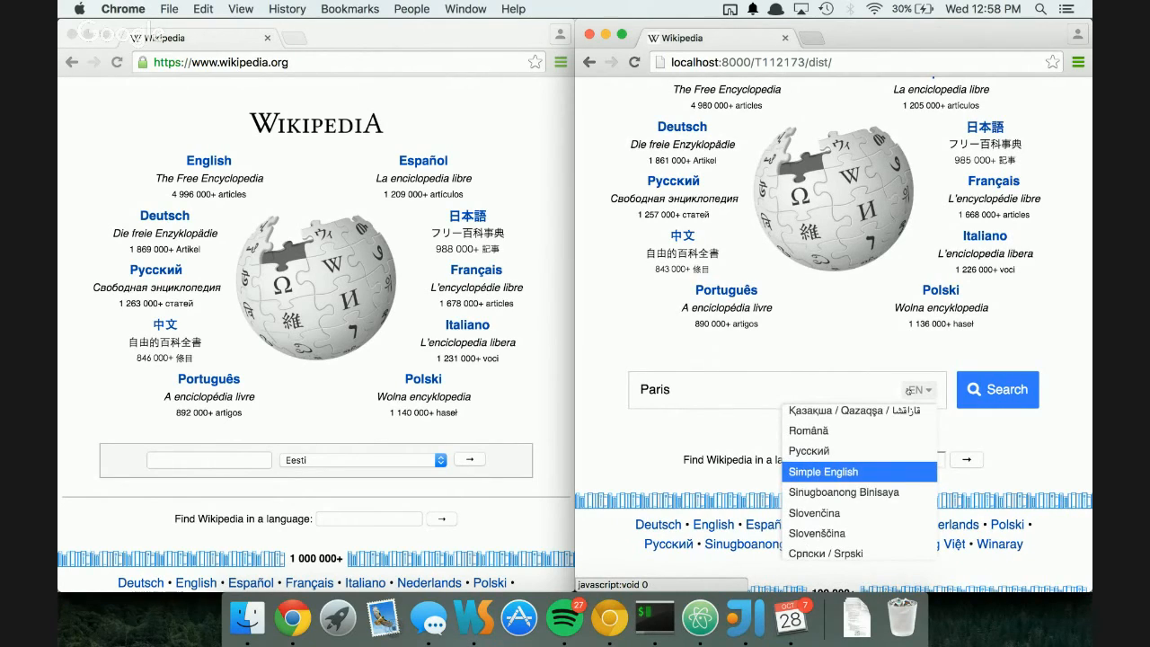
{"action": "scroll", "scroll_direction": "down", "scroll_amount": 3}
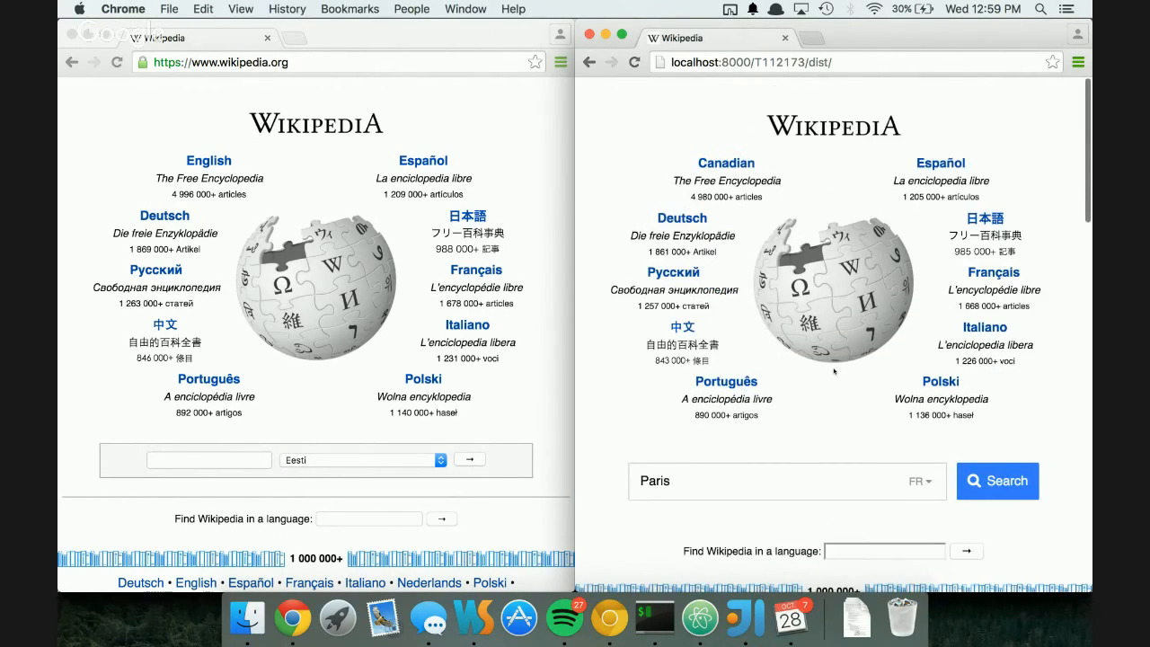
{"action": "left_click", "coordinate": [208, 460]}
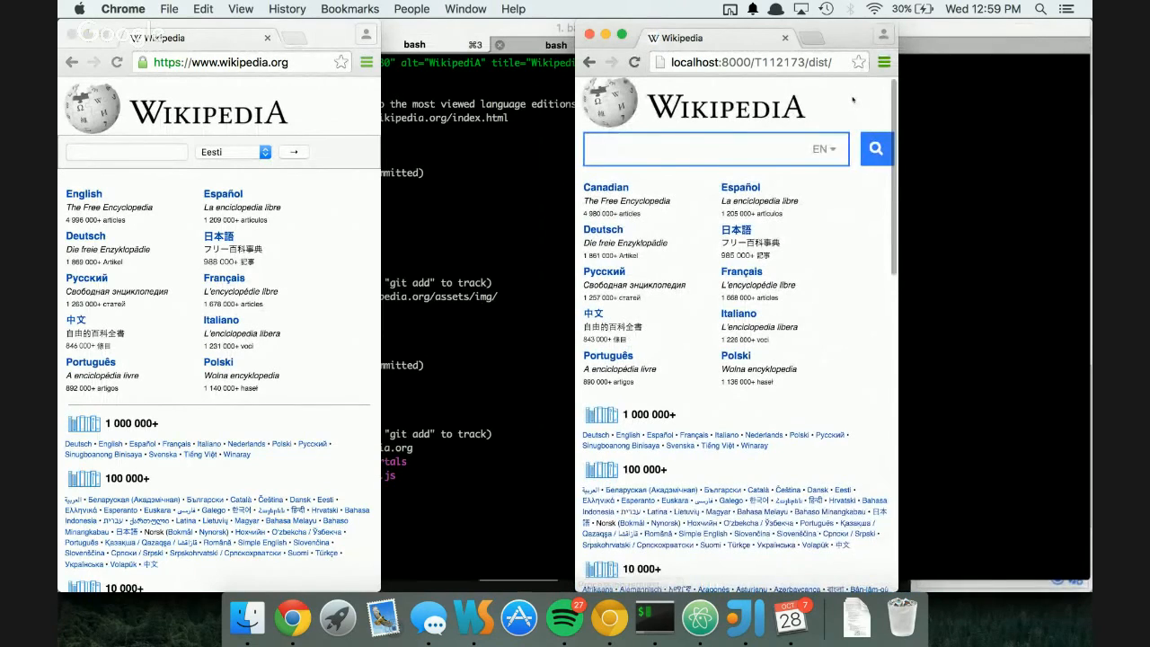
Enter Luxem in the redesigned search box and set its search language to Français
{"action": "type", "text": "Luxem"}
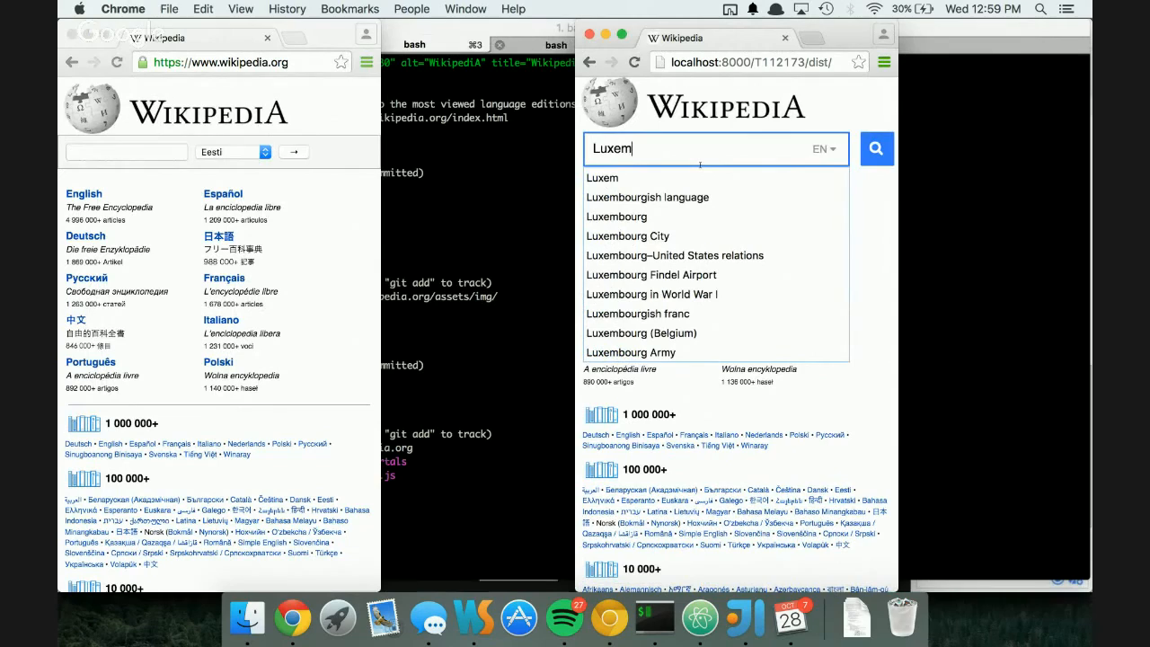
{"action": "left_click", "coordinate": [819, 149]}
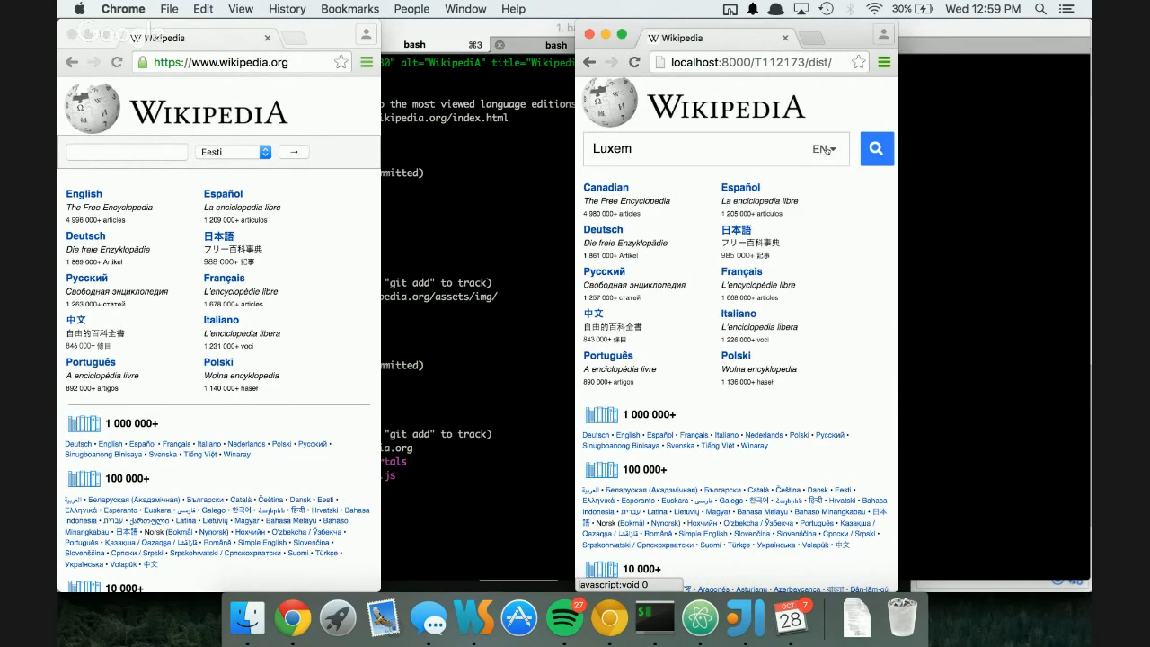
{"action": "left_click", "coordinate": [819, 149]}
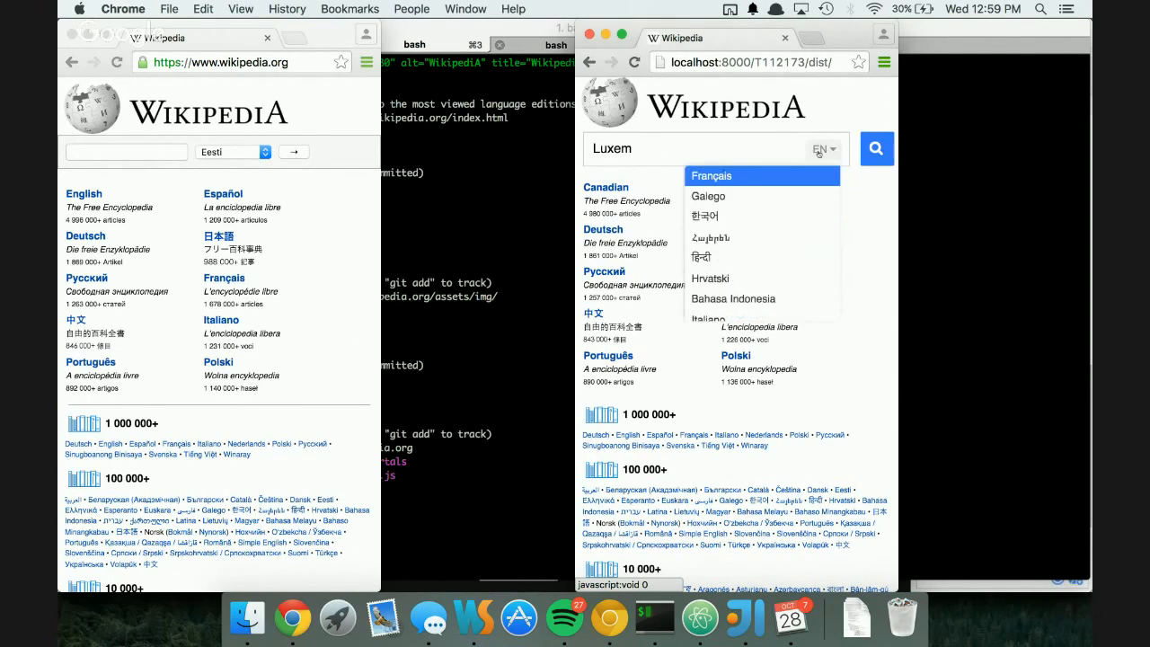
{"action": "left_click", "coordinate": [712, 176]}
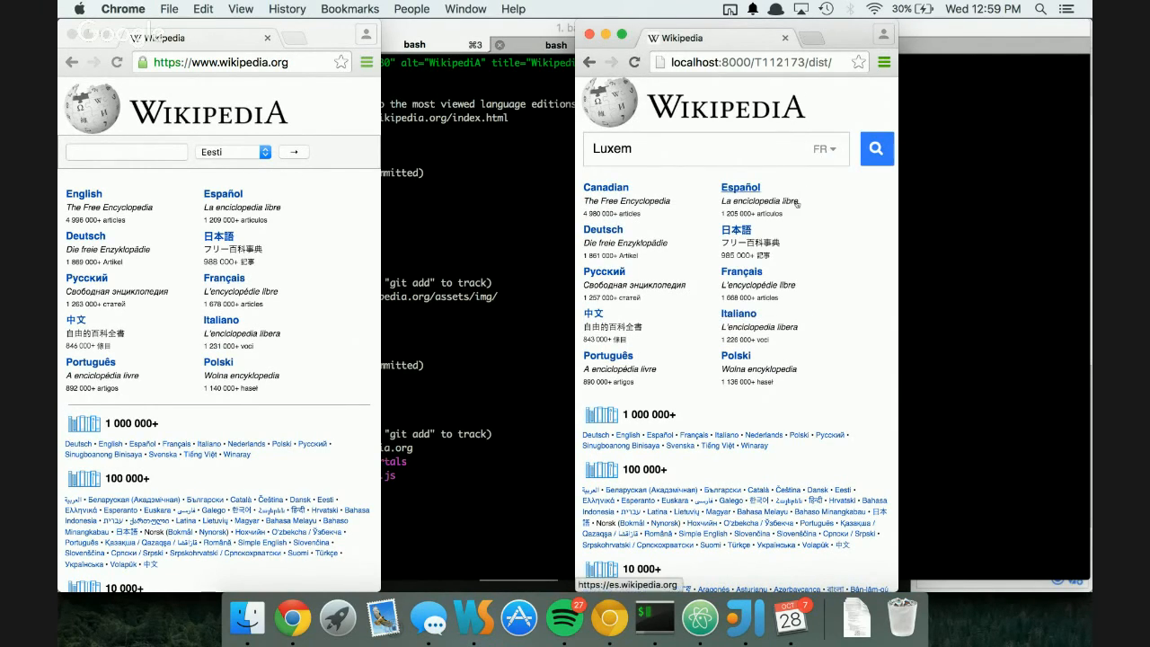
{"action": "mouse_move", "coordinate": [740, 187]}
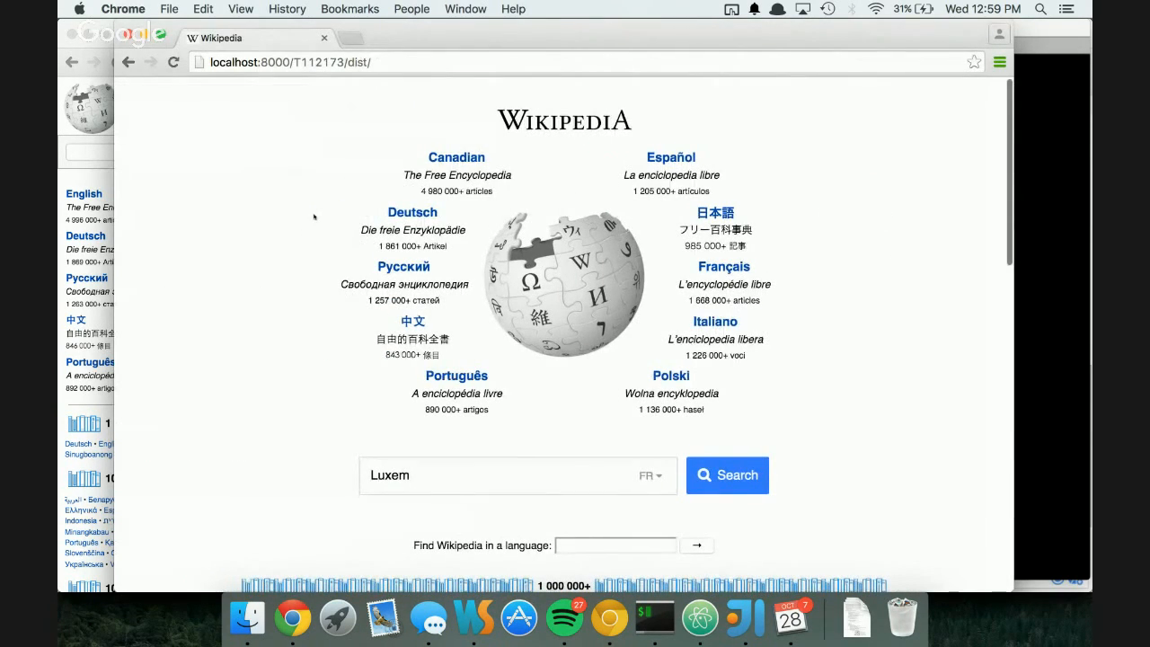
{"action": "mouse_move", "coordinate": [302, 463]}
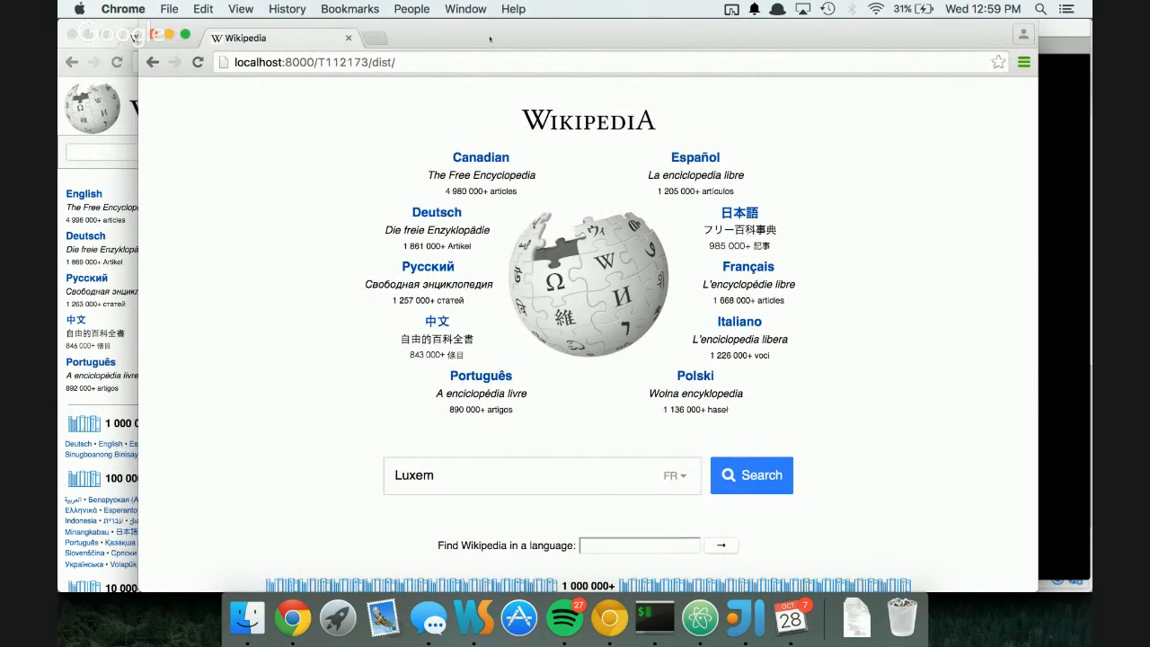
{"action": "mouse_move", "coordinate": [291, 618]}
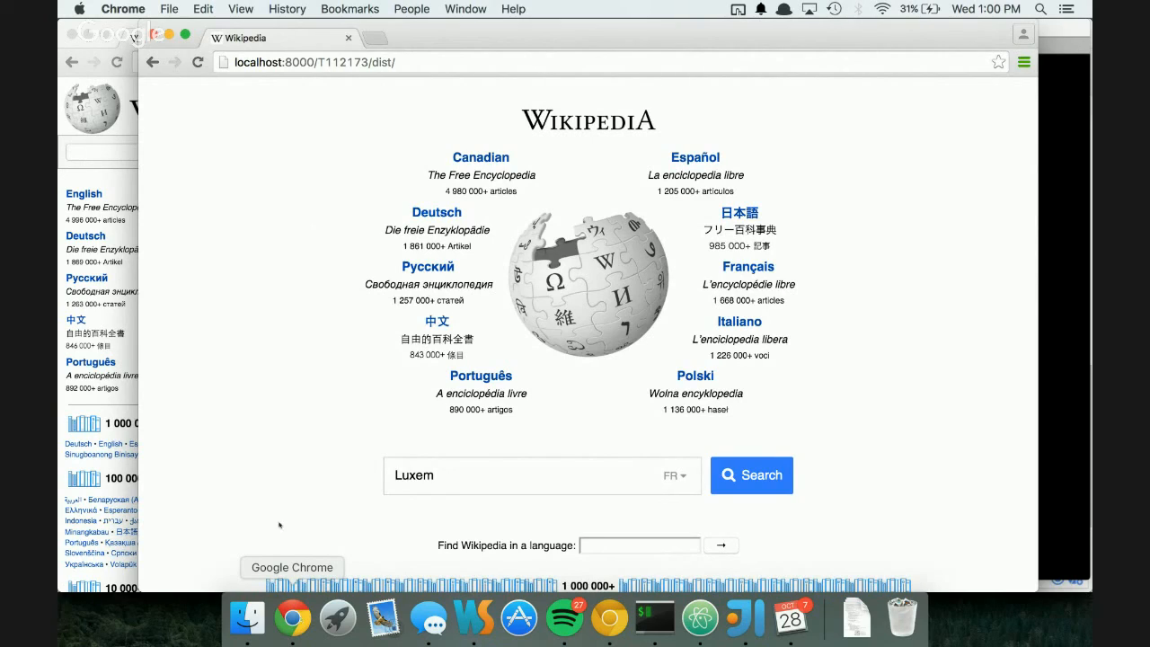
{"action": "mouse_move", "coordinate": [489, 36]}
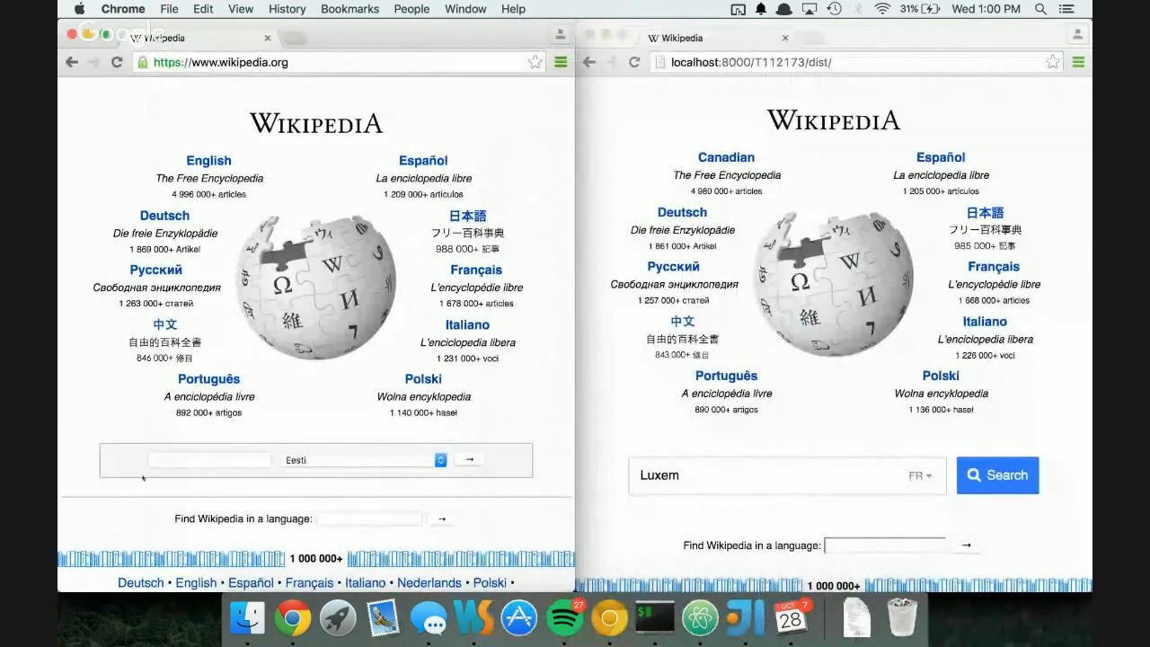
Search the letter L in the old portal to list Luxembourg among its suggestions
{"action": "type", "text": "L"}
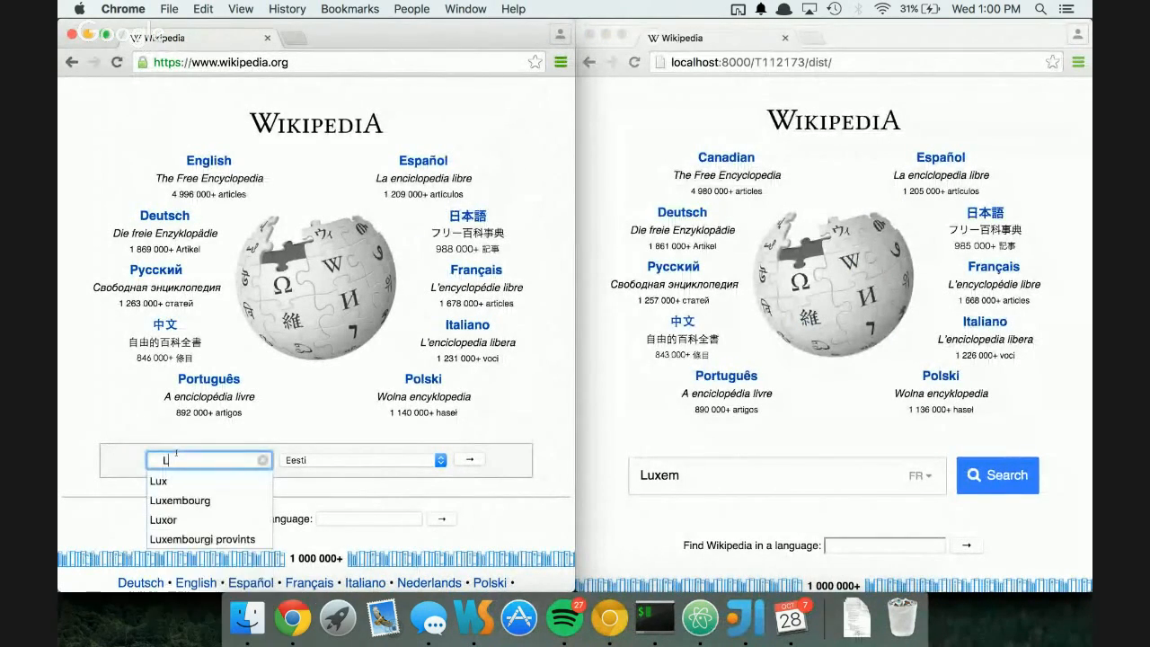